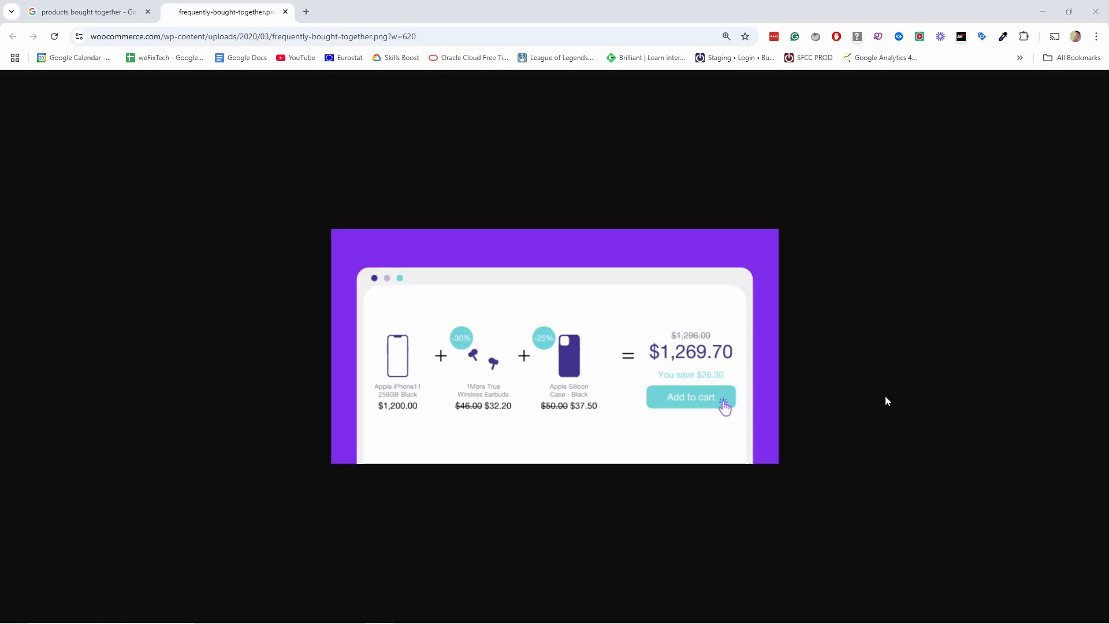
{"action": "mouse_move", "coordinate": [410, 367]}
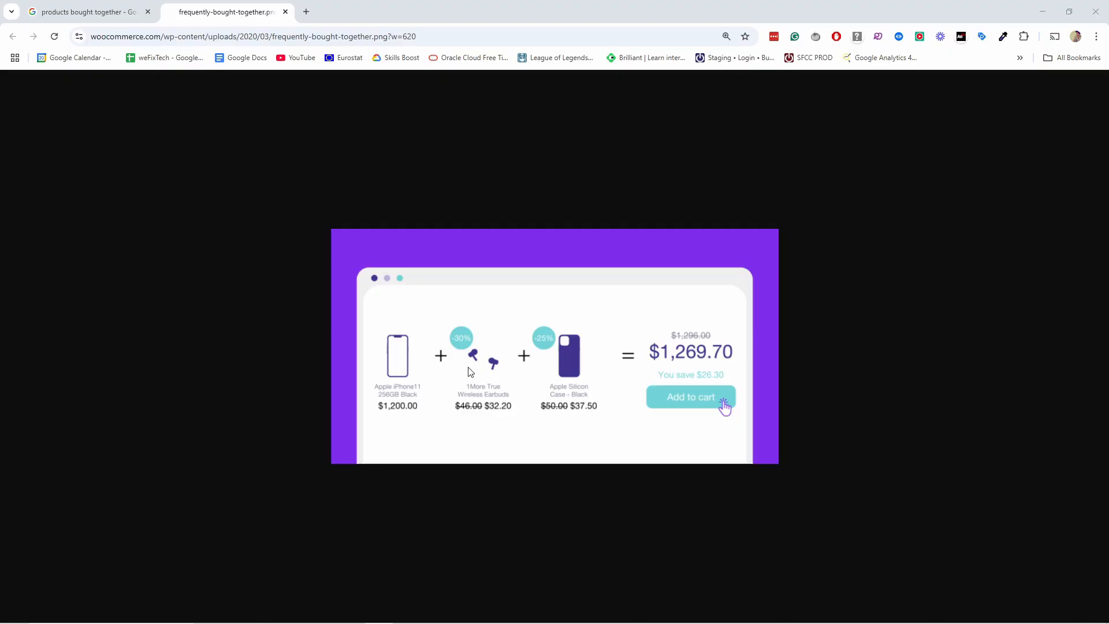
{"action": "mouse_move", "coordinate": [436, 367]}
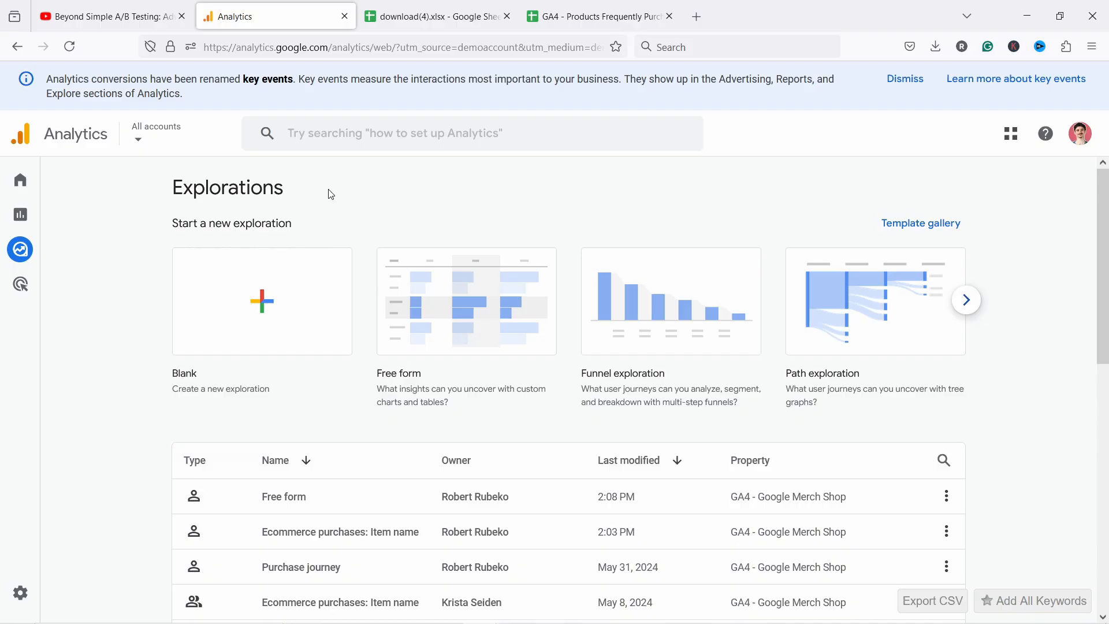
{"action": "mouse_move", "coordinate": [327, 206]}
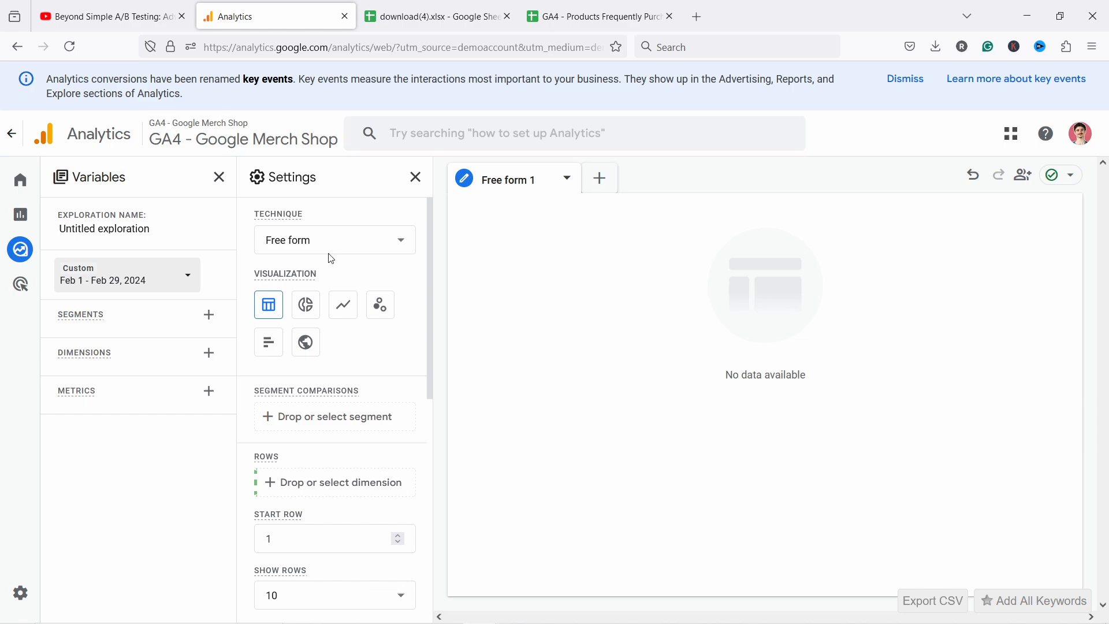
- Bring up the dimension picker for the new blank free-form exploration
{"action": "left_click", "coordinate": [210, 354]}
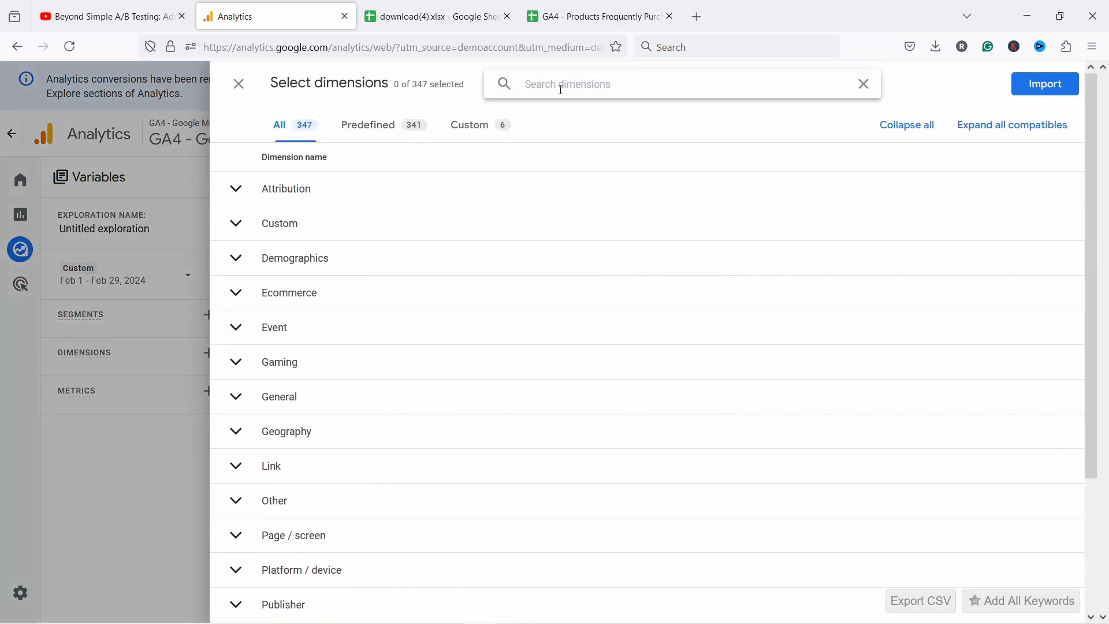
- Import the Event name, Transaction ID and Item name dimensions into the exploration
{"action": "type", "text": "event name"}
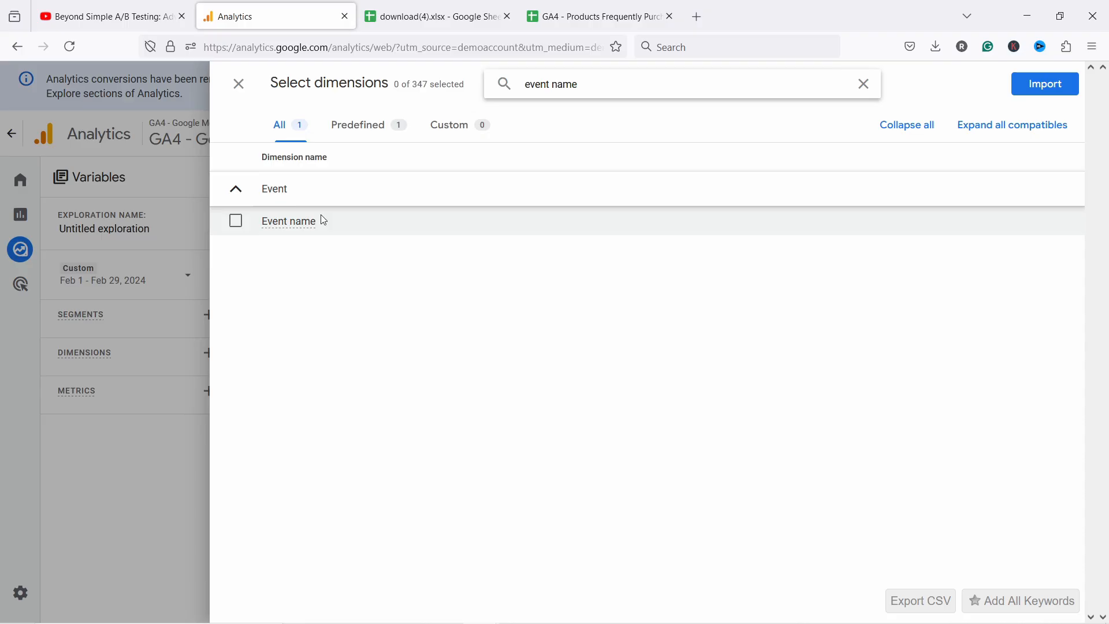
{"action": "left_click", "coordinate": [235, 220]}
{"action": "type", "text": "transa"}
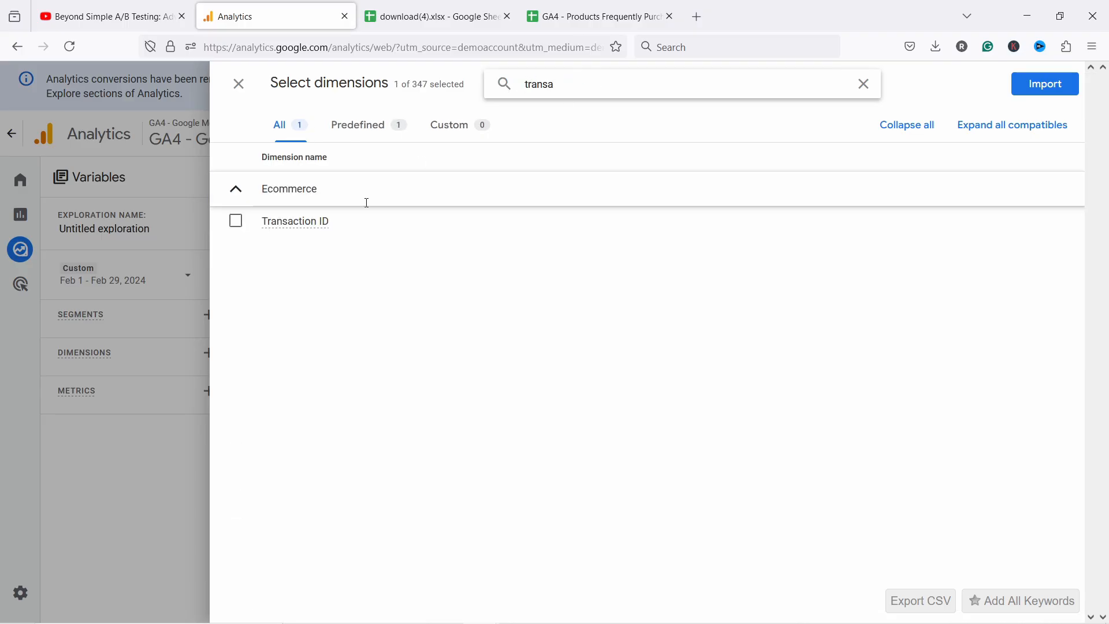
{"action": "left_click", "coordinate": [235, 220]}
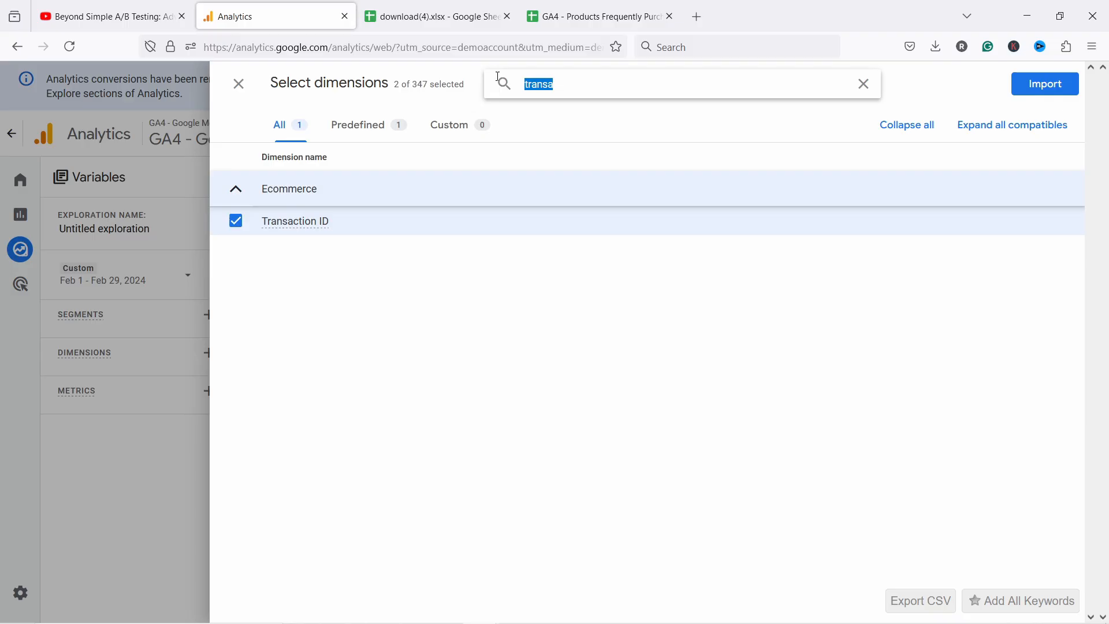
{"action": "type", "text": "item name"}
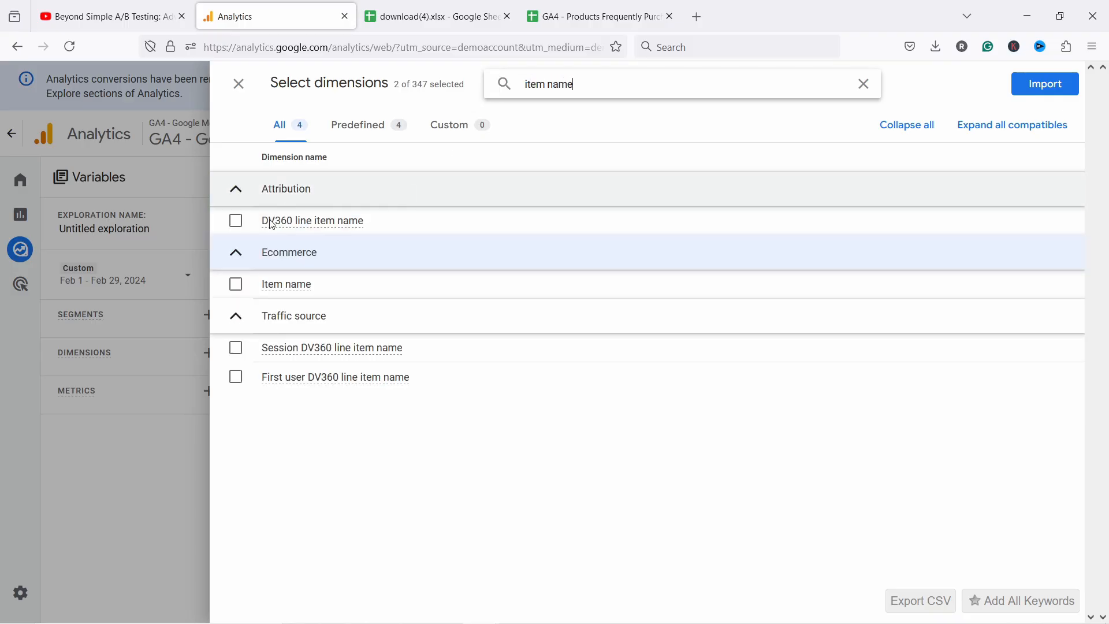
{"action": "left_click", "coordinate": [236, 285]}
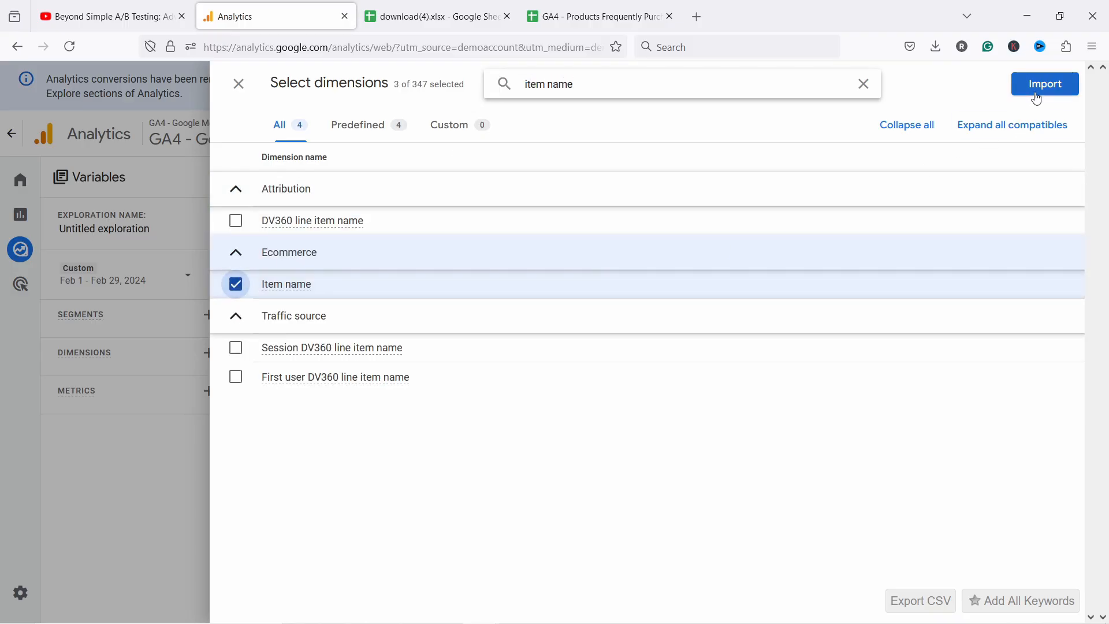
{"action": "left_click", "coordinate": [1044, 83]}
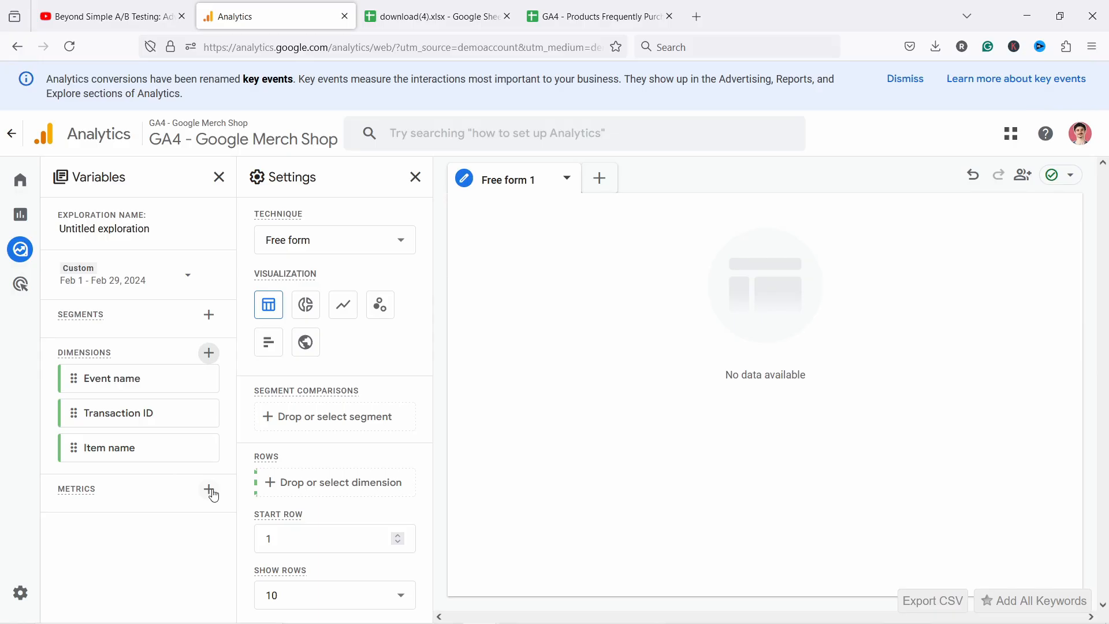
- Add Sessions as a metric and place Transaction ID into the table rows
{"action": "left_click", "coordinate": [208, 489]}
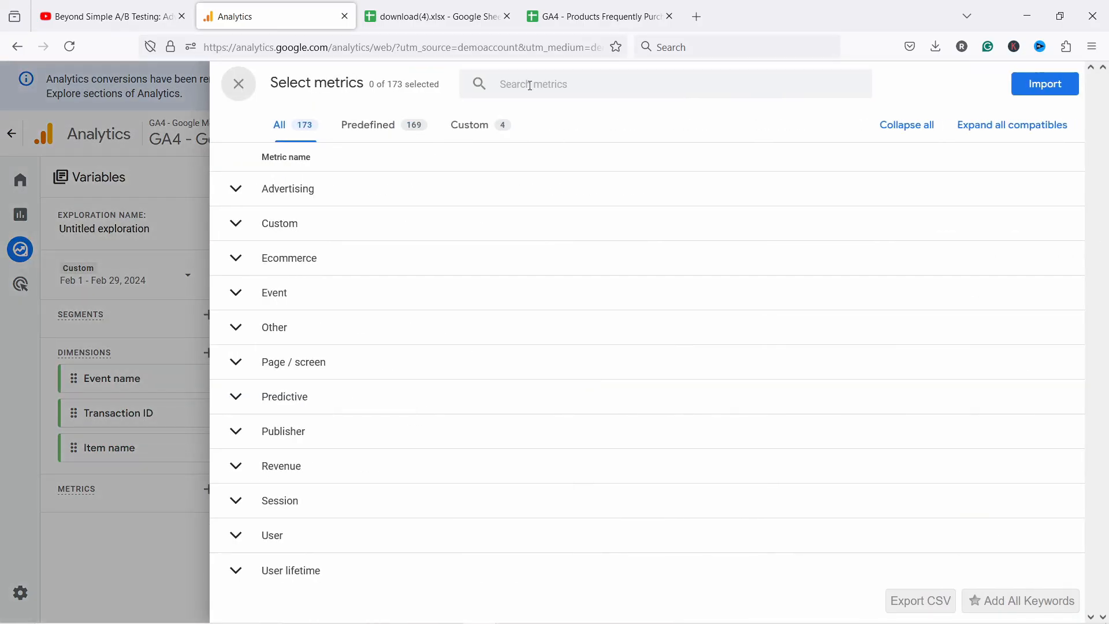
{"action": "type", "text": "sessions"}
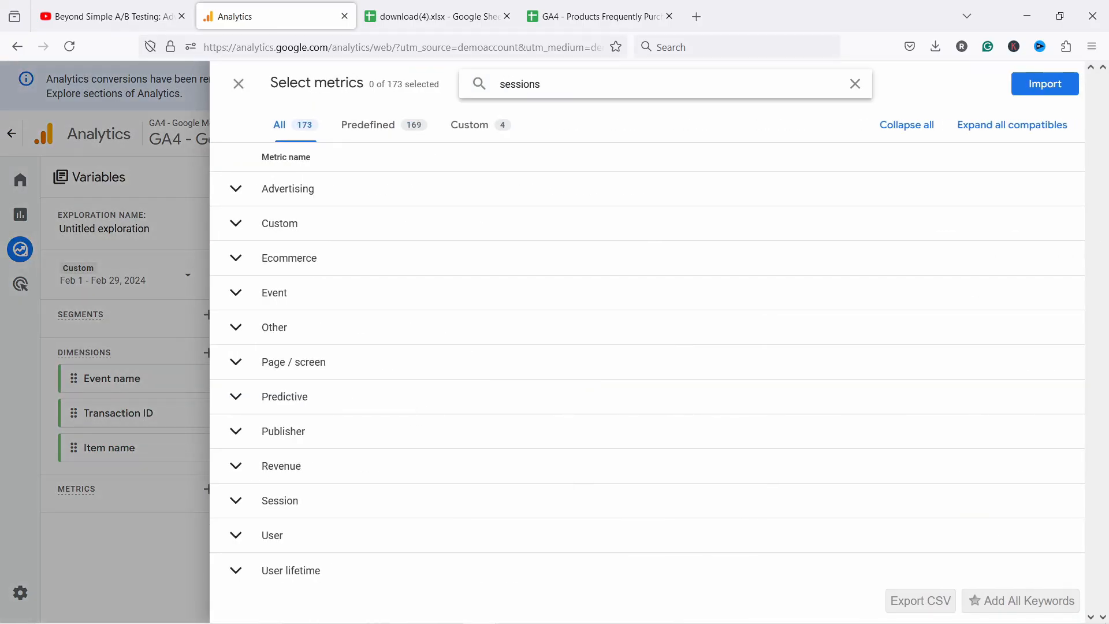
{"action": "left_click", "coordinate": [236, 279]}
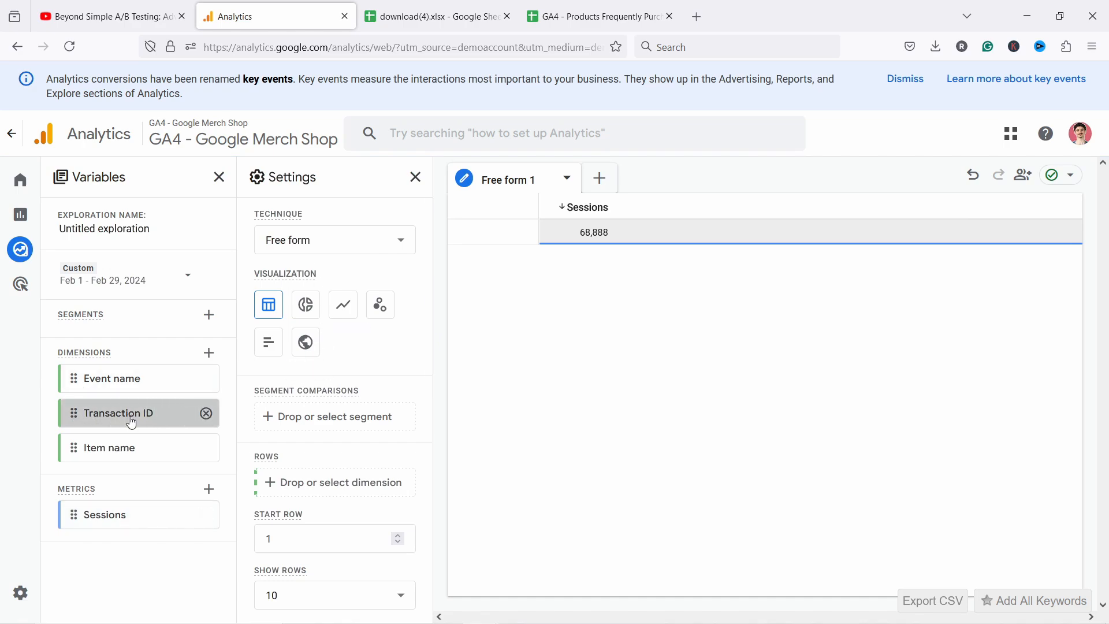
{"action": "left_click_drag", "start_coordinate": [117, 413], "coordinate": [334, 482]}
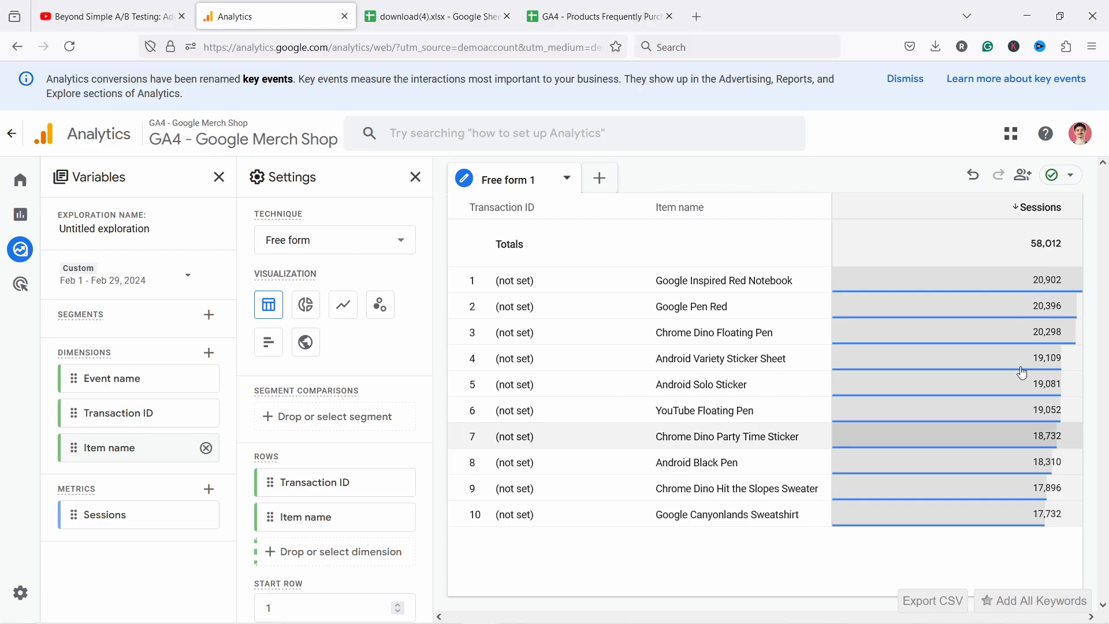
- Filter the table to Event name exactly matching 'purchase'
{"action": "scroll", "scroll_direction": "down", "scroll_amount": 3}
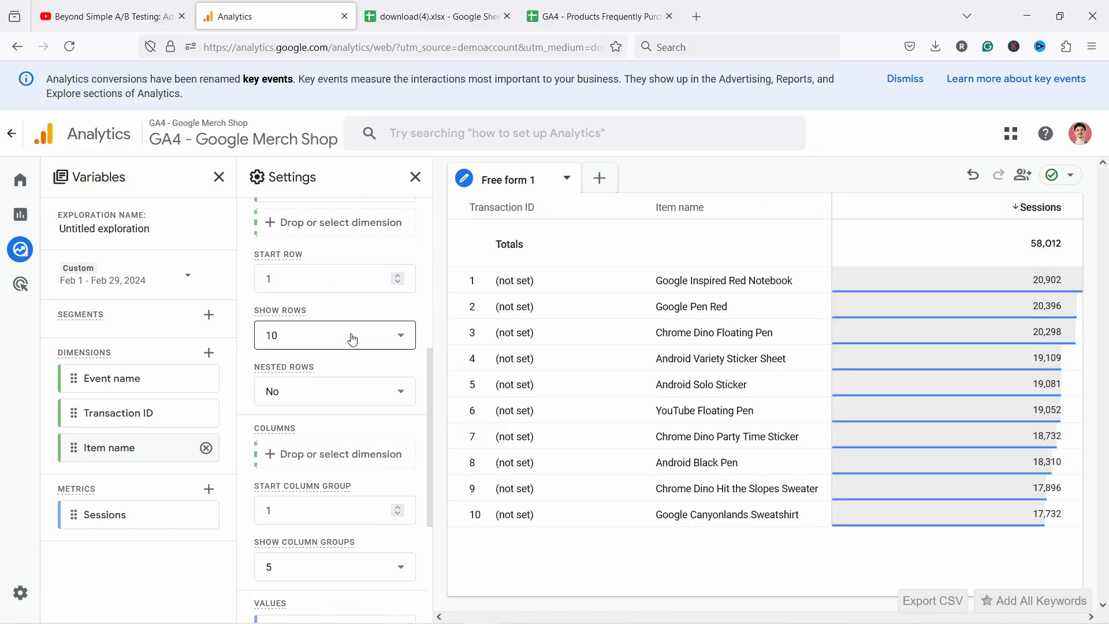
{"action": "scroll", "scroll_direction": "down", "scroll_amount": 3}
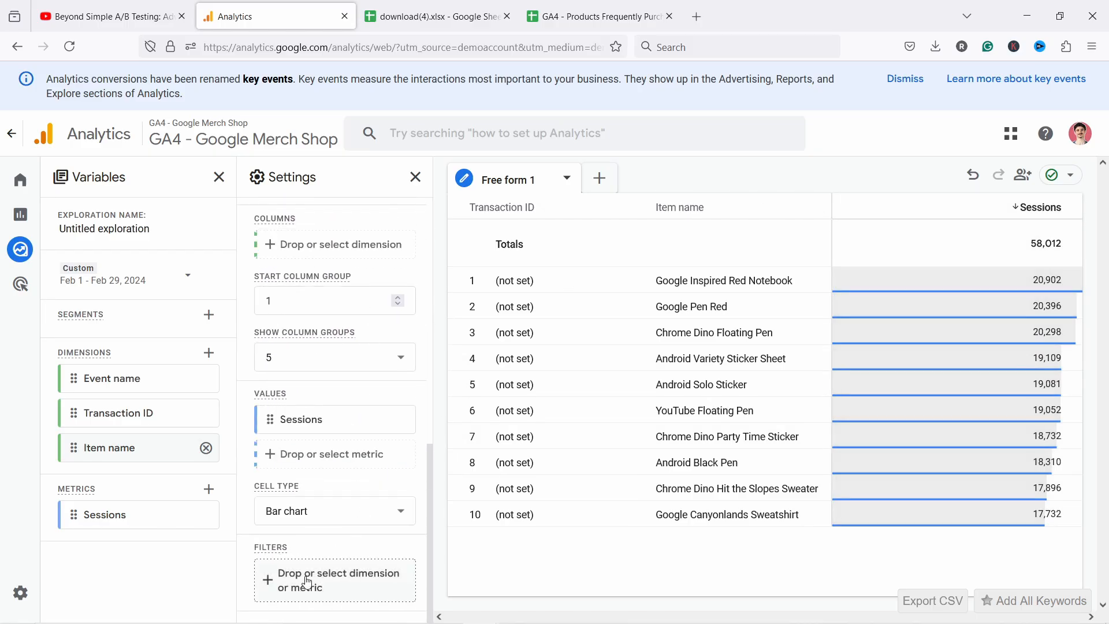
{"action": "left_click", "coordinate": [335, 579]}
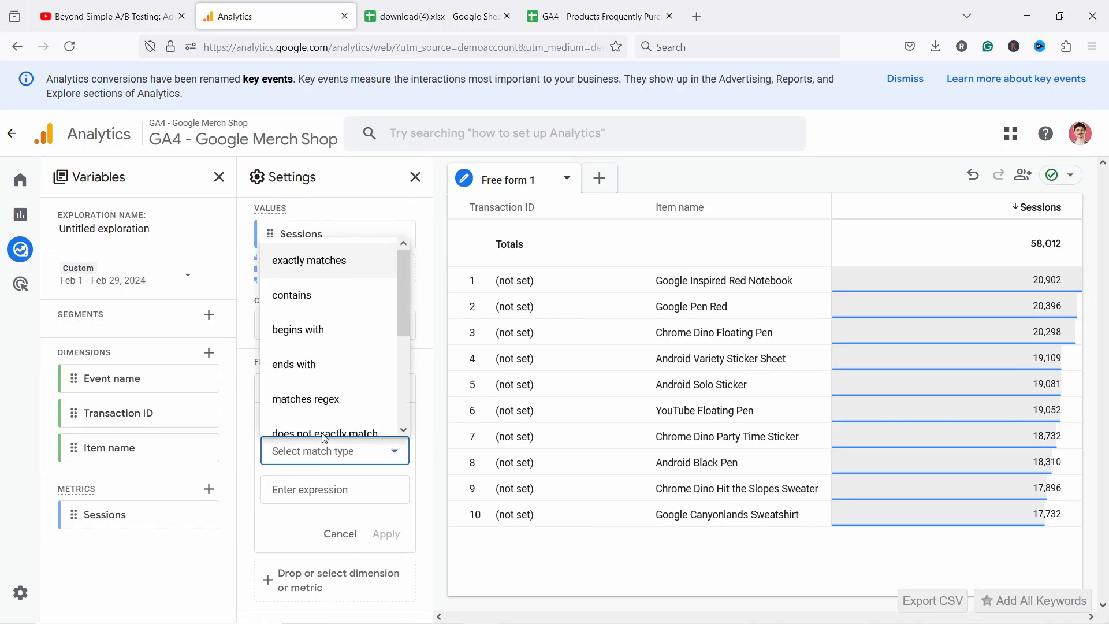
{"action": "left_click", "coordinate": [309, 260]}
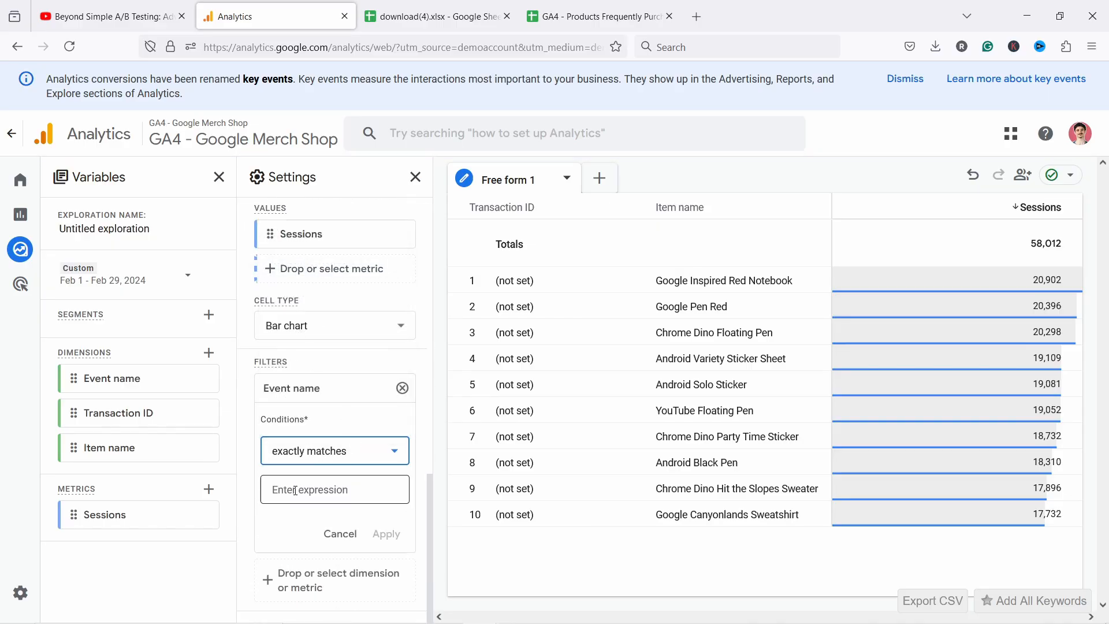
{"action": "type", "text": "purchase"}
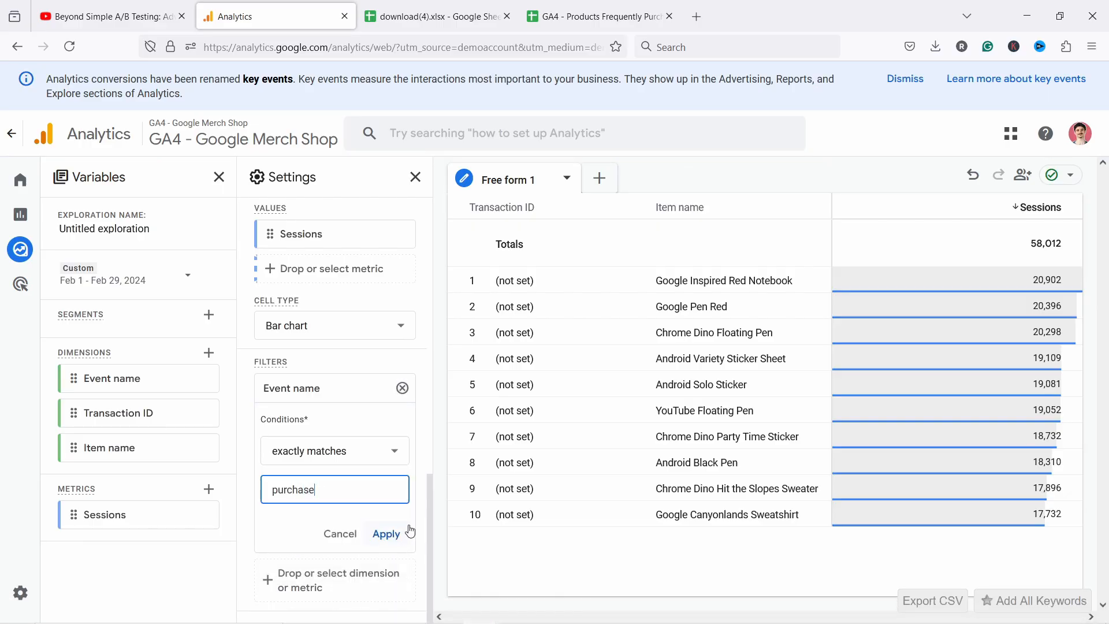
{"action": "left_click", "coordinate": [386, 534]}
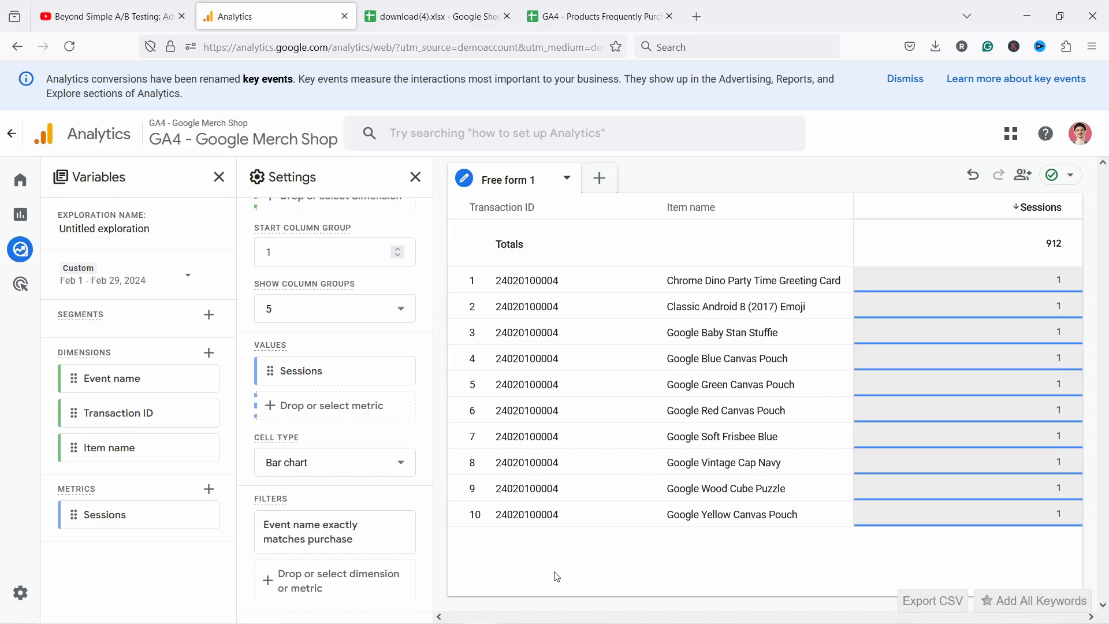
{"action": "mouse_move", "coordinate": [643, 180]}
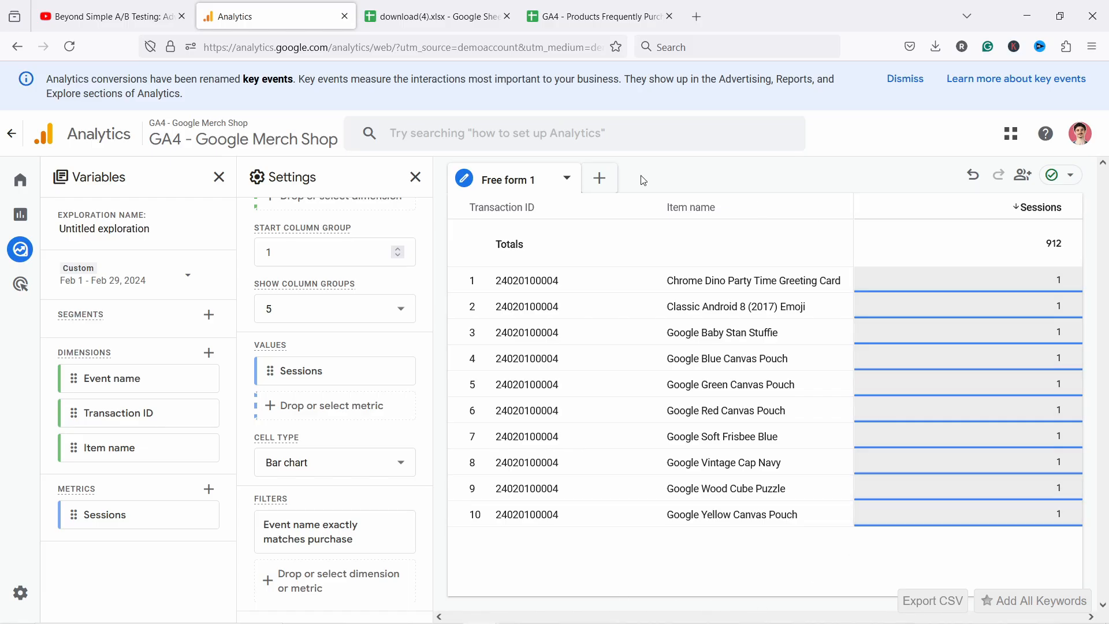
- Switch to the GA4 - Products Frequently Purchased spreadsheet
{"action": "left_click", "coordinate": [600, 15]}
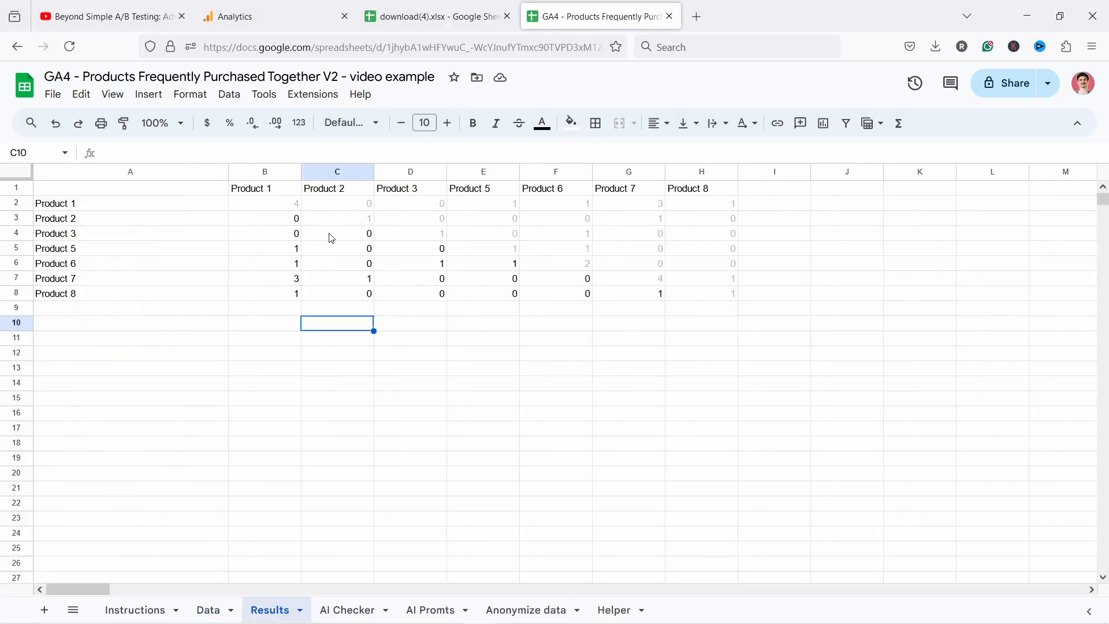
- Inspect the Product 7 / Product 1 COUNTA co-purchase formula in cell B7, then return to Analytics
{"action": "left_click", "coordinate": [264, 278]}
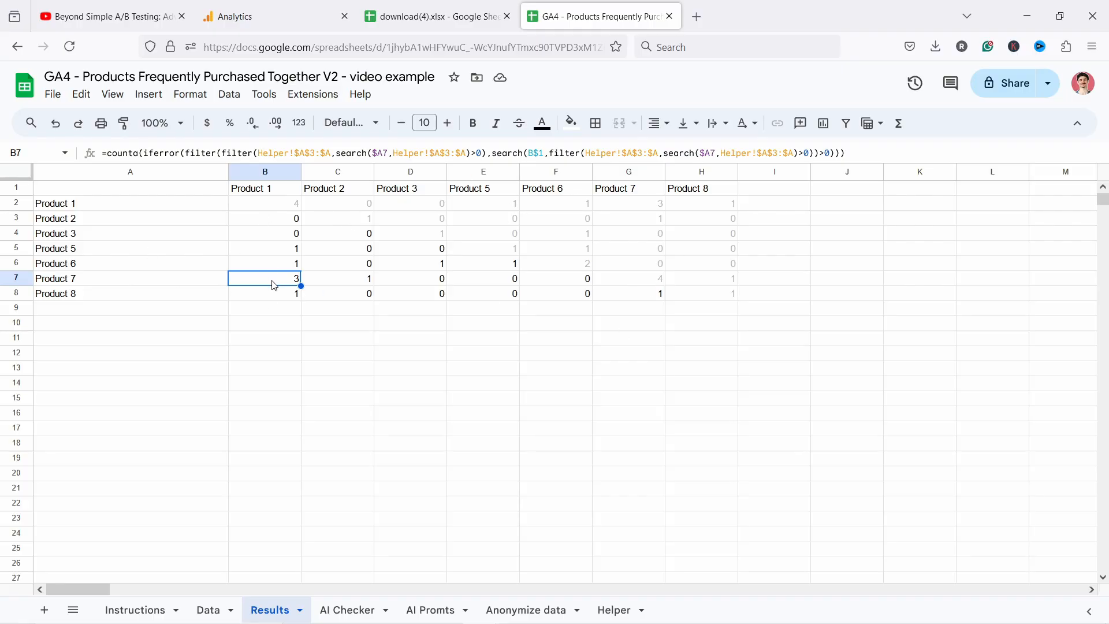
{"action": "left_click", "coordinate": [526, 610]}
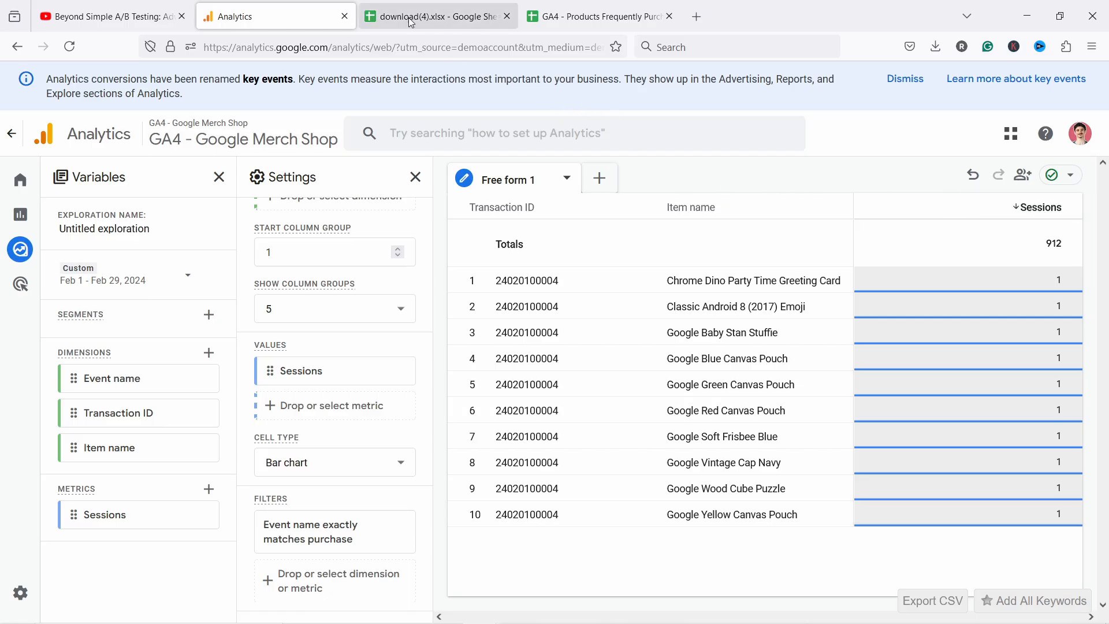
- Download the exported Transaction ID / Item name sheet as a .csv file
{"action": "left_click", "coordinate": [437, 16]}
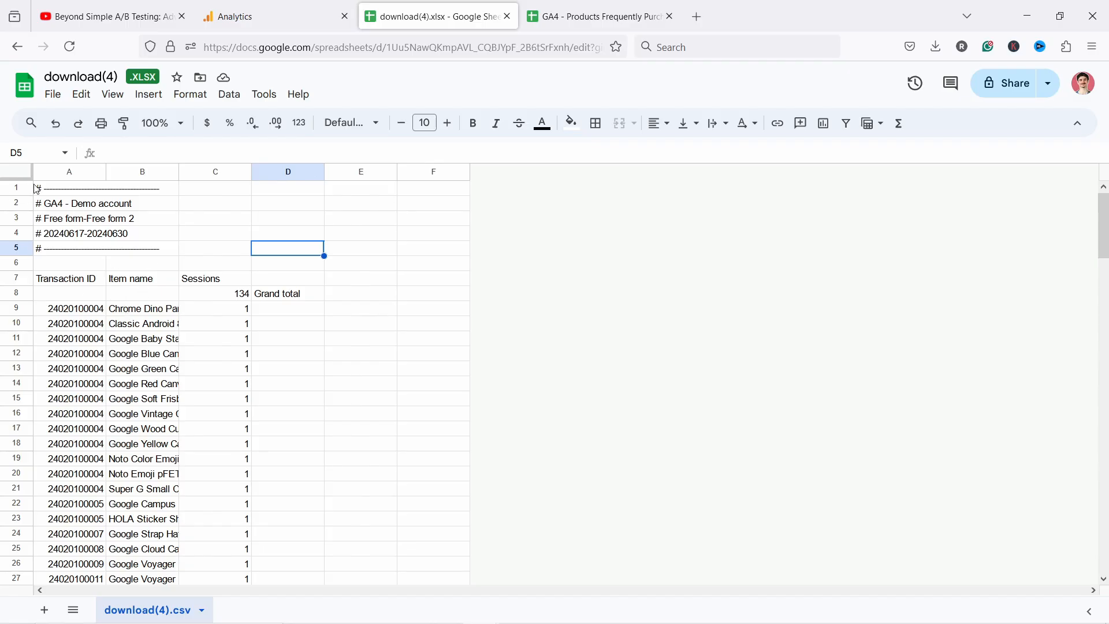
{"action": "mouse_move", "coordinate": [24, 192]}
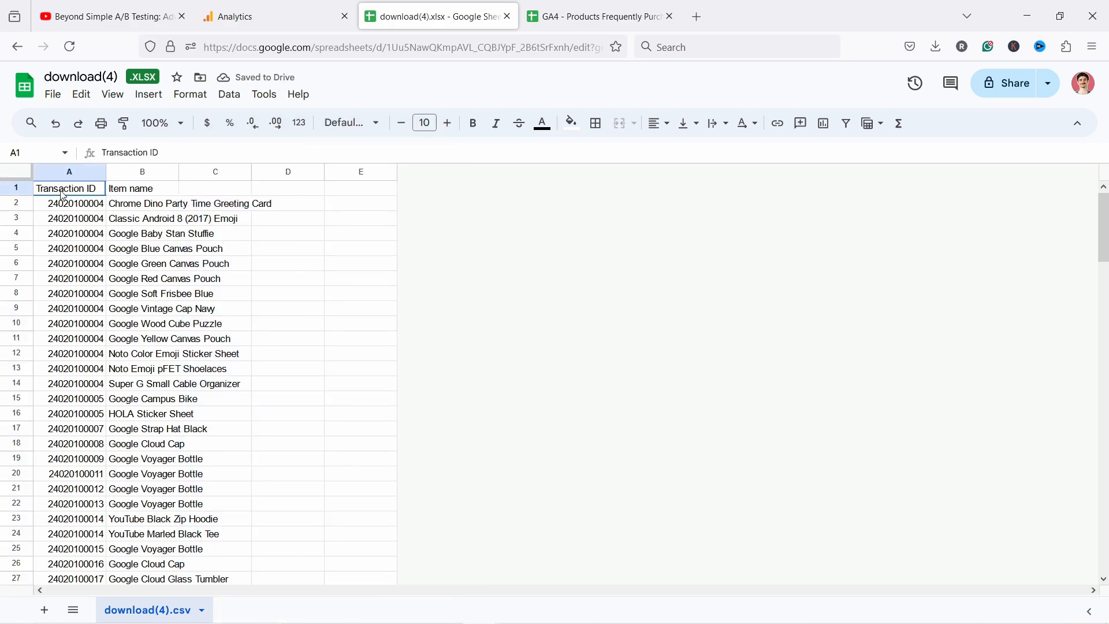
{"action": "left_click", "coordinate": [141, 188]}
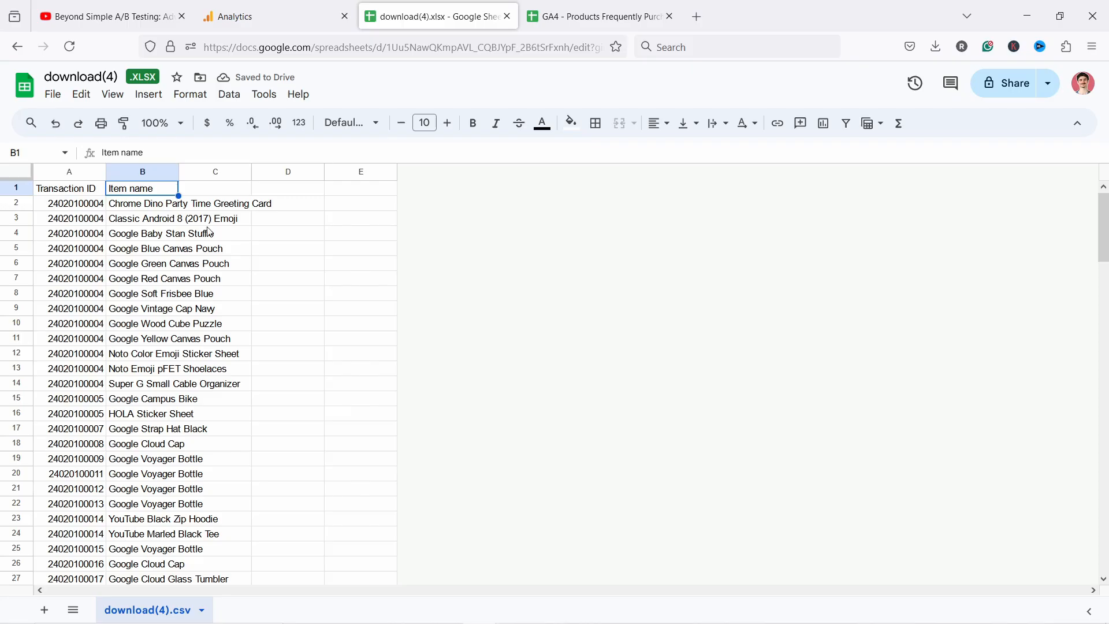
{"action": "left_click", "coordinate": [52, 94]}
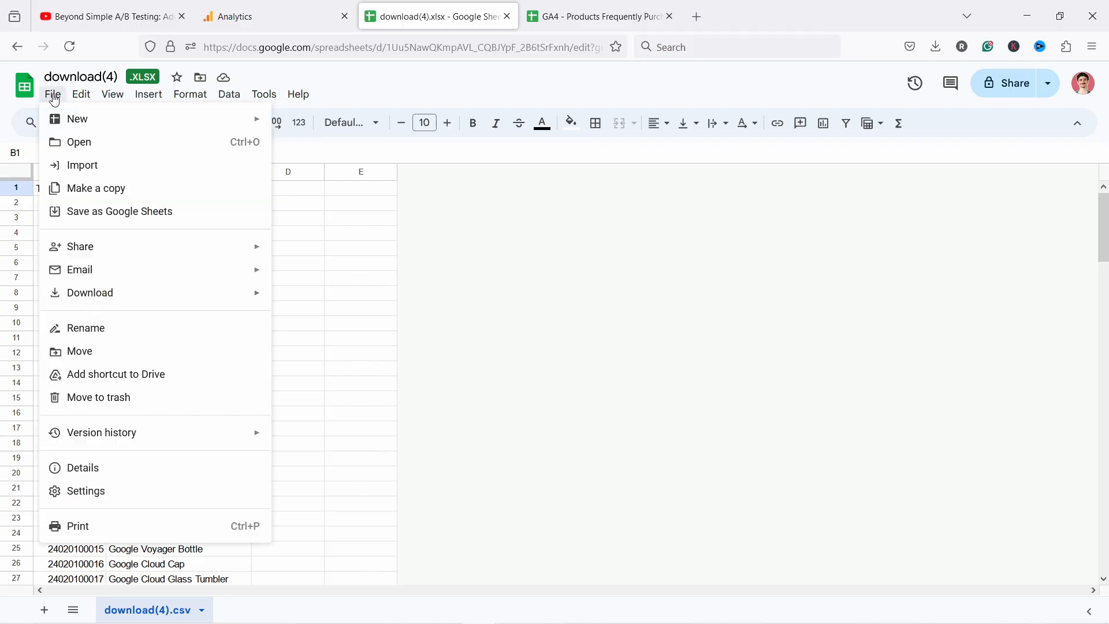
{"action": "left_click", "coordinate": [90, 293]}
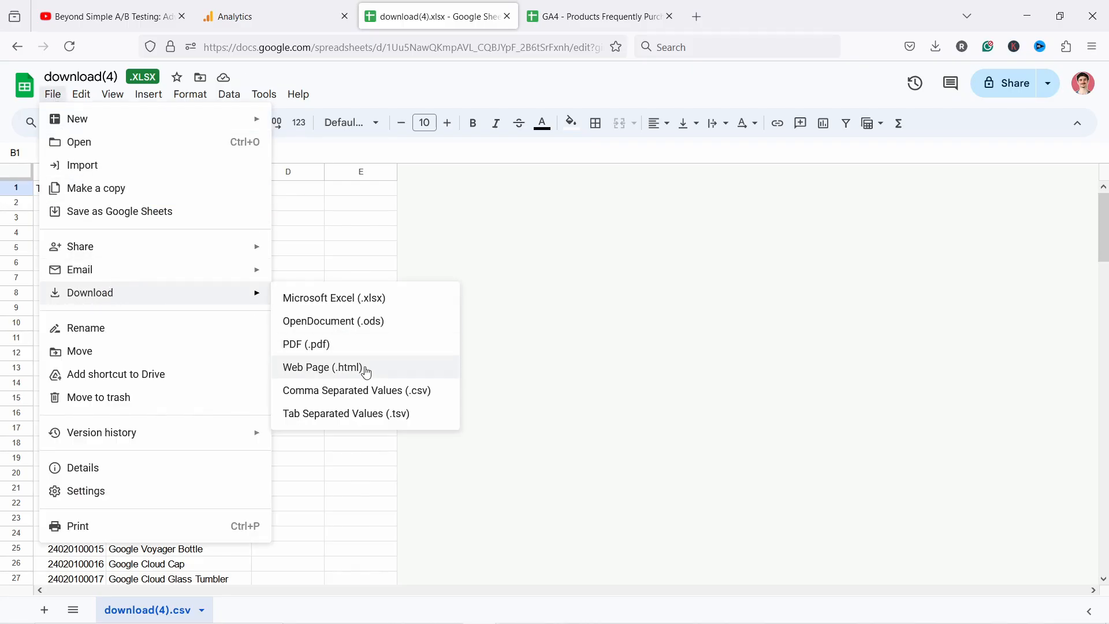
{"action": "left_click", "coordinate": [356, 389]}
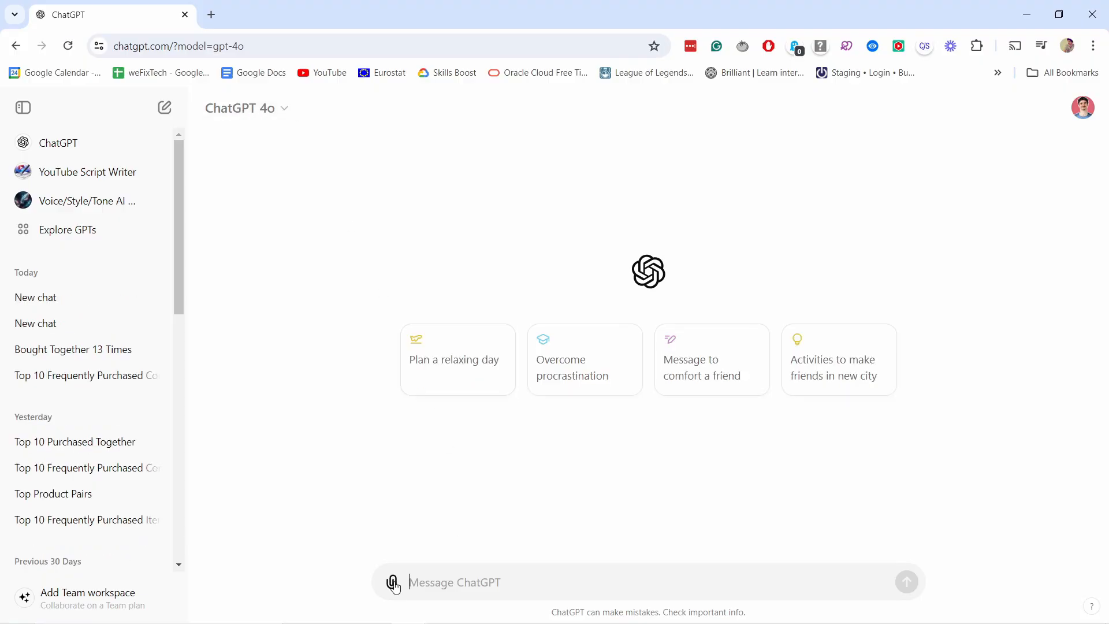
- Attach the downloaded transaction CSV to the ChatGPT message from Downloads
{"action": "left_click", "coordinate": [393, 582]}
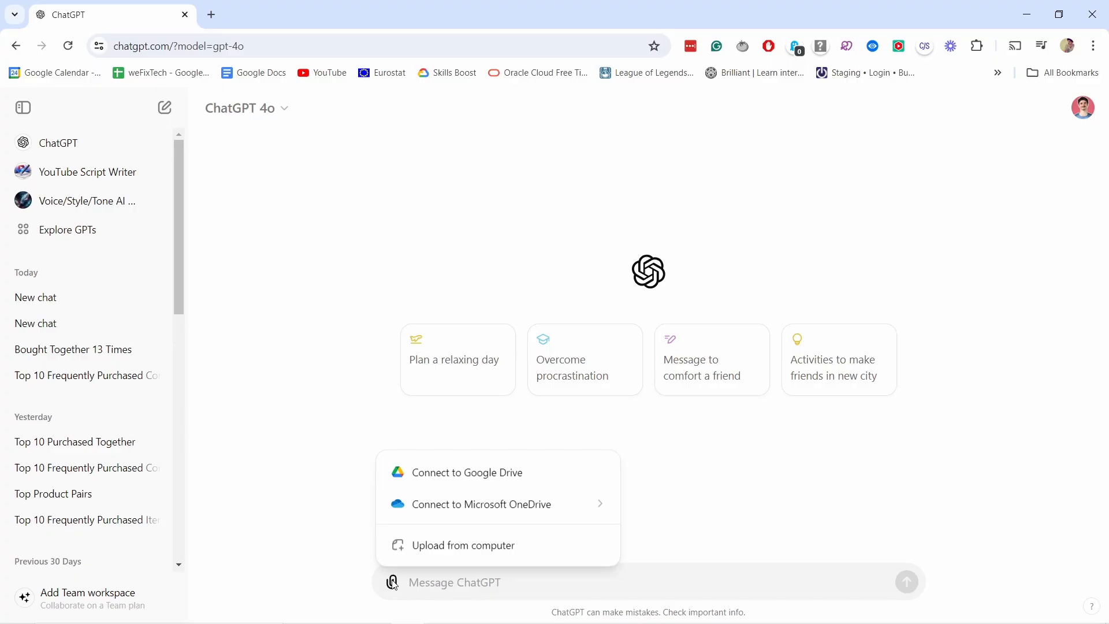
{"action": "left_click", "coordinate": [462, 544]}
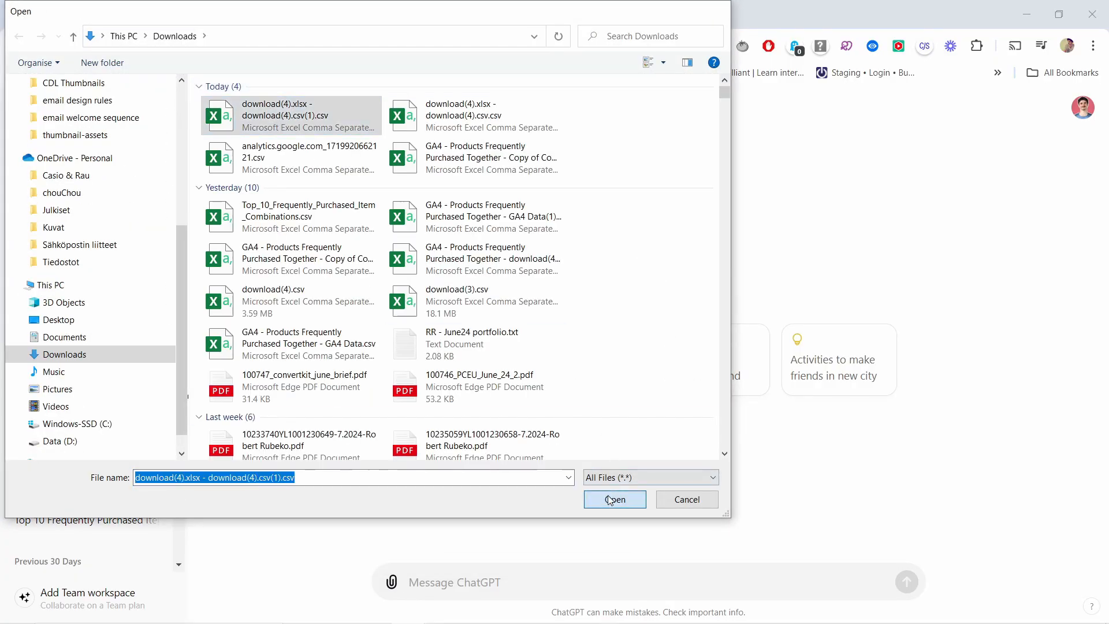
{"action": "left_click", "coordinate": [612, 500]}
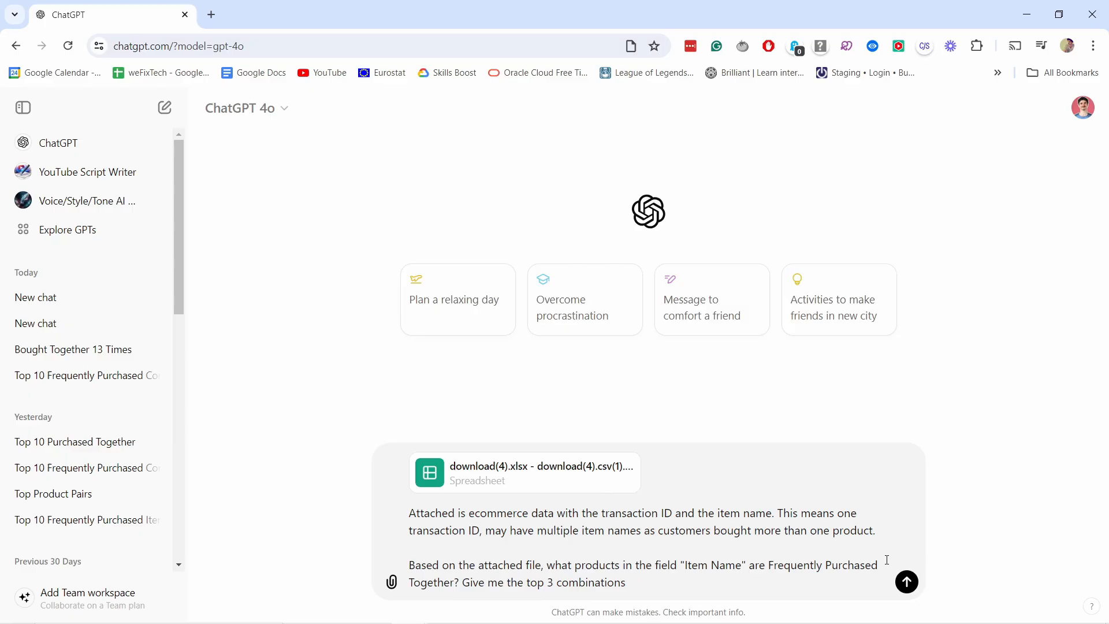
- Send the top-3-combinations question and highlight the first returned product pair
{"action": "left_click", "coordinate": [906, 581]}
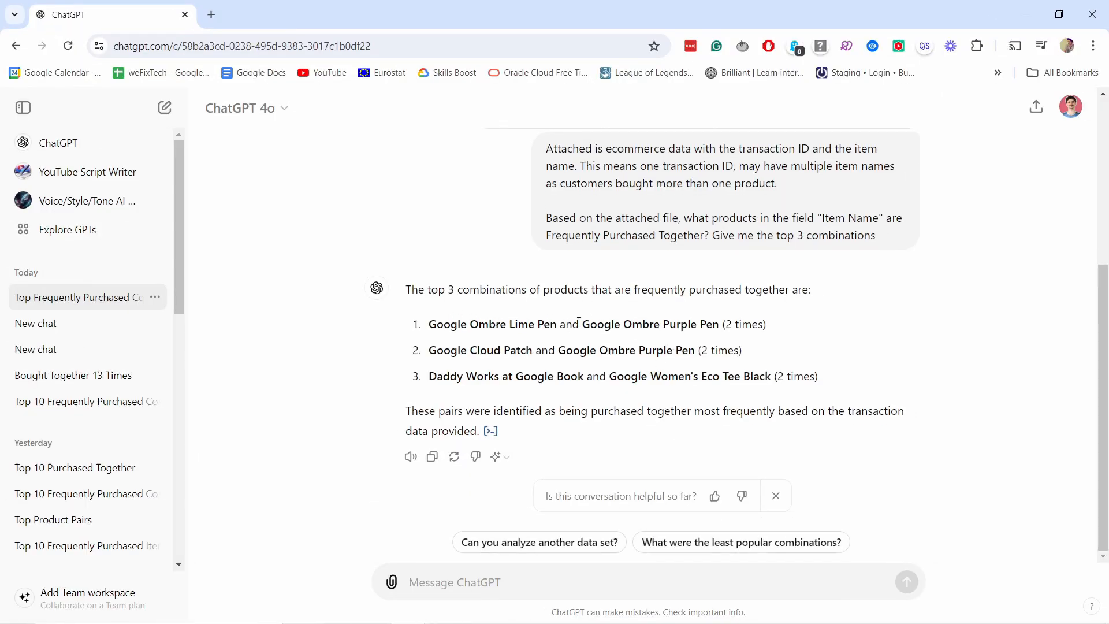
{"action": "mouse_move", "coordinate": [777, 331]}
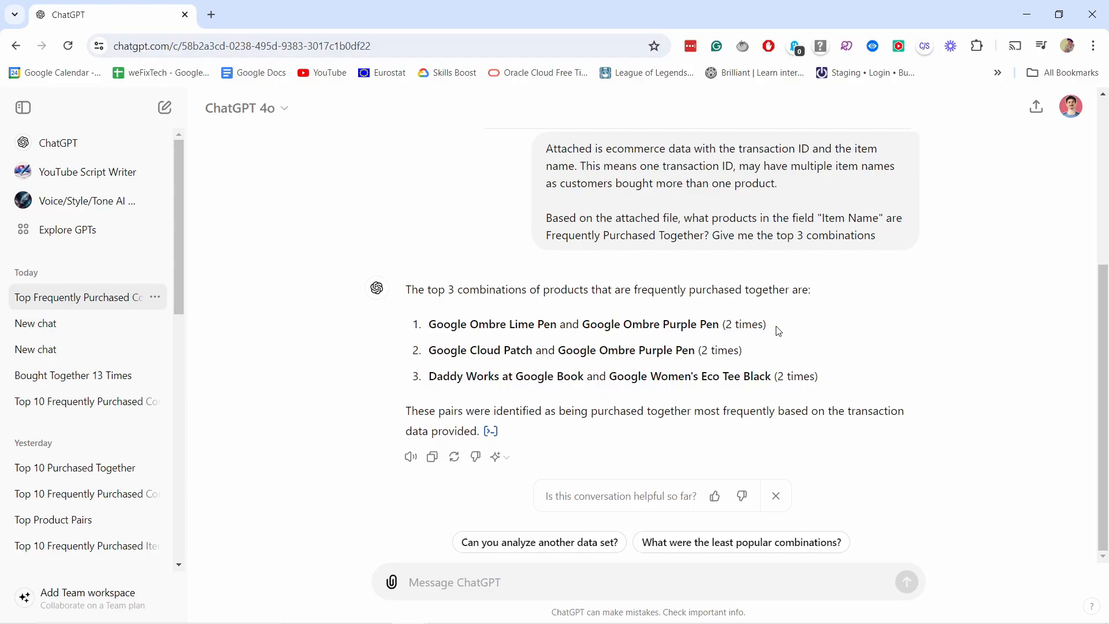
{"action": "left_click_drag", "start_coordinate": [508, 324], "coordinate": [765, 323]}
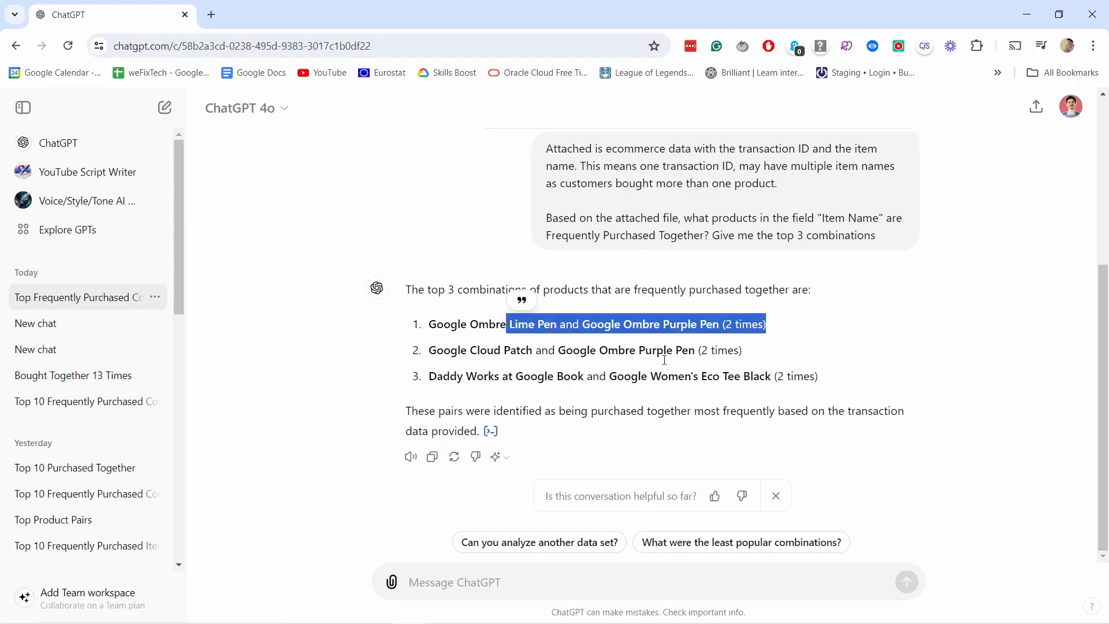
{"action": "left_click", "coordinate": [833, 380]}
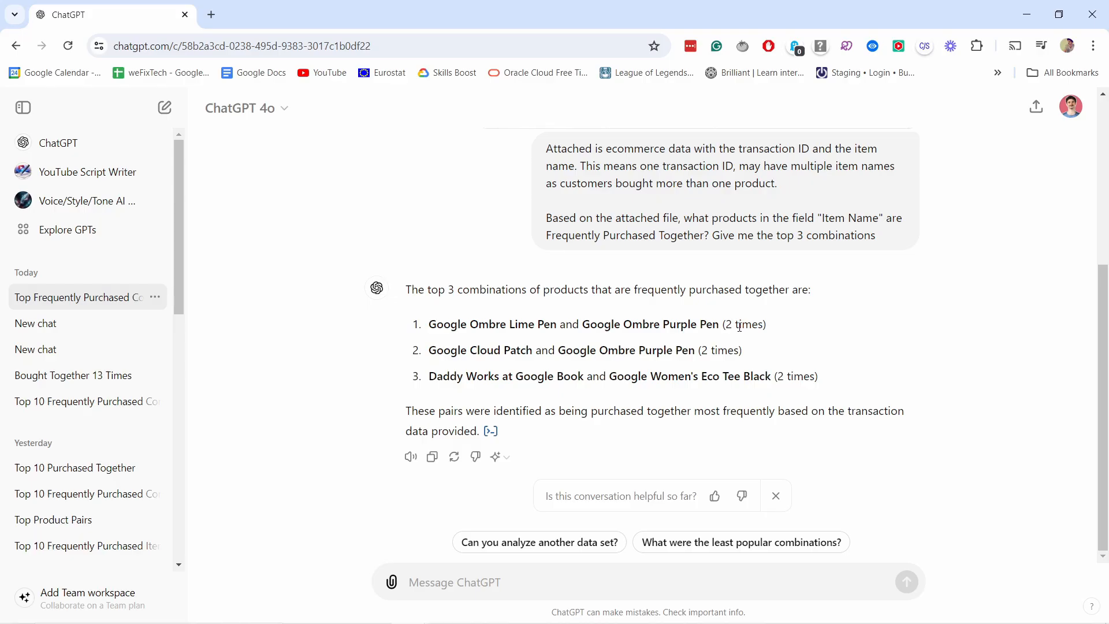
{"action": "mouse_move", "coordinate": [736, 337]}
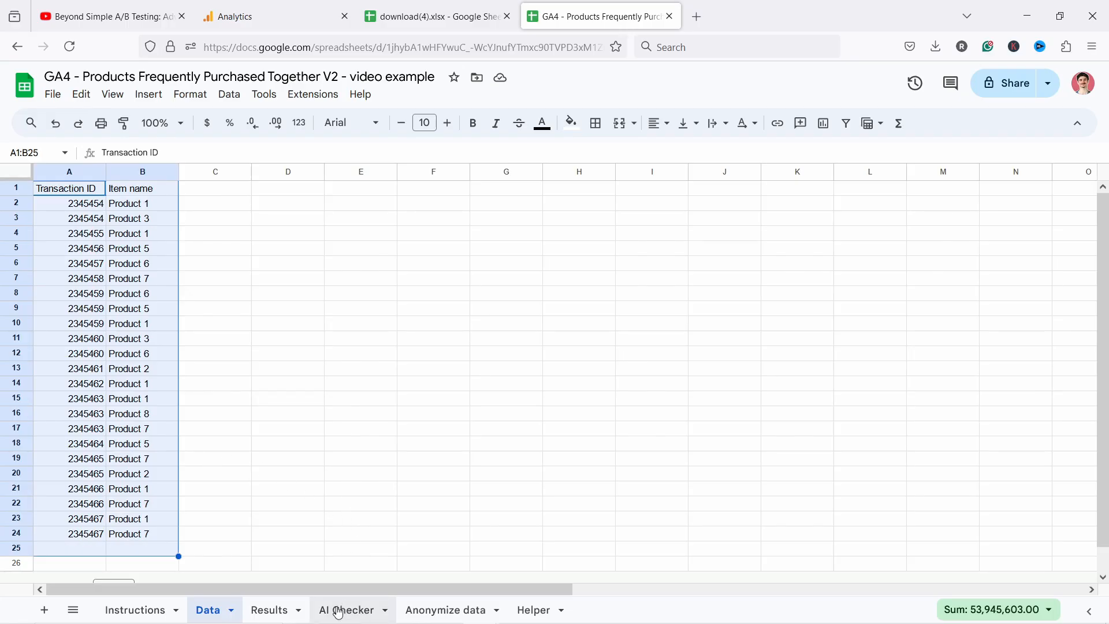
- Copy 'Google Ombre Lime Pen' from ChatGPT into Product A on the AI Checker sheet
{"action": "left_click", "coordinate": [346, 609]}
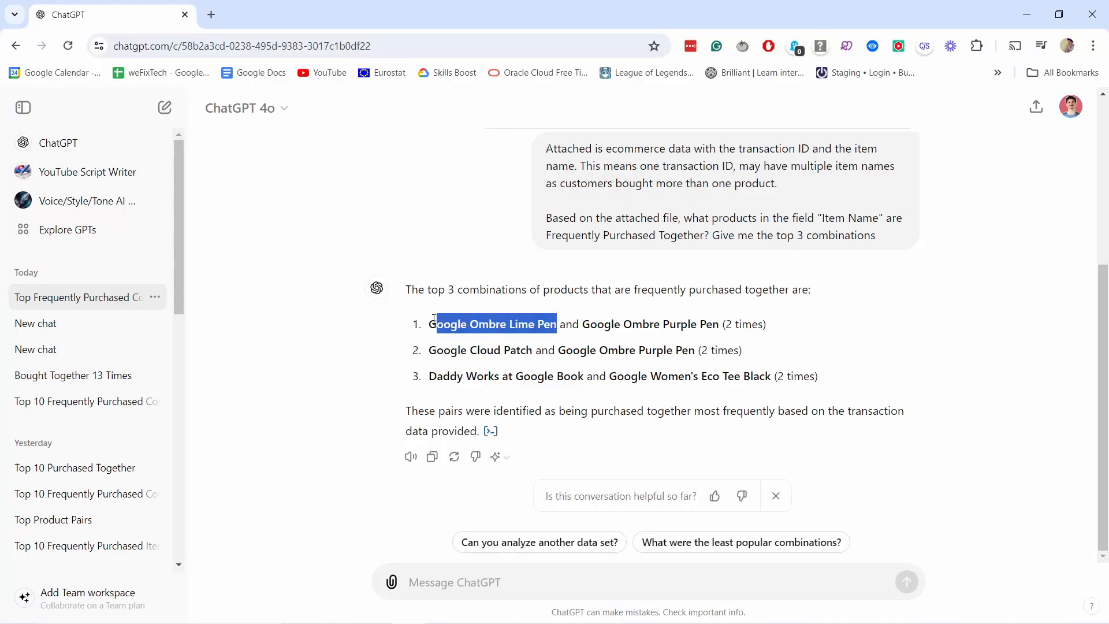
{"action": "left_click", "coordinate": [599, 15]}
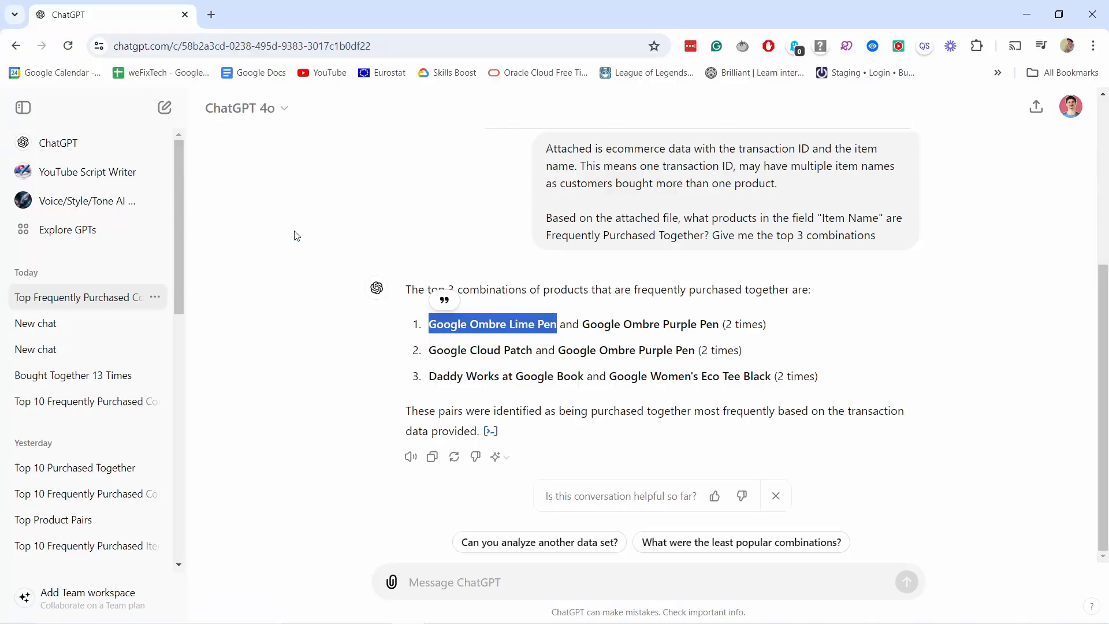
{"action": "left_click", "coordinate": [598, 15]}
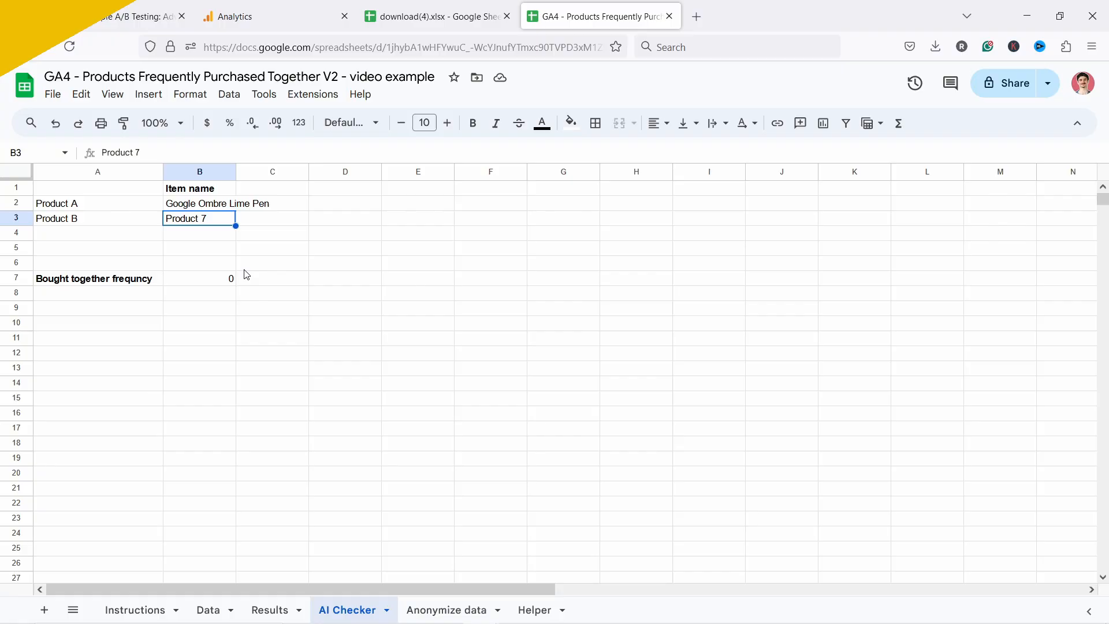
{"action": "left_click", "coordinate": [438, 15]}
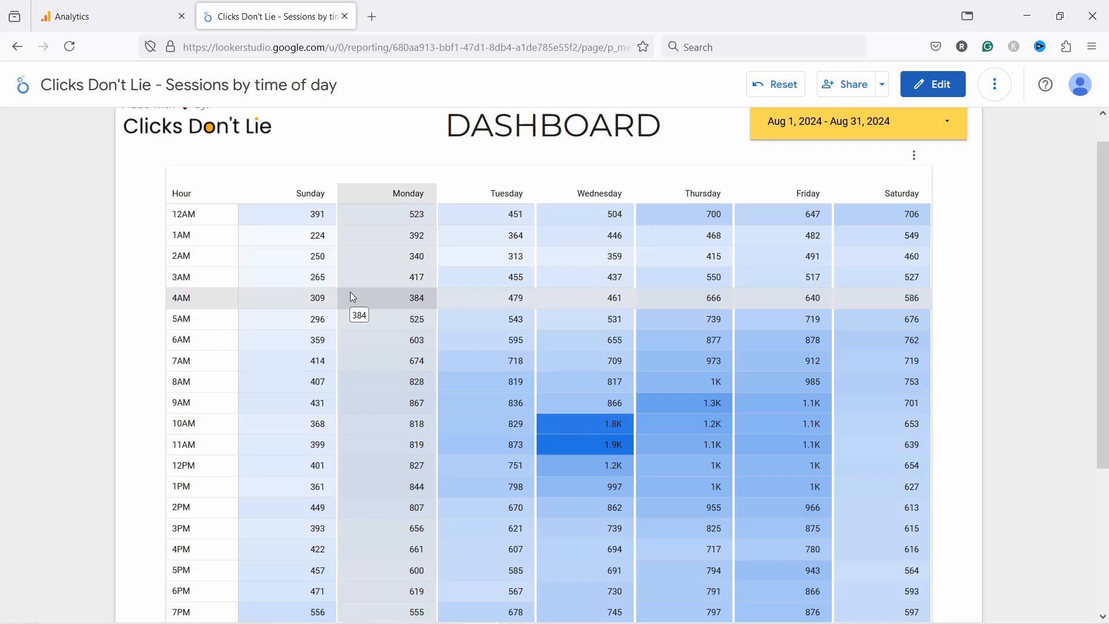
{"action": "mouse_move", "coordinate": [610, 170]}
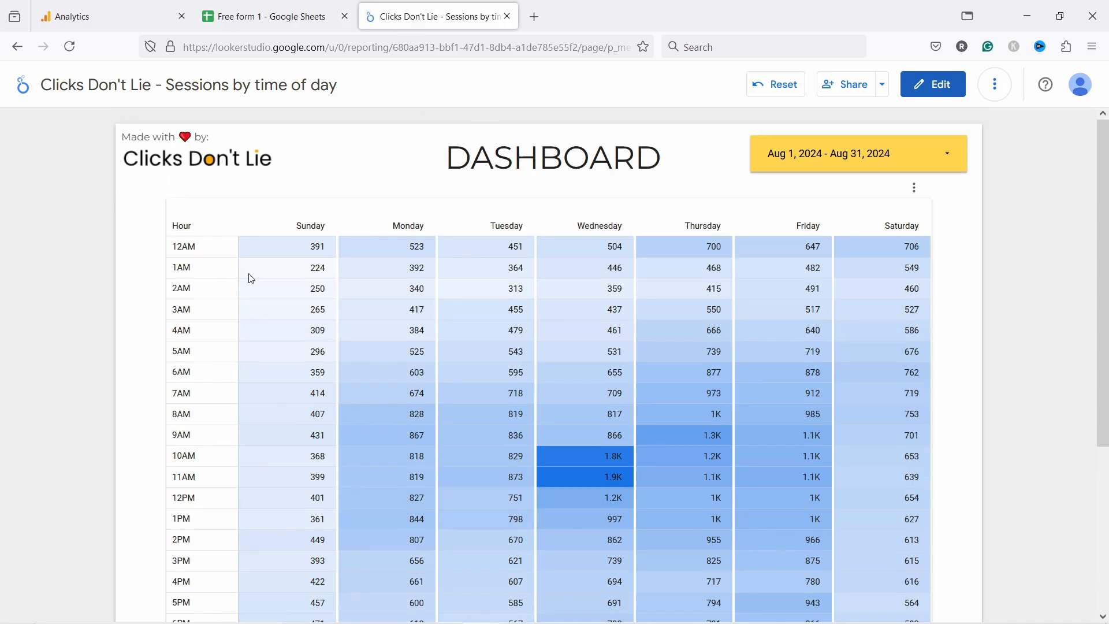
{"action": "mouse_move", "coordinate": [995, 84]}
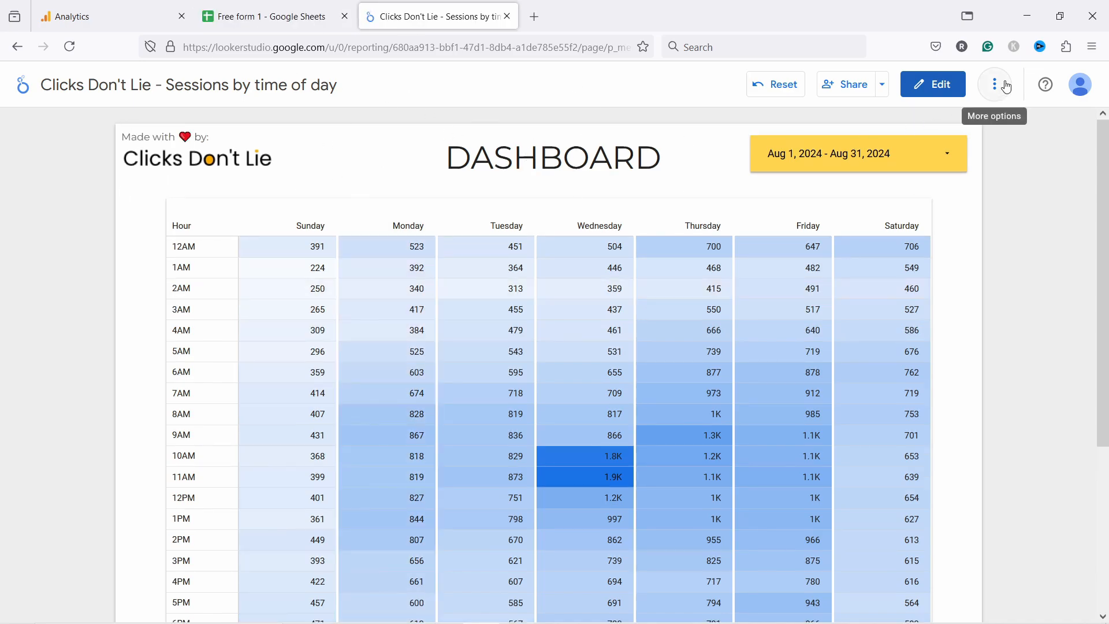
{"action": "left_click", "coordinate": [995, 85]}
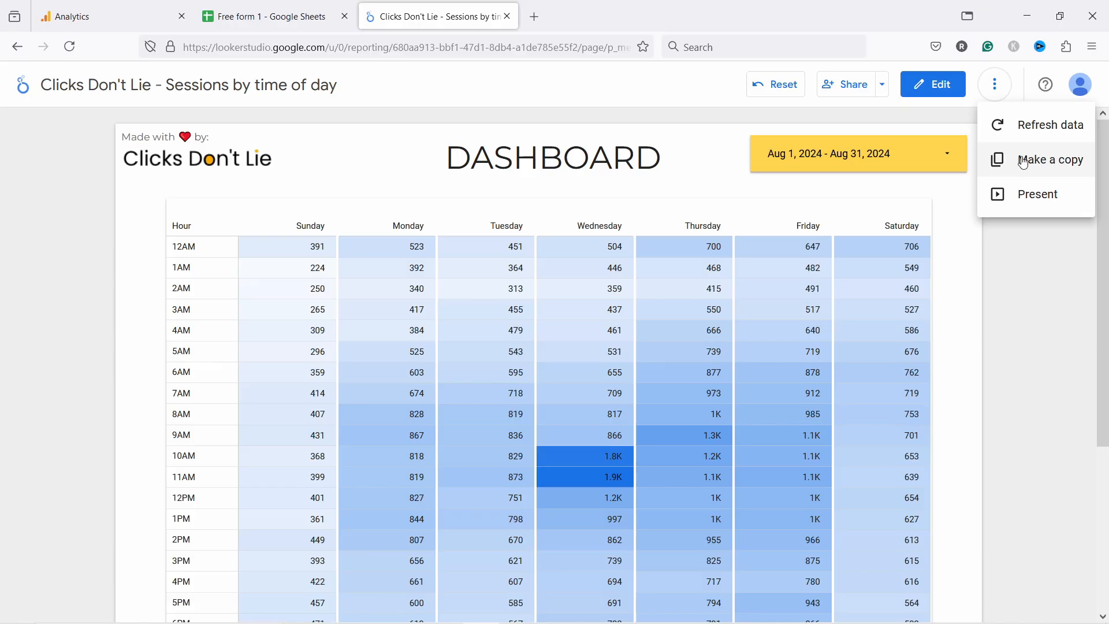
{"action": "left_click", "coordinate": [994, 85]}
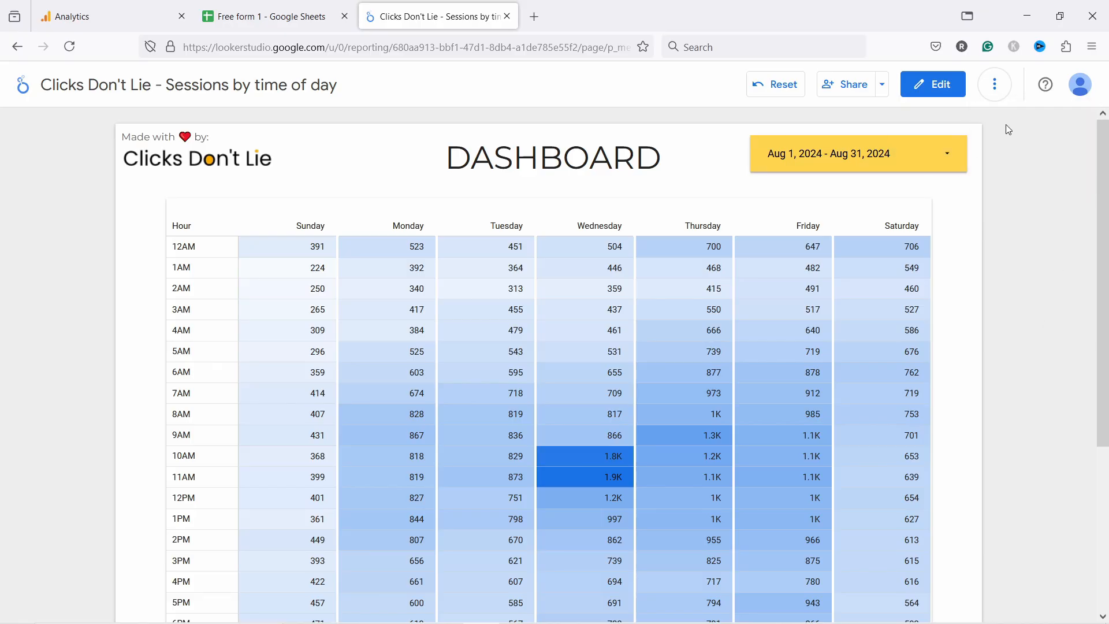
{"action": "mouse_move", "coordinate": [932, 85]}
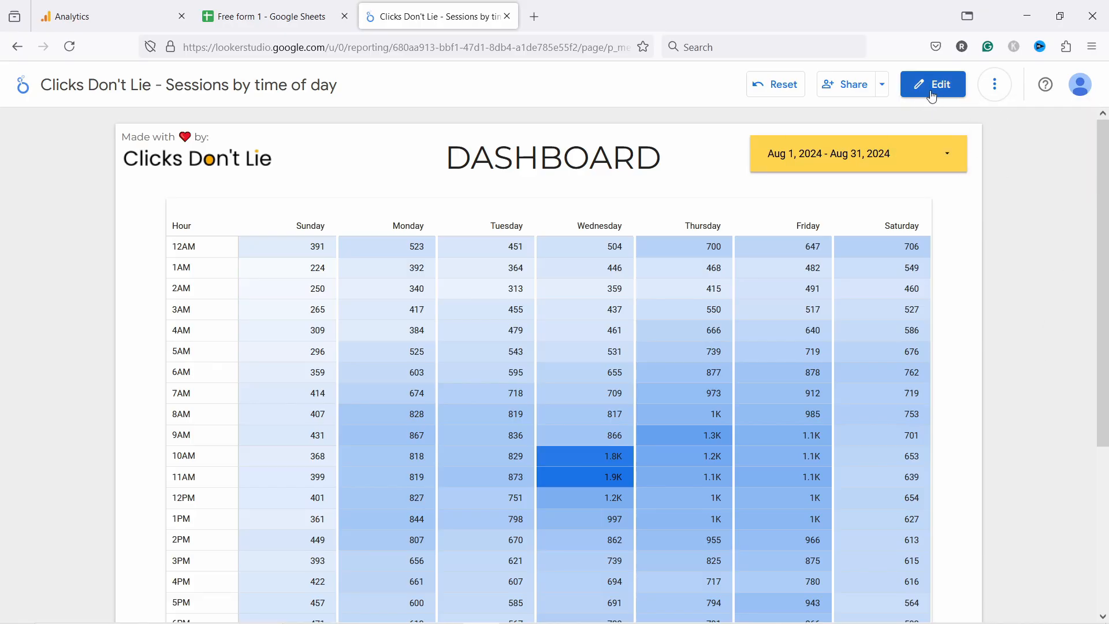
{"action": "left_click", "coordinate": [932, 83]}
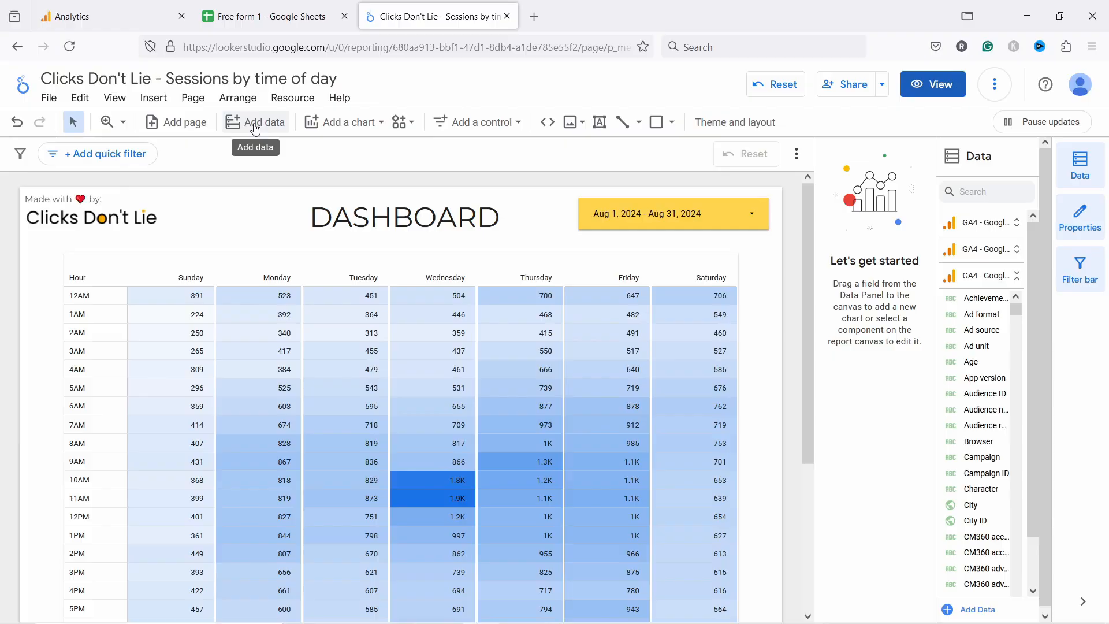
{"action": "left_click", "coordinate": [255, 121]}
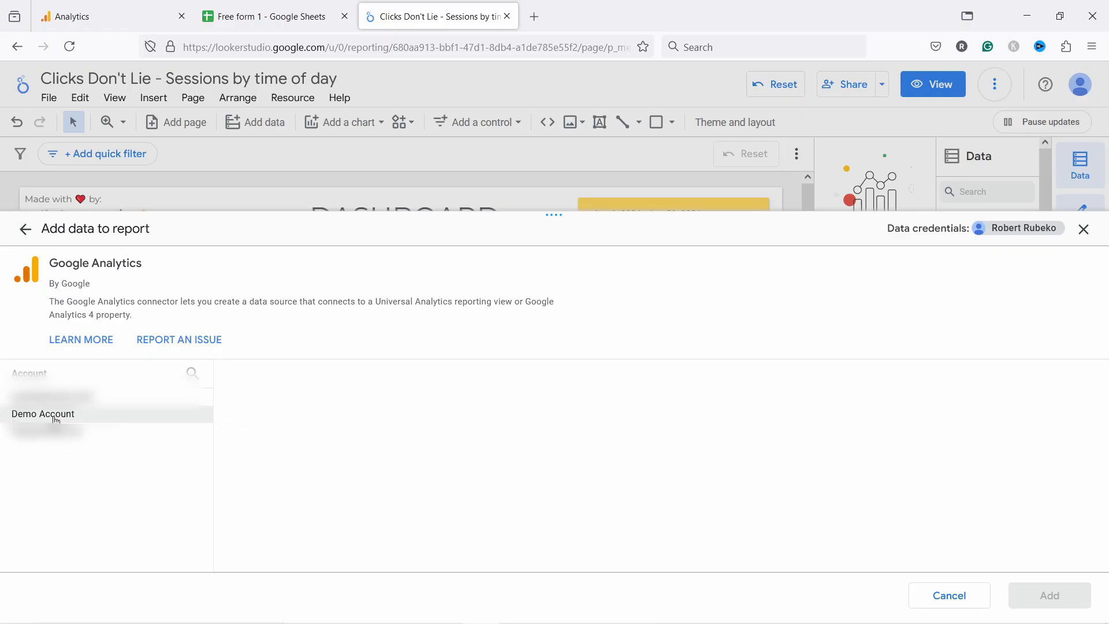
{"action": "left_click", "coordinate": [53, 414]}
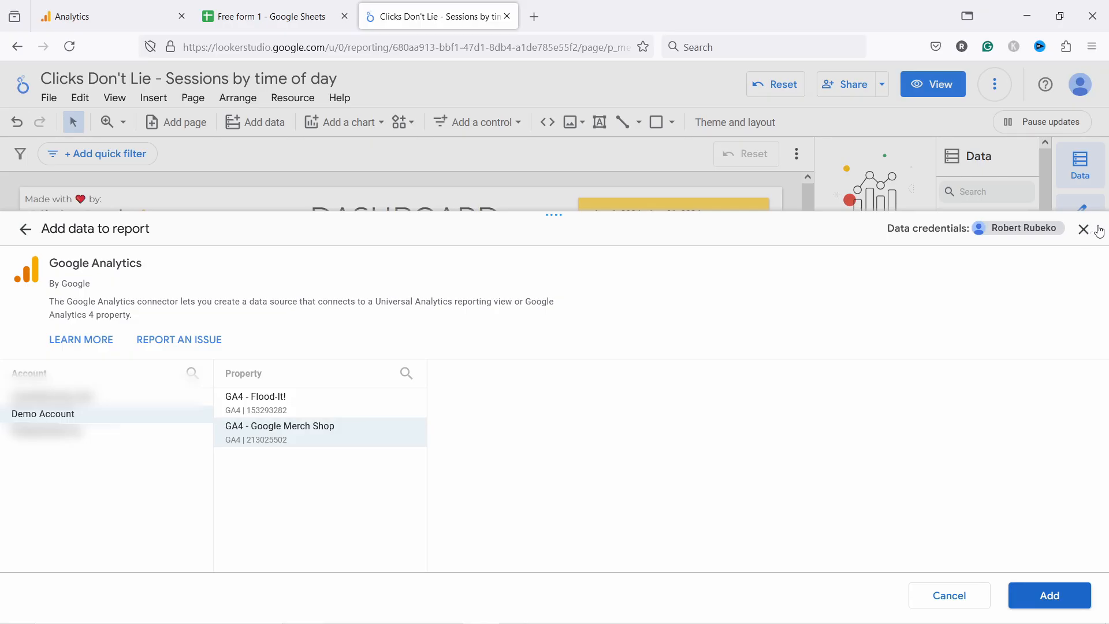
{"action": "left_click", "coordinate": [1084, 229]}
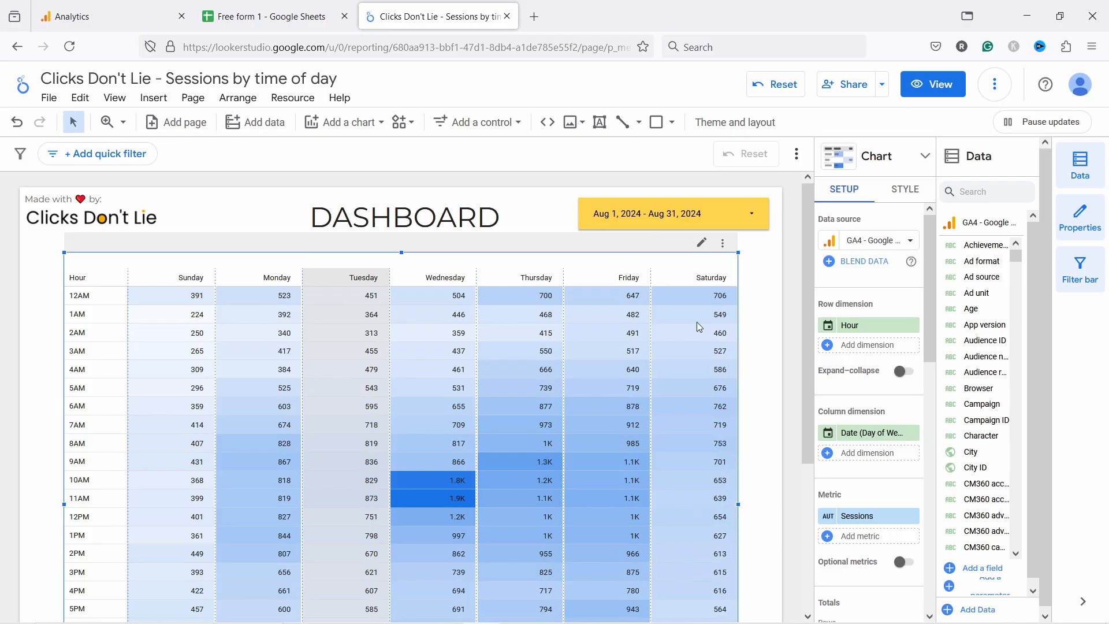
{"action": "mouse_move", "coordinate": [782, 307]}
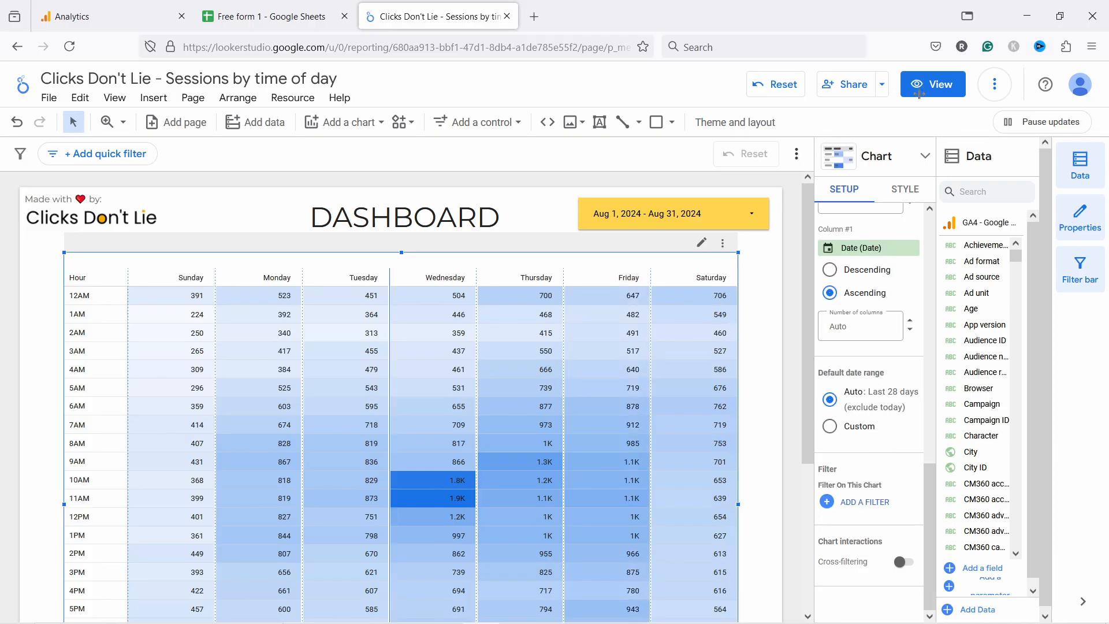
{"action": "left_click", "coordinate": [933, 83]}
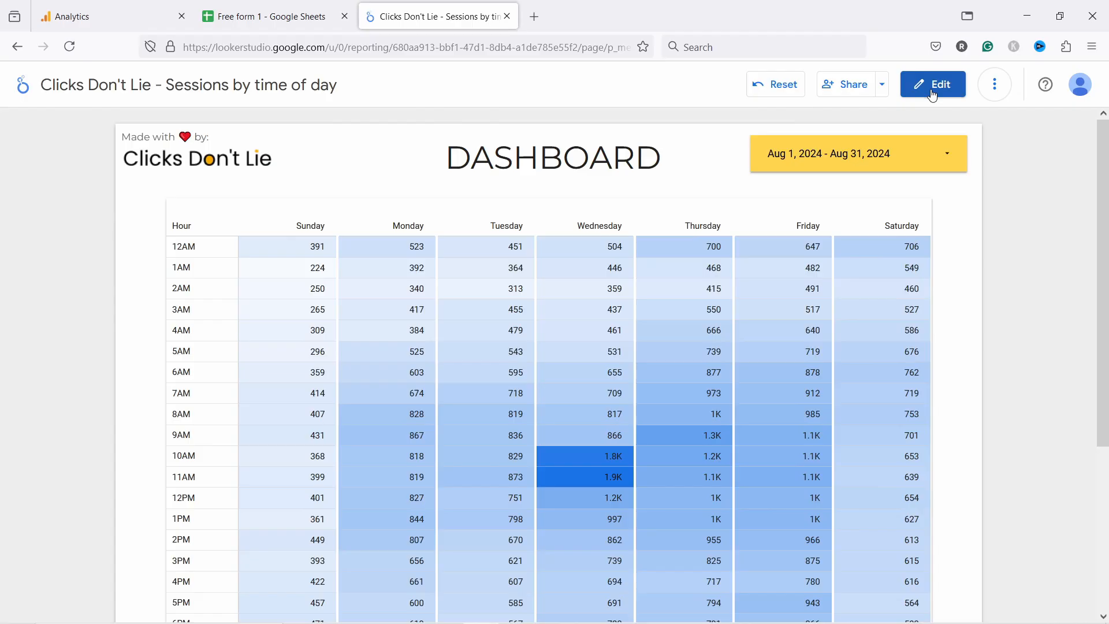
{"action": "scroll", "scroll_direction": "down", "scroll_amount": 3}
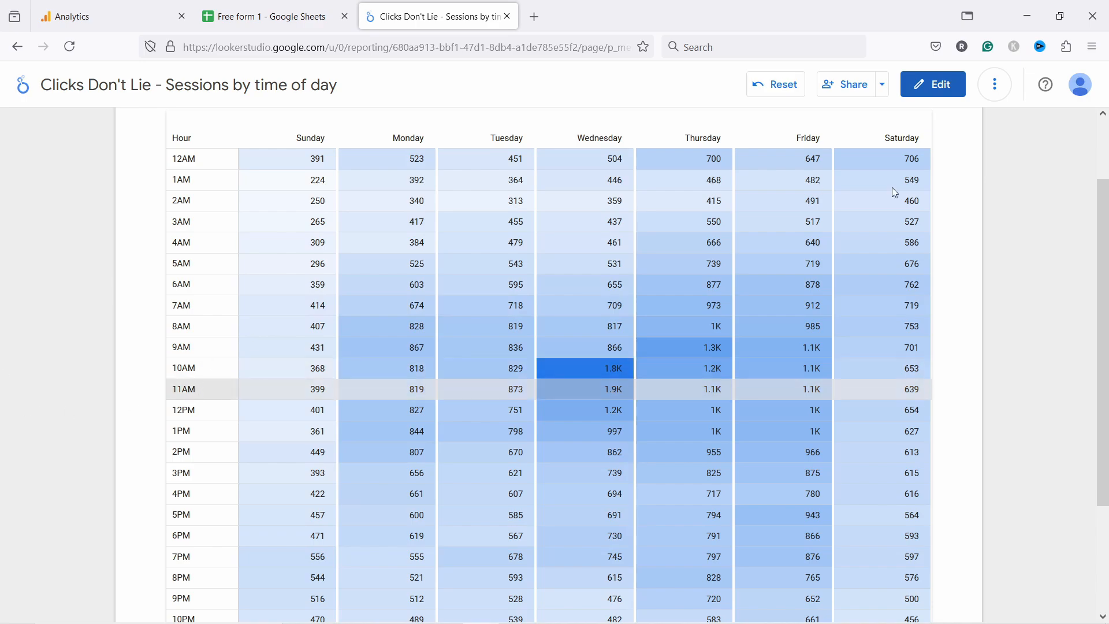
{"action": "mouse_move", "coordinate": [601, 389]}
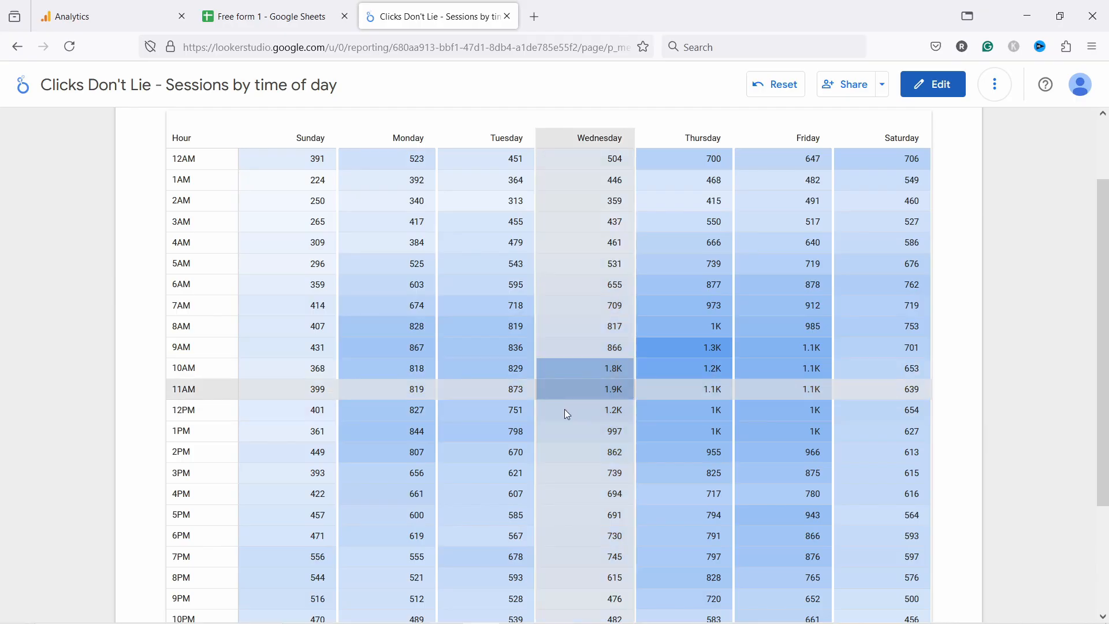
{"action": "mouse_move", "coordinate": [585, 388]}
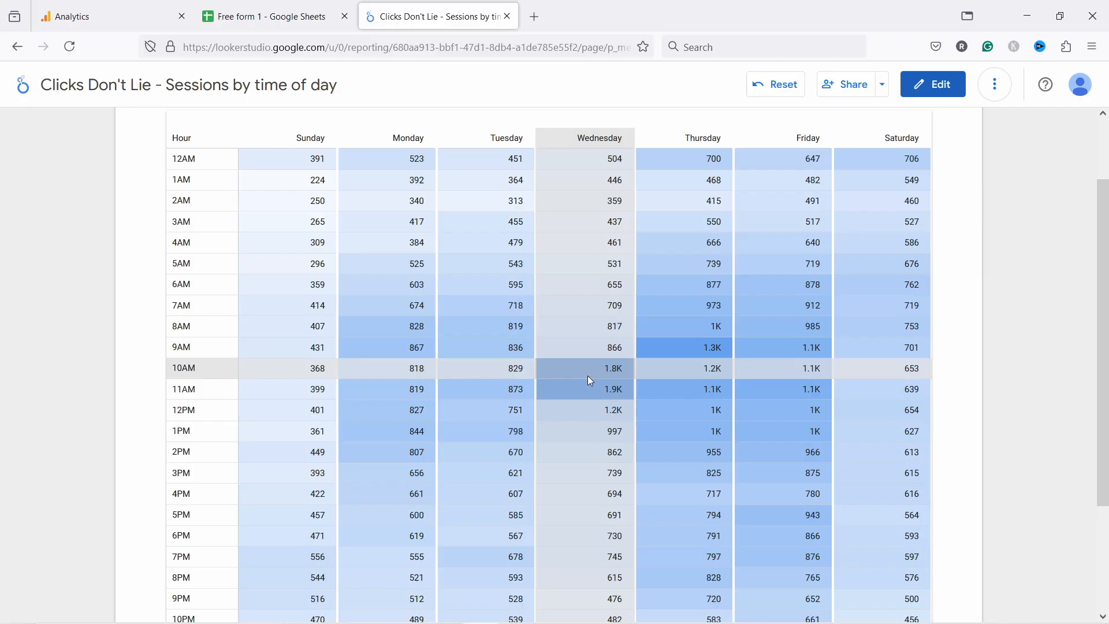
{"action": "mouse_move", "coordinate": [605, 386]}
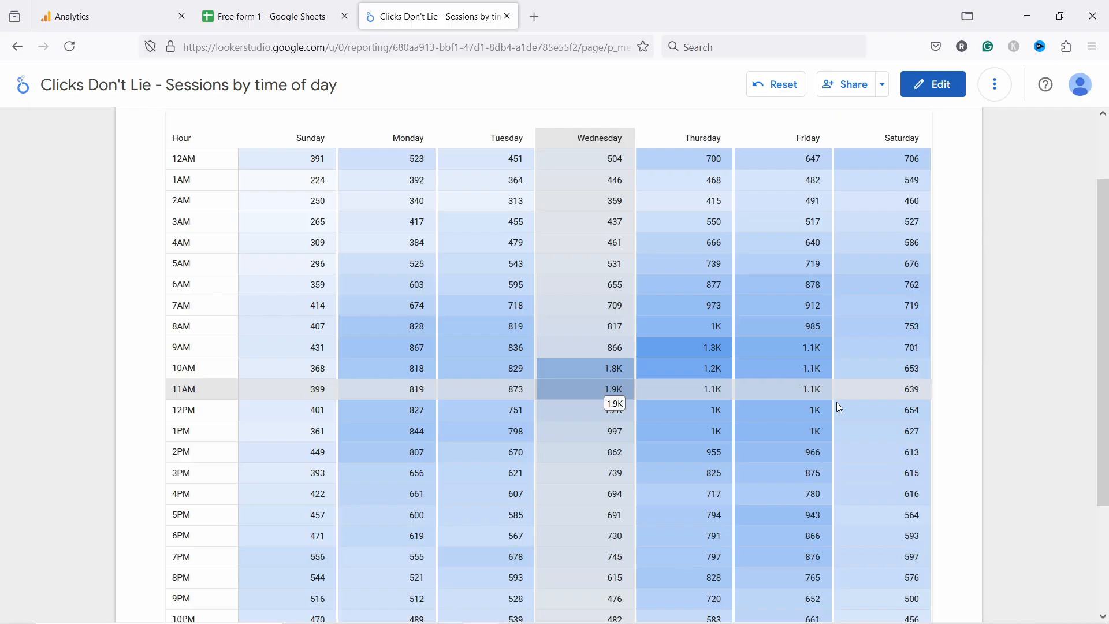
{"action": "mouse_move", "coordinate": [476, 310]}
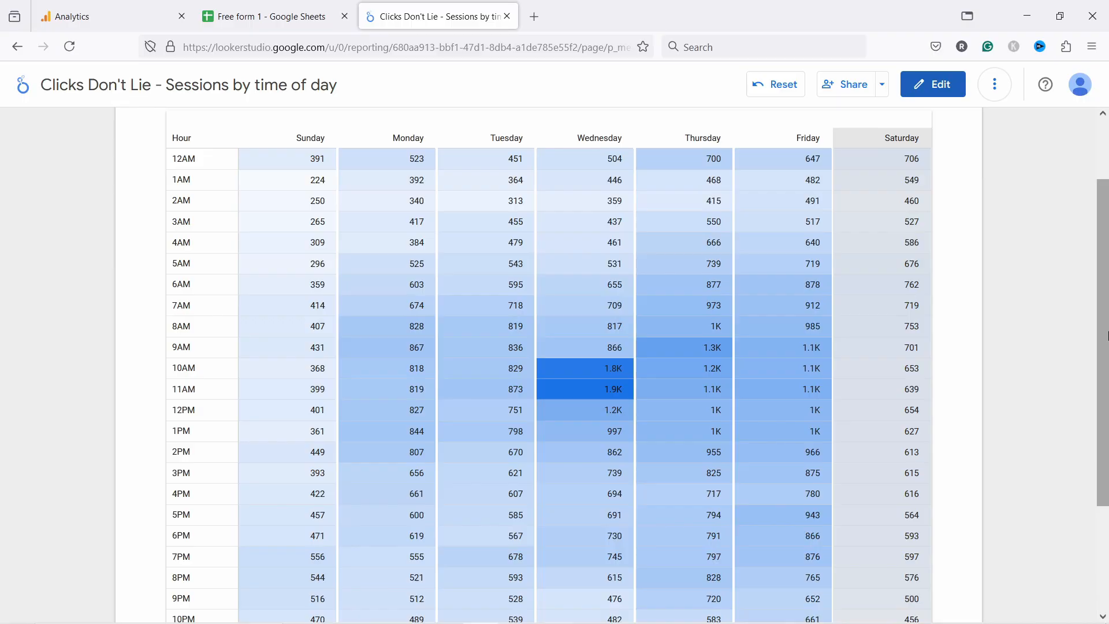
{"action": "mouse_move", "coordinate": [390, 332]}
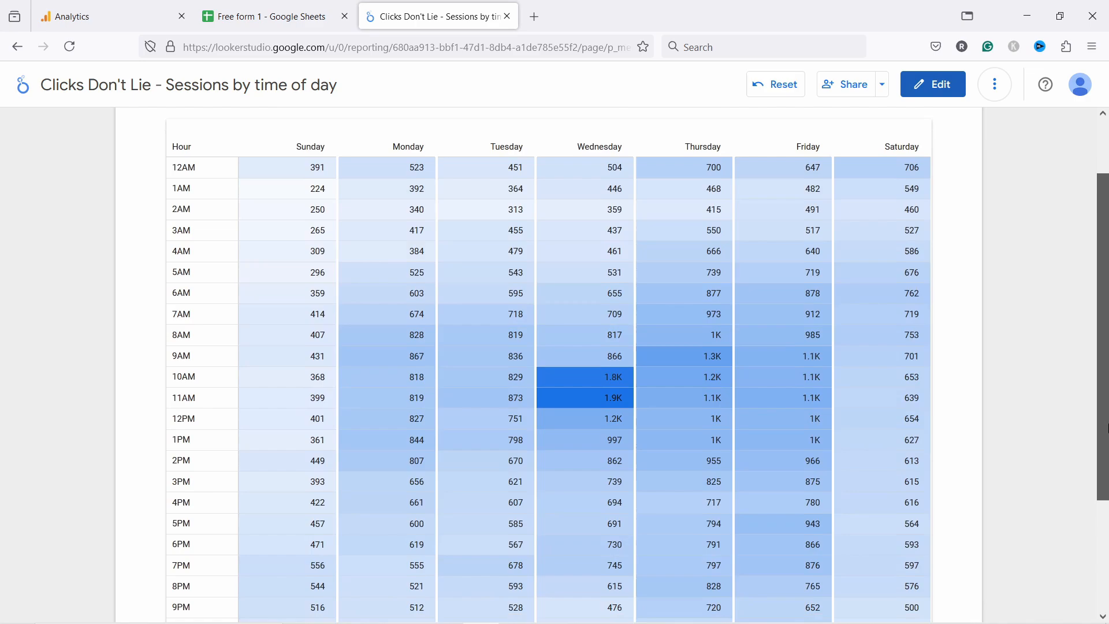
{"action": "scroll", "scroll_direction": "down", "scroll_amount": 3}
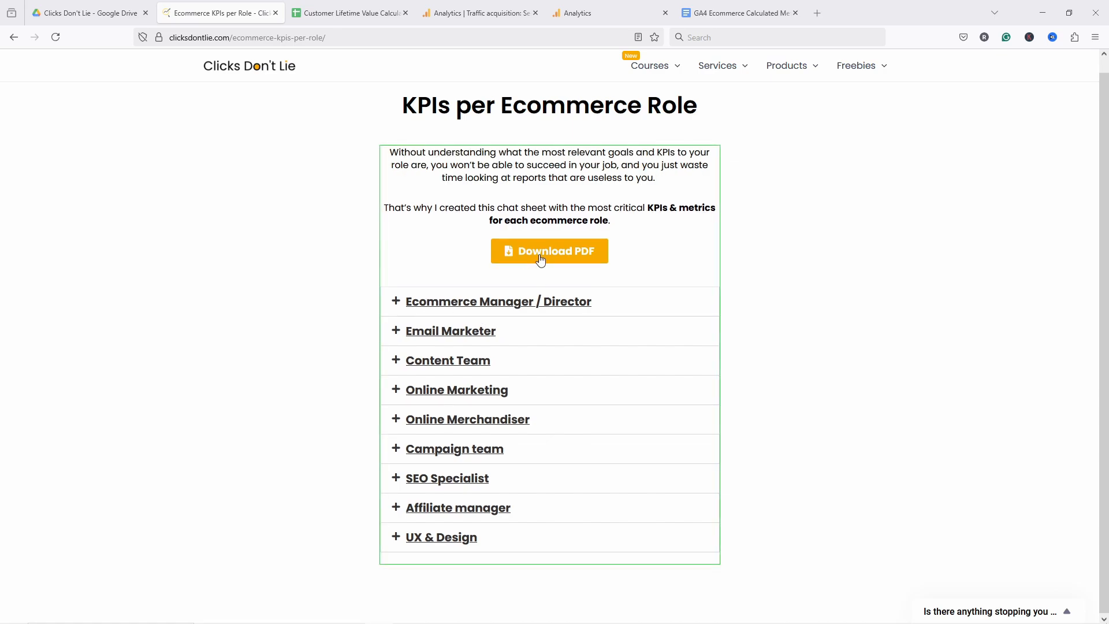
{"action": "mouse_move", "coordinate": [417, 308]}
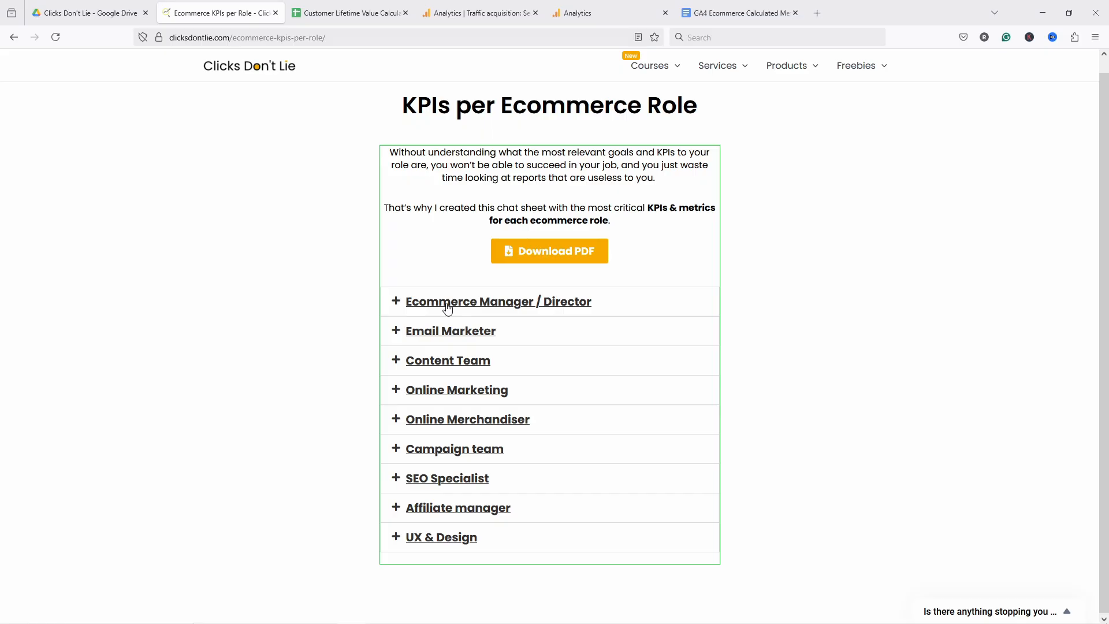
{"action": "left_click", "coordinate": [498, 302]}
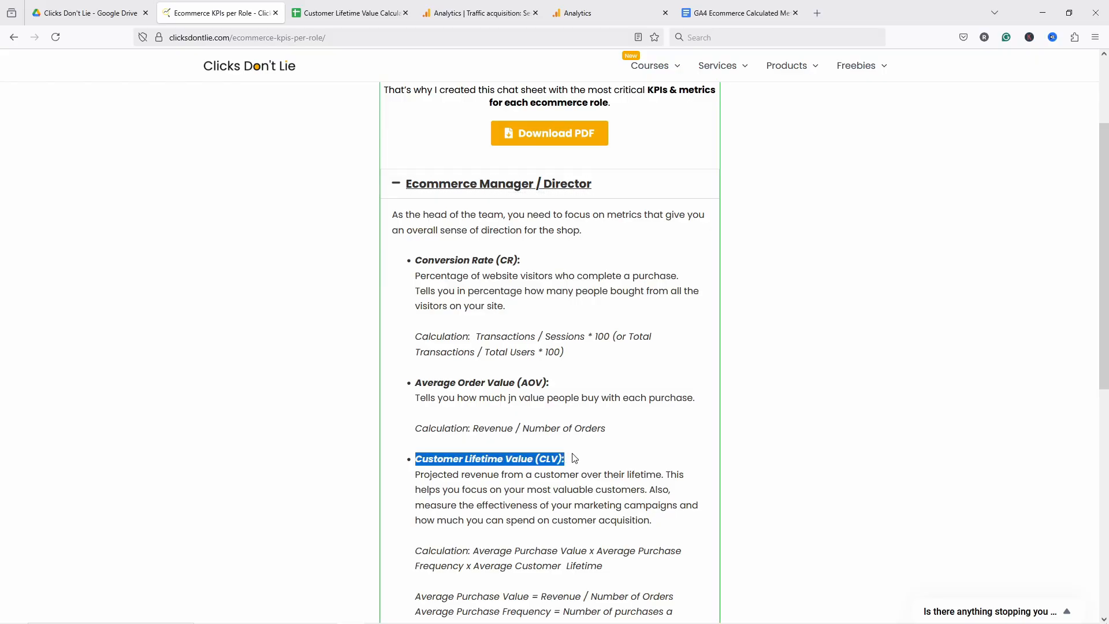
{"action": "scroll", "scroll_direction": "down", "scroll_amount": 3}
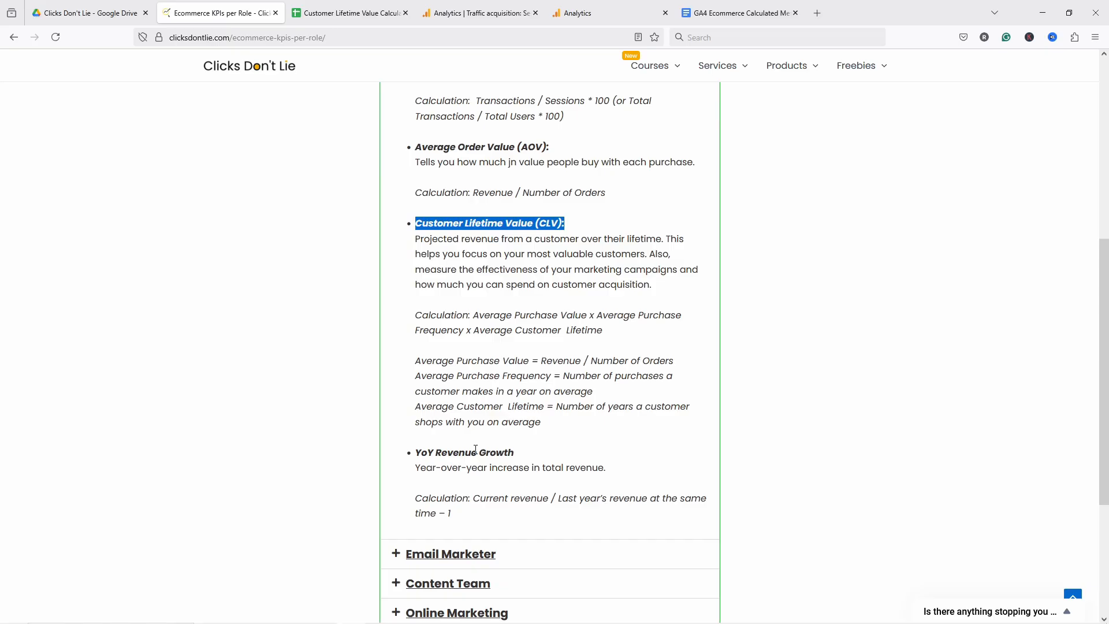
{"action": "mouse_move", "coordinate": [492, 423]}
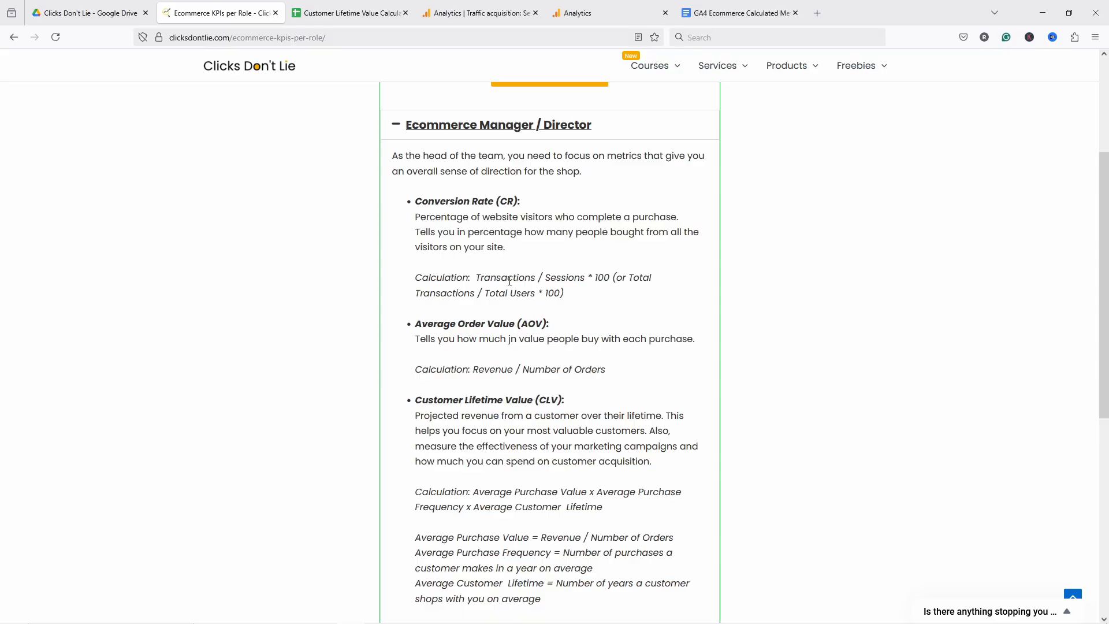
{"action": "left_click_drag", "start_coordinate": [415, 276], "coordinate": [564, 293]}
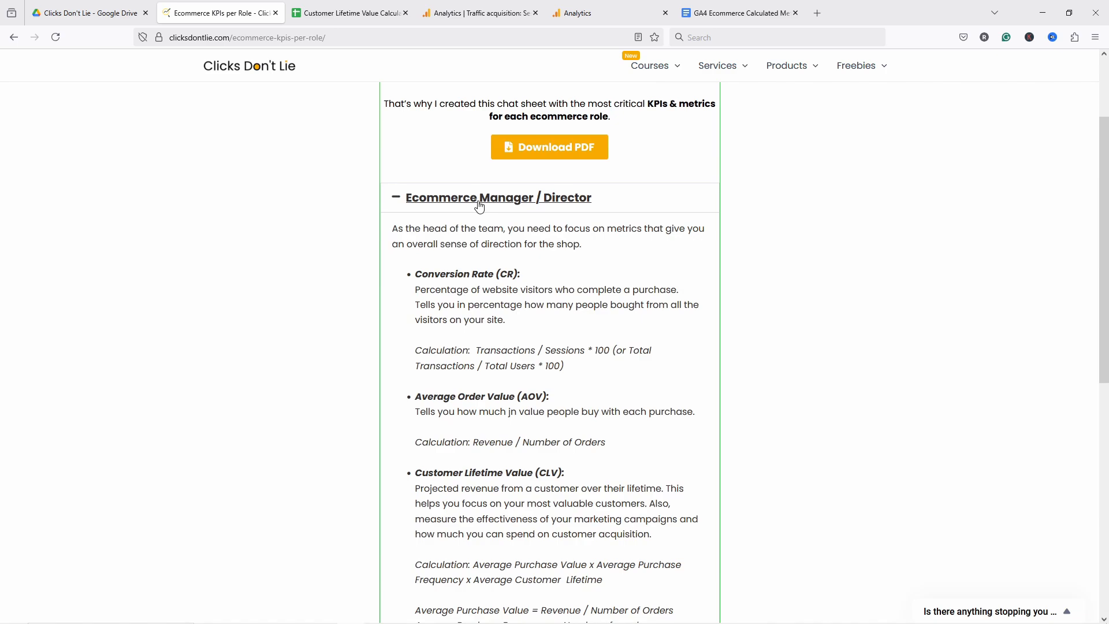
{"action": "left_click", "coordinate": [498, 197]}
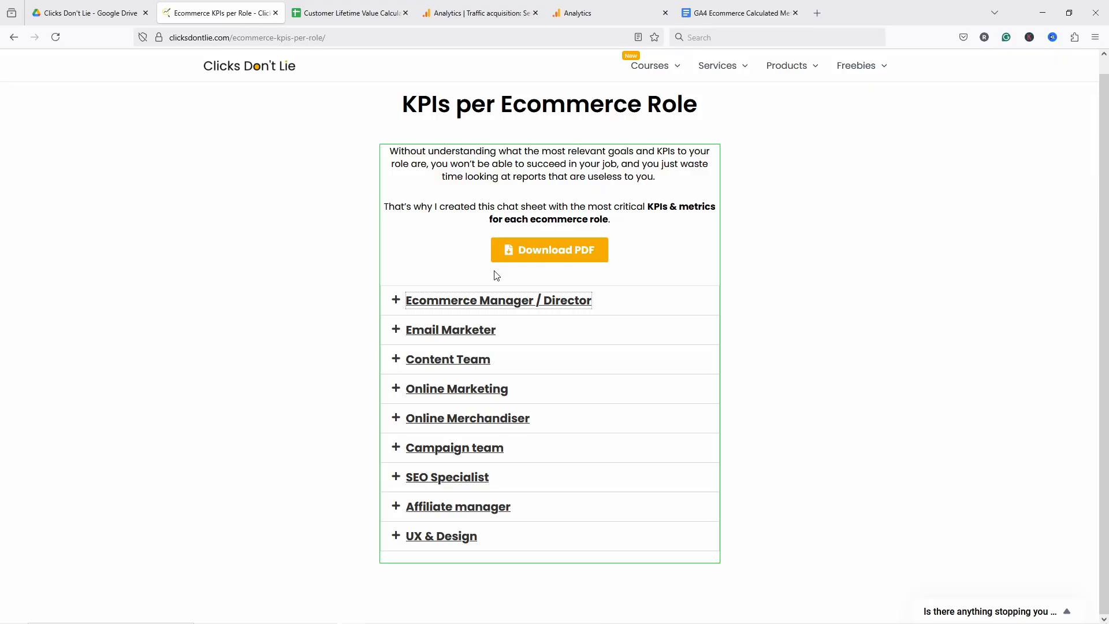
{"action": "left_click", "coordinate": [349, 13]}
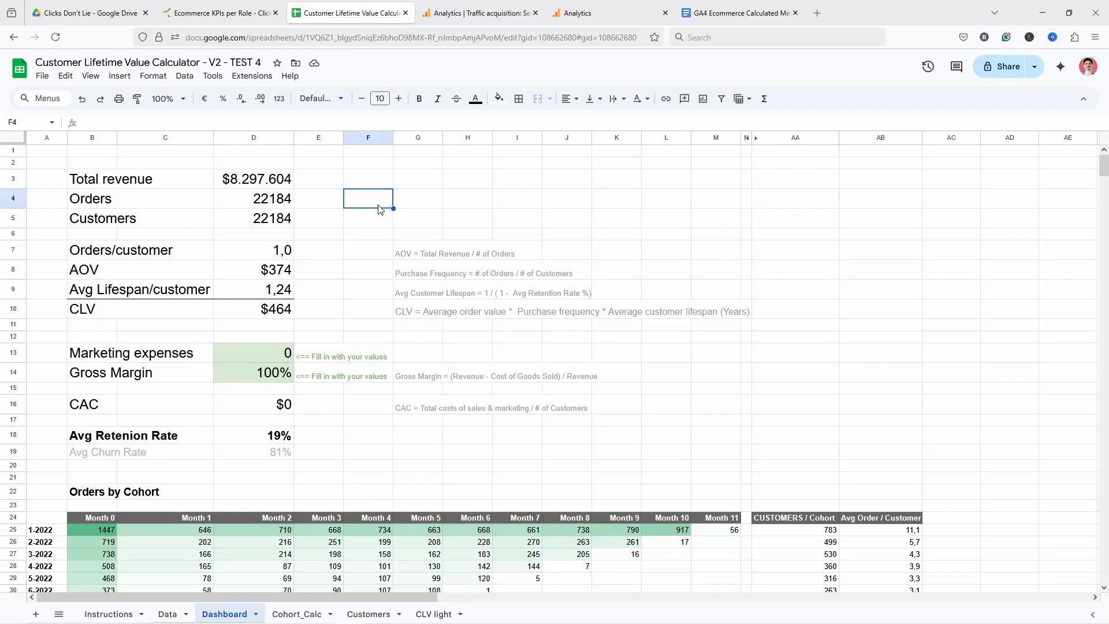
{"action": "mouse_move", "coordinate": [336, 205]}
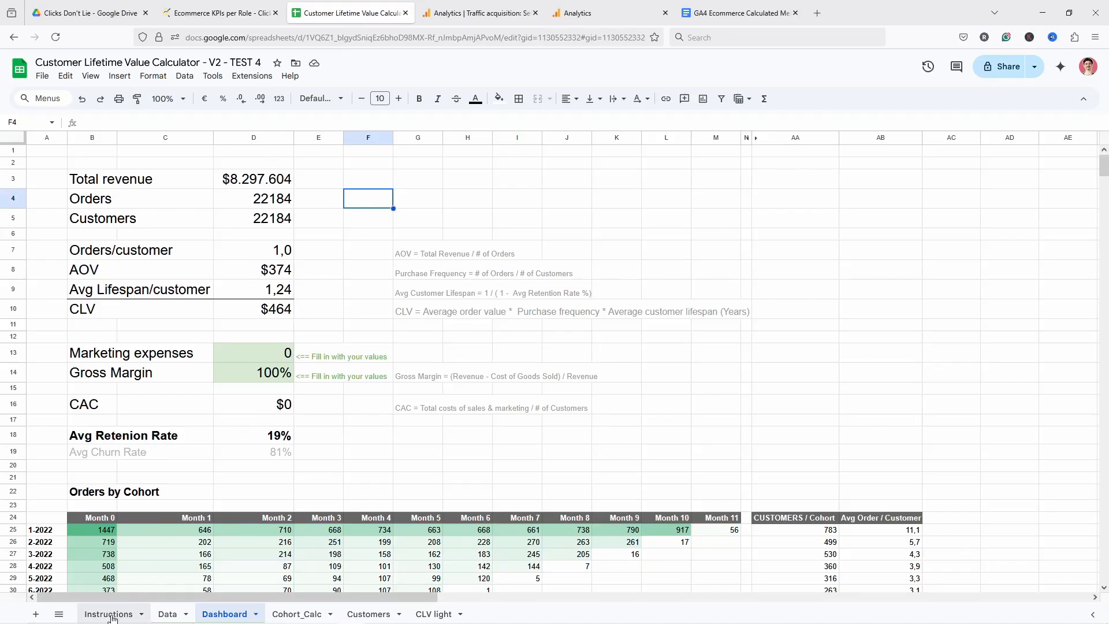
{"action": "left_click", "coordinate": [109, 614]}
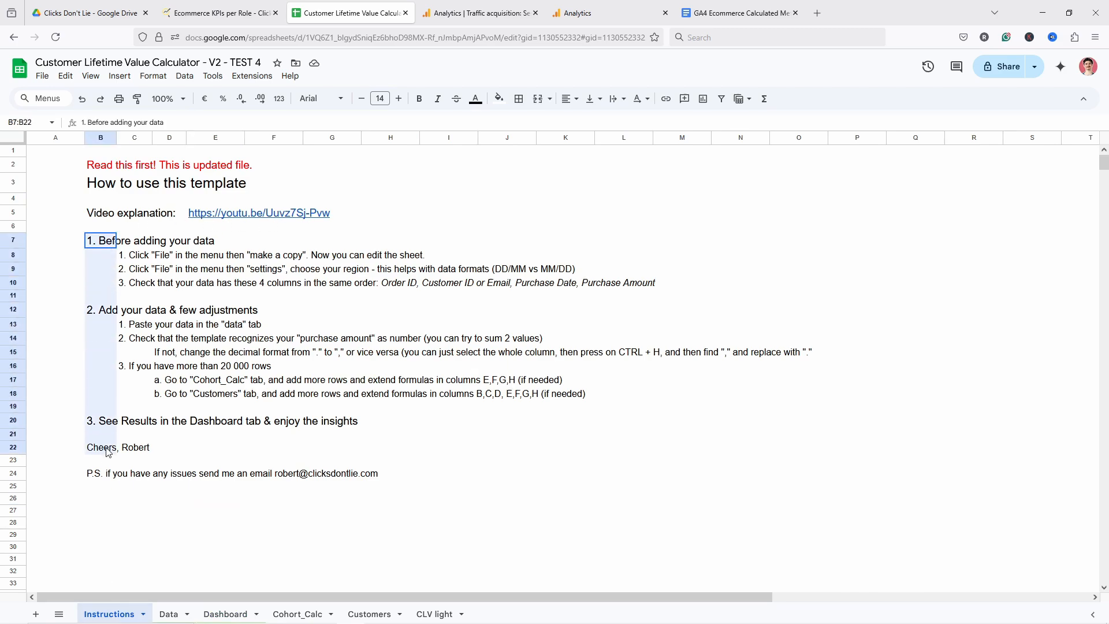
{"action": "left_click", "coordinate": [216, 447]}
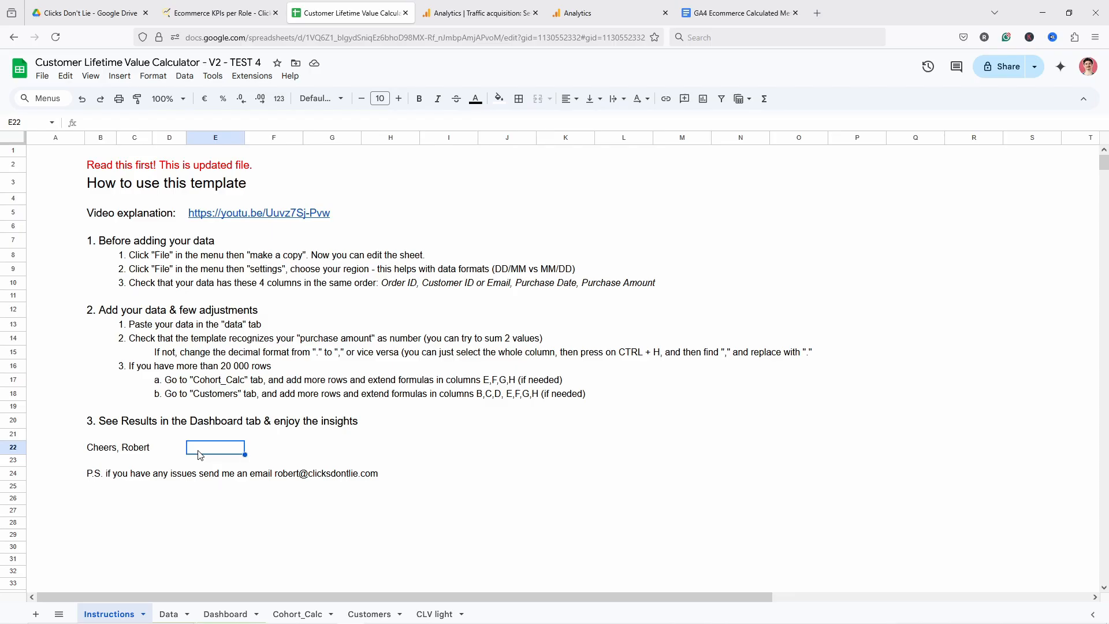
{"action": "left_click", "coordinate": [224, 613]}
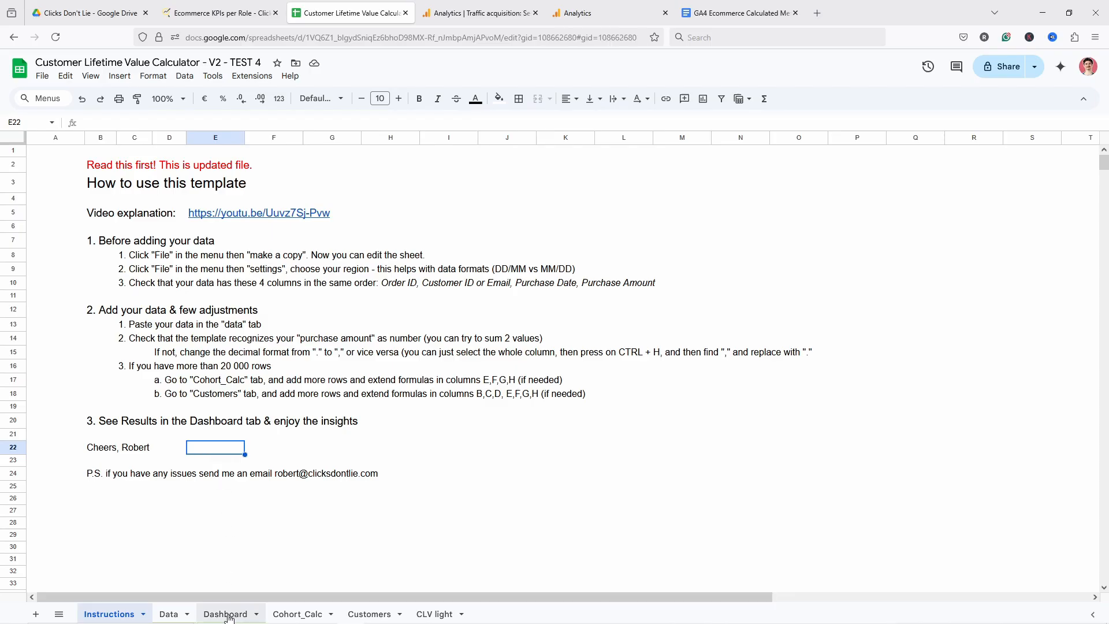
{"action": "left_click", "coordinate": [224, 614]}
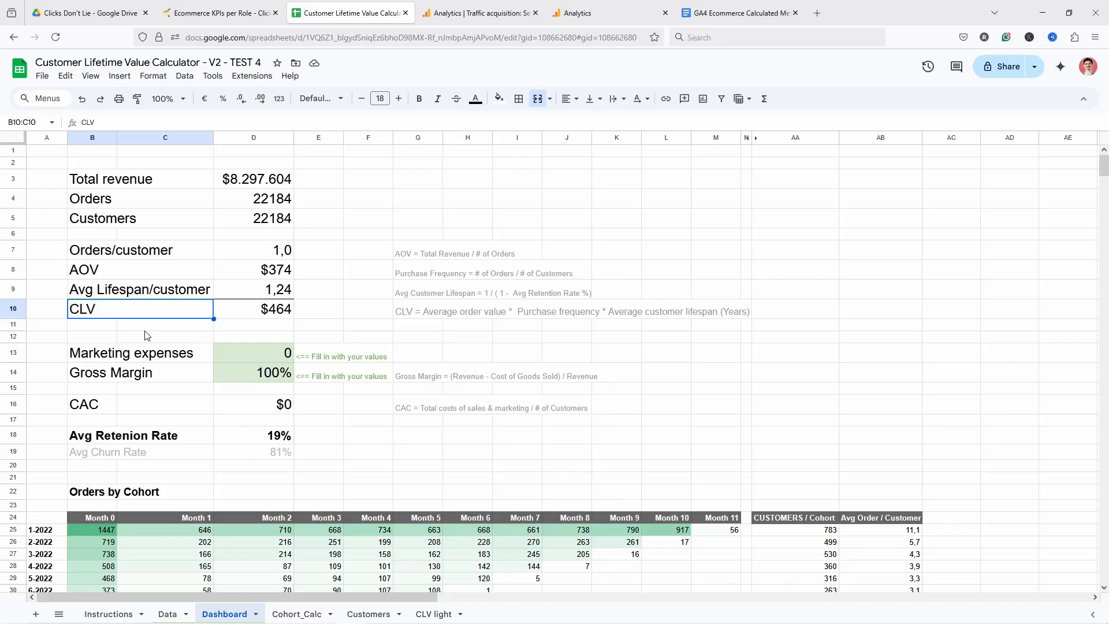
{"action": "scroll", "scroll_direction": "down", "scroll_amount": 3}
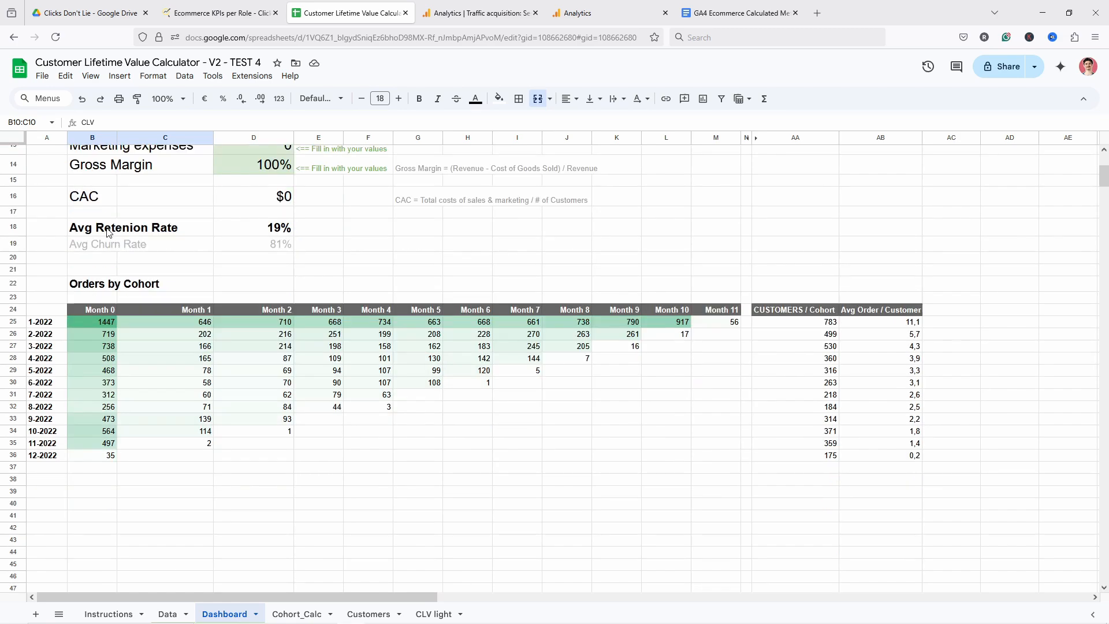
{"action": "mouse_move", "coordinate": [127, 295]}
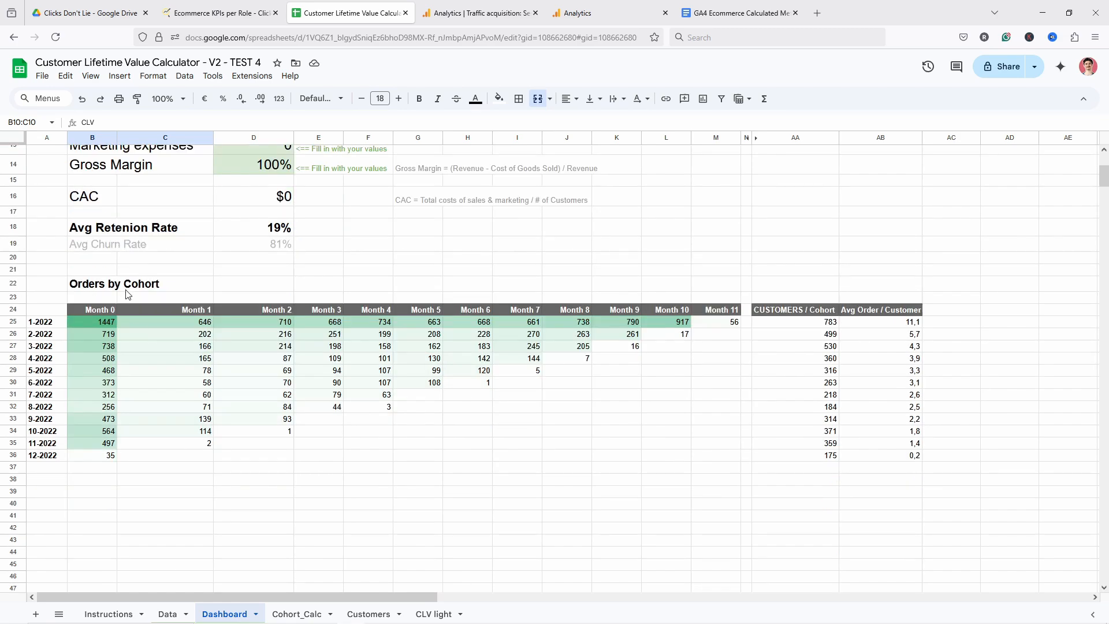
{"action": "left_click", "coordinate": [93, 283]}
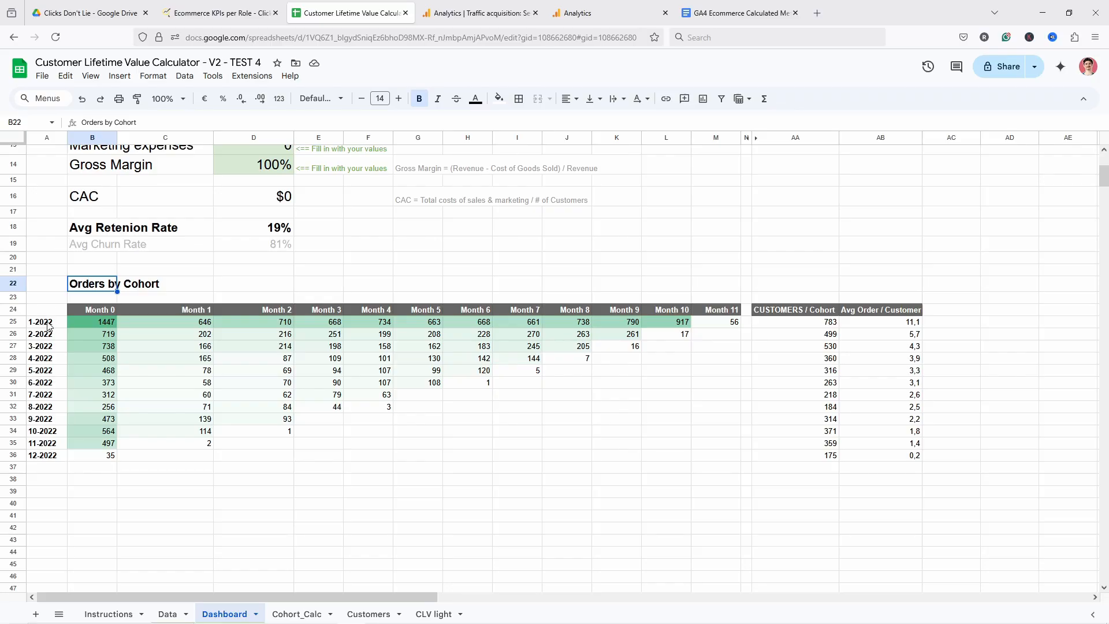
{"action": "left_click", "coordinate": [46, 322]}
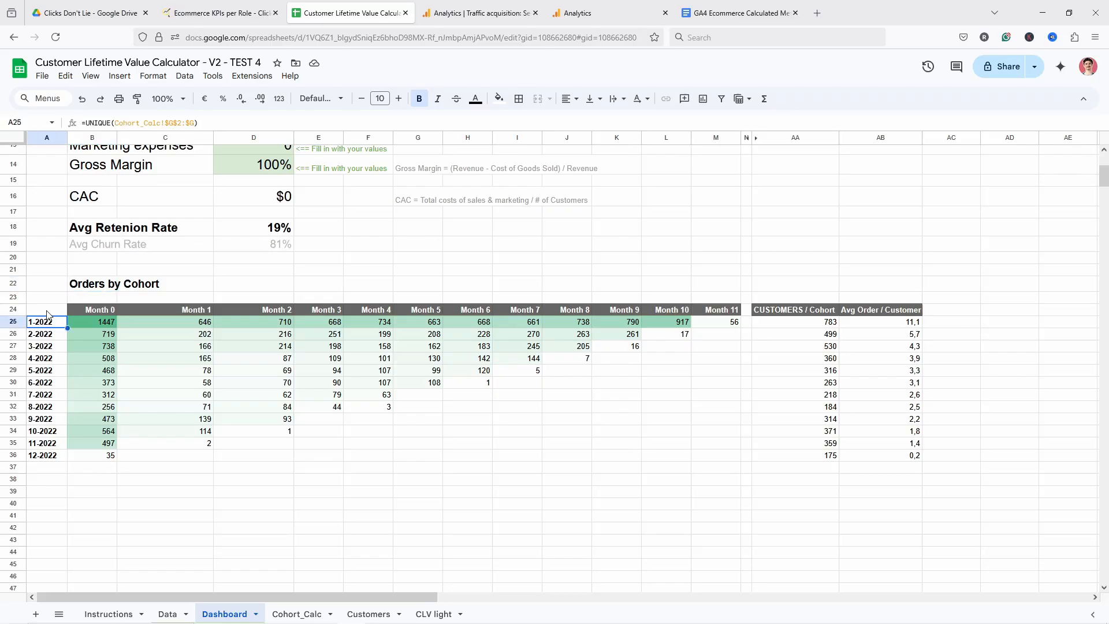
{"action": "mouse_move", "coordinate": [56, 327]}
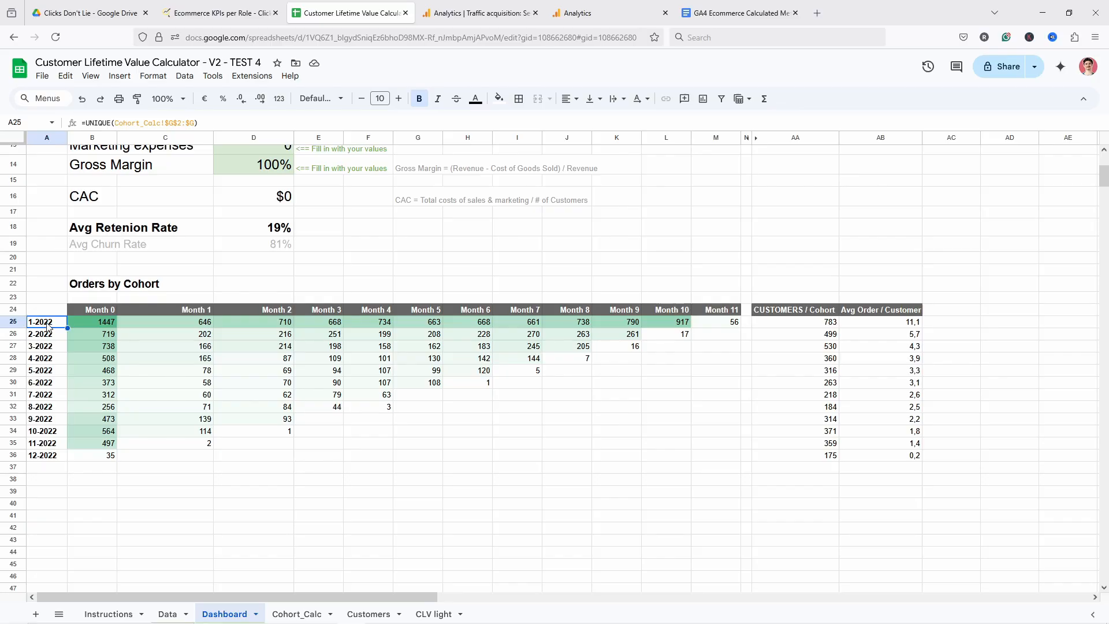
{"action": "left_click", "coordinate": [40, 418]}
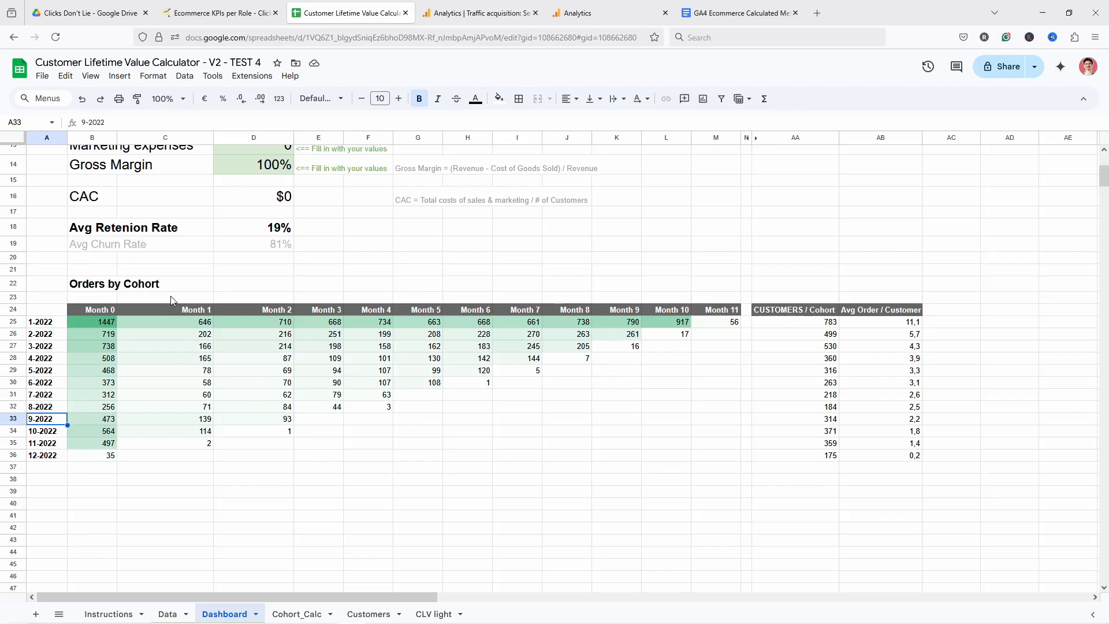
{"action": "mouse_move", "coordinate": [196, 410]}
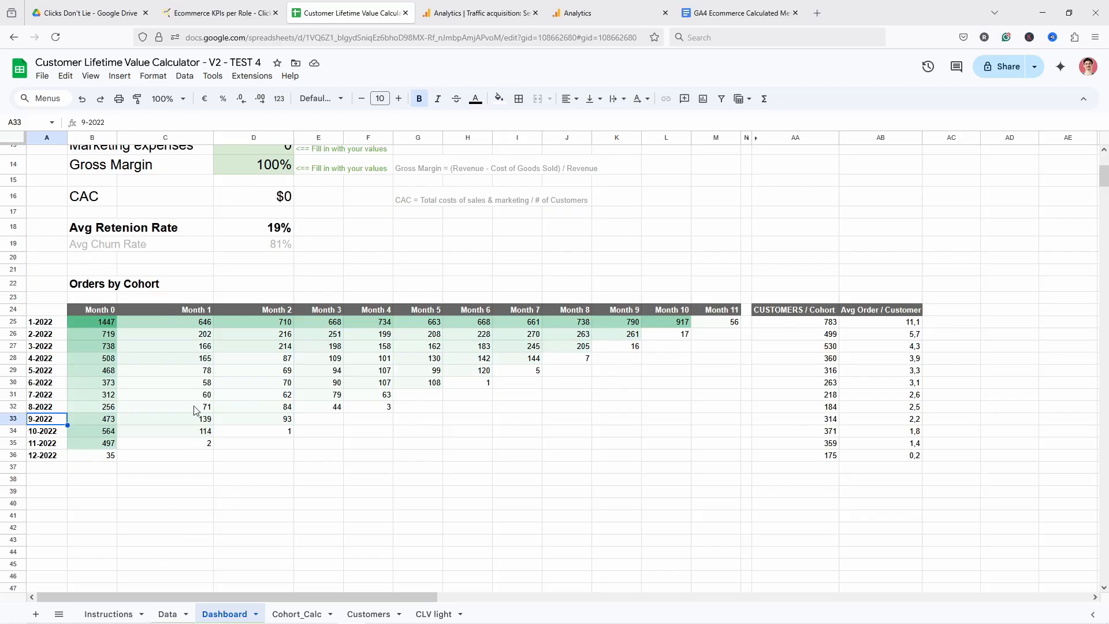
{"action": "scroll", "scroll_direction": "down", "scroll_amount": 3}
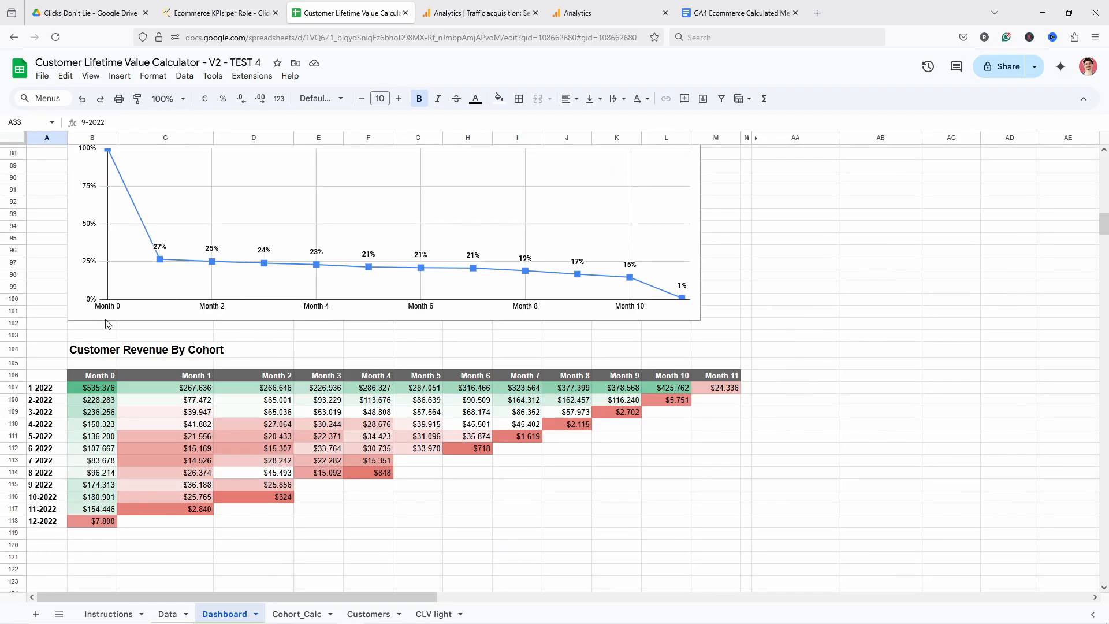
{"action": "scroll", "scroll_direction": "down", "scroll_amount": 3}
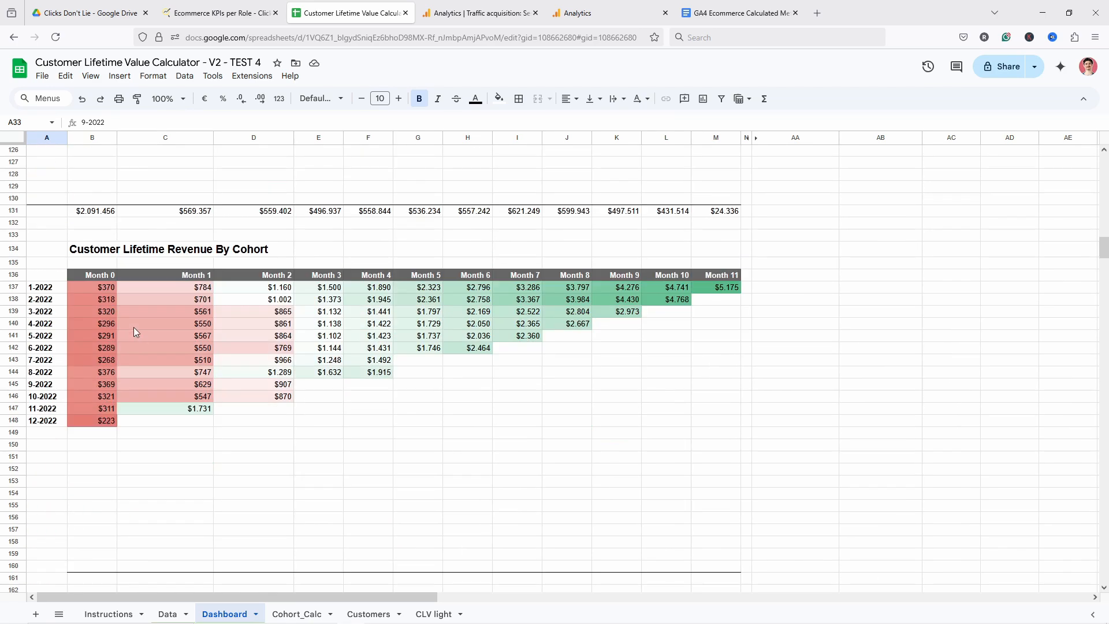
{"action": "mouse_move", "coordinate": [232, 253]}
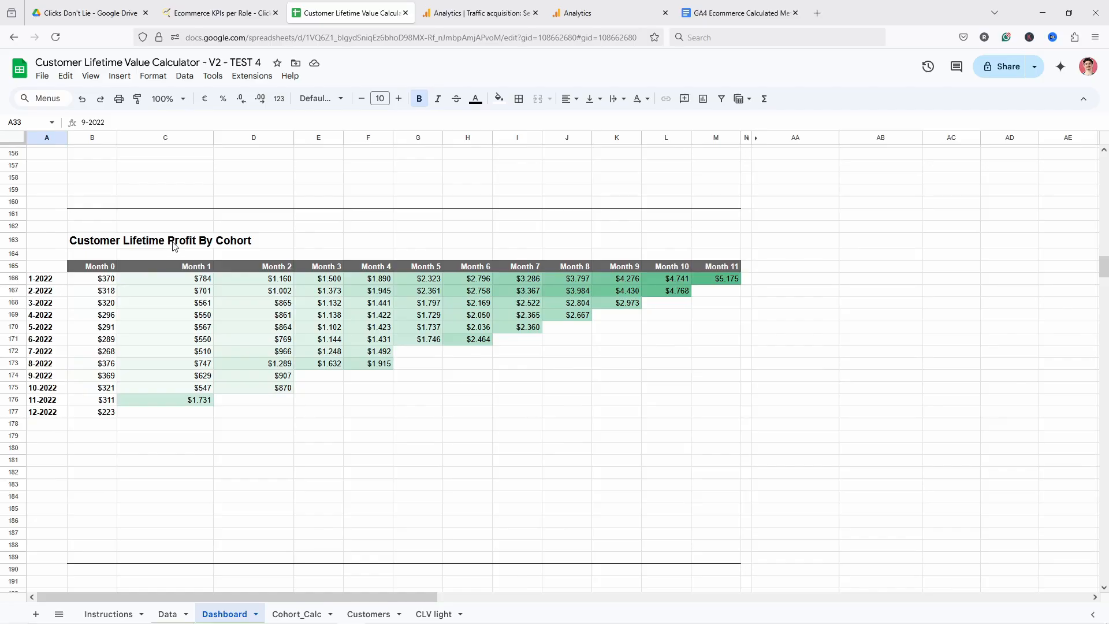
{"action": "mouse_move", "coordinate": [247, 172]}
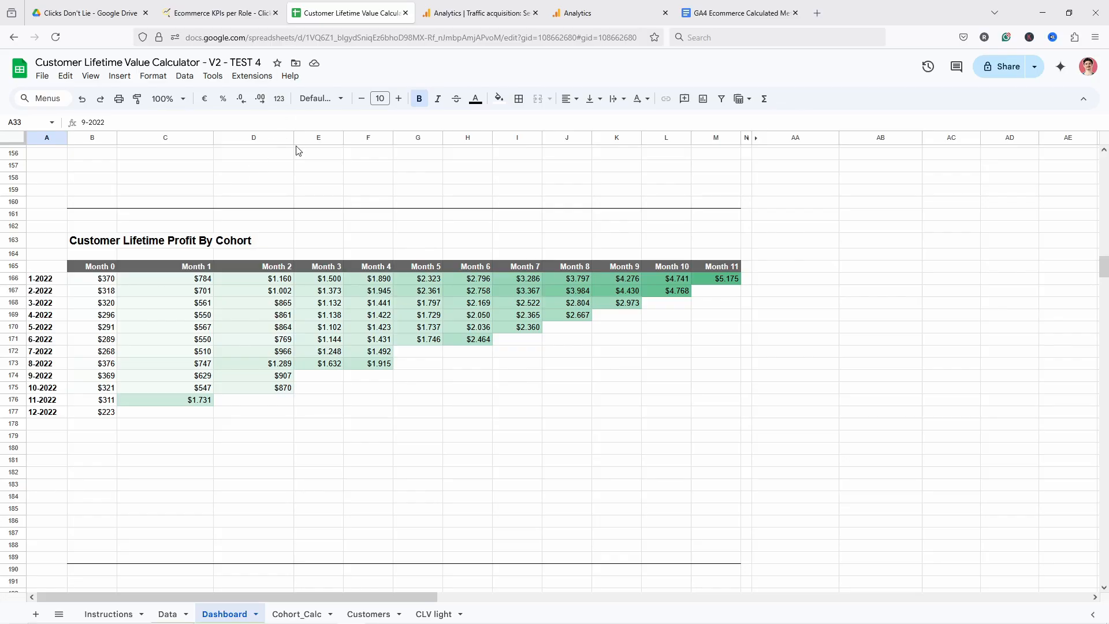
{"action": "mouse_move", "coordinate": [375, 270]}
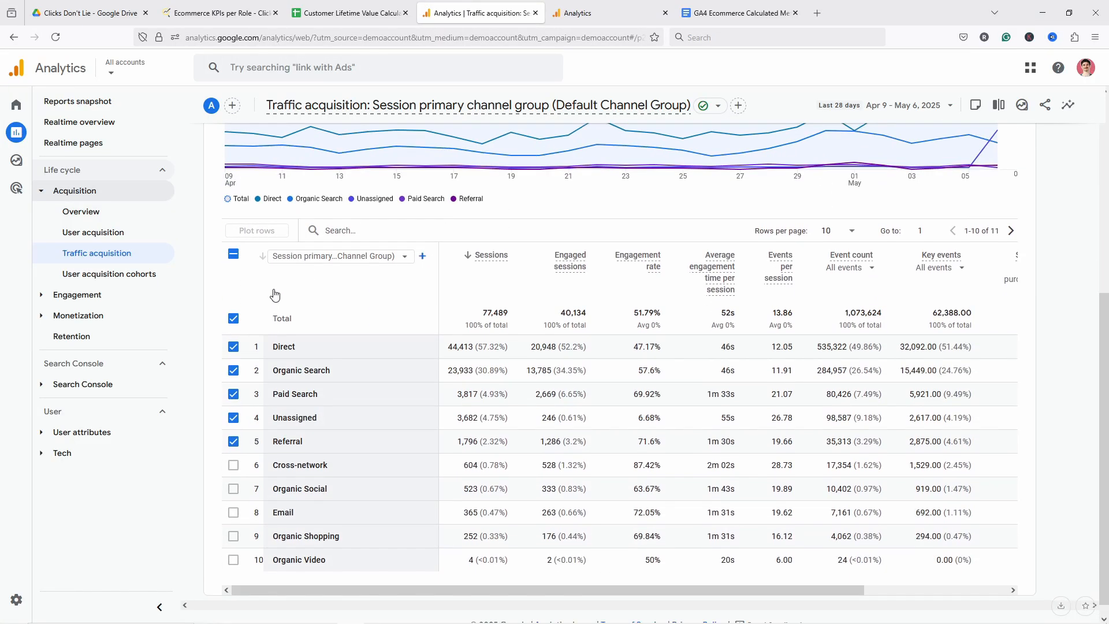
{"action": "scroll", "scroll_direction": "down", "scroll_amount": 3}
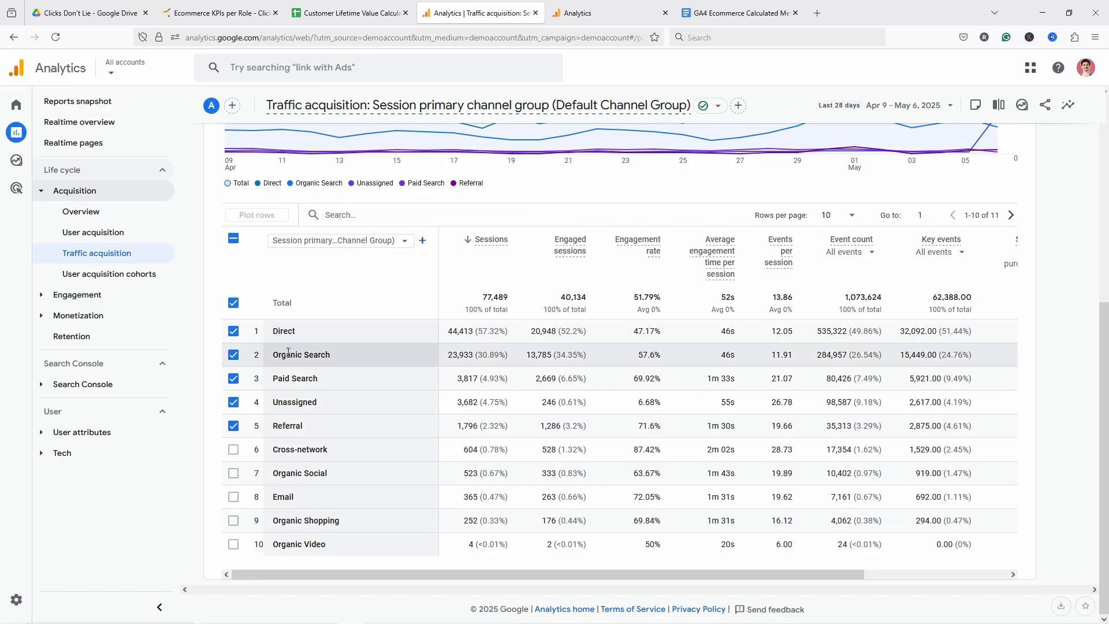
{"action": "double_click", "coordinate": [300, 355]}
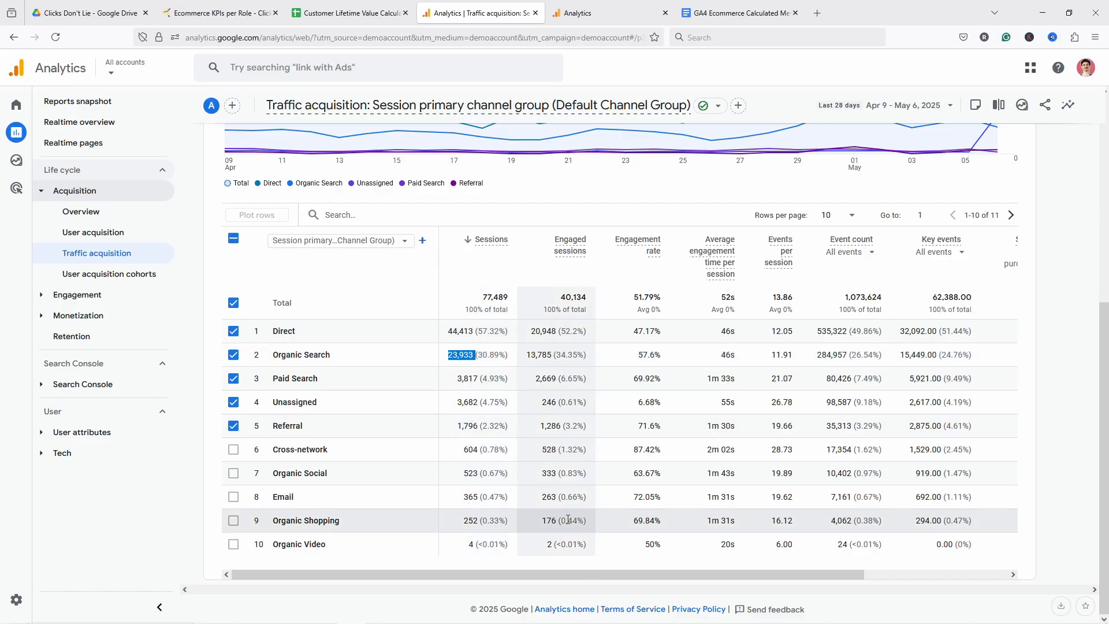
{"action": "scroll", "scroll_direction": "right", "scroll_amount": 3}
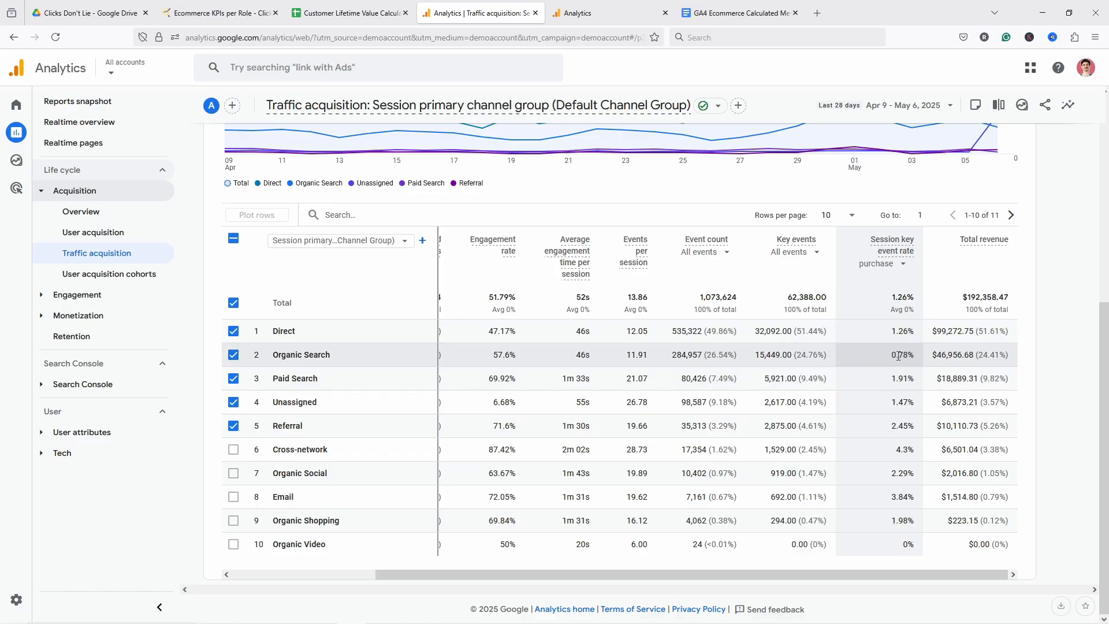
{"action": "mouse_move", "coordinate": [890, 408]}
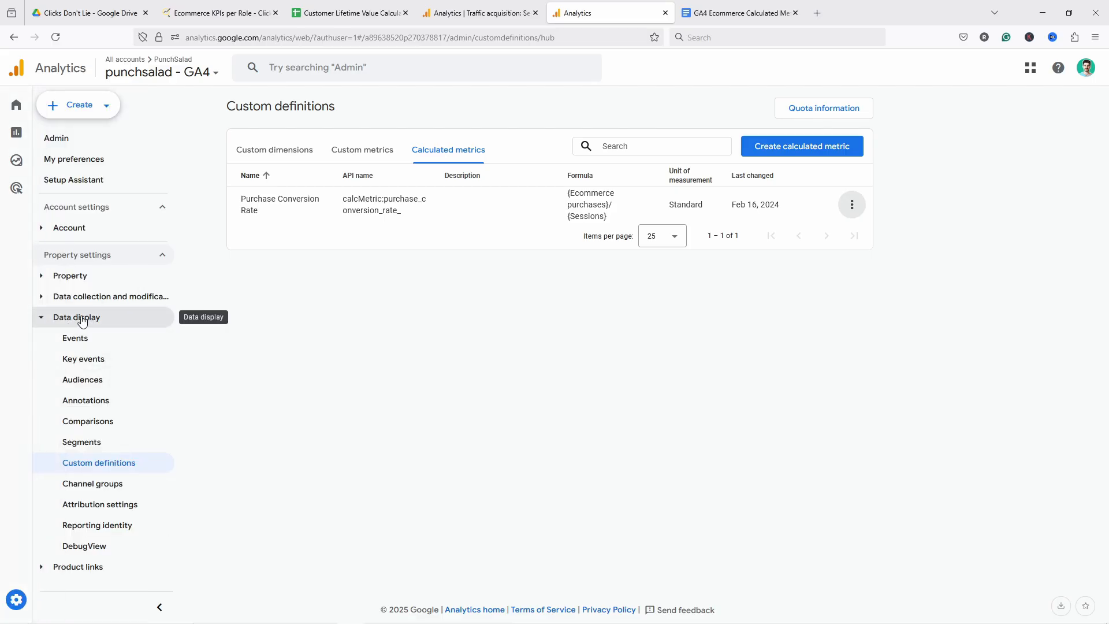
{"action": "mouse_move", "coordinate": [237, 433]}
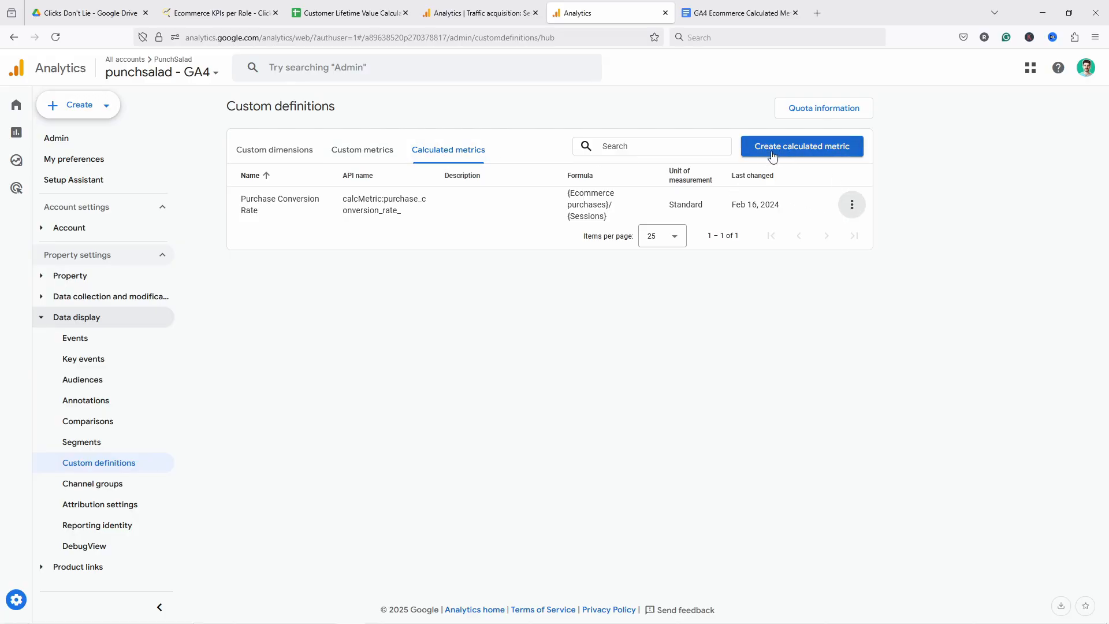
- Open the three-dot options on the Purchase Conversion Rate calculated metric row
{"action": "left_click", "coordinate": [852, 205]}
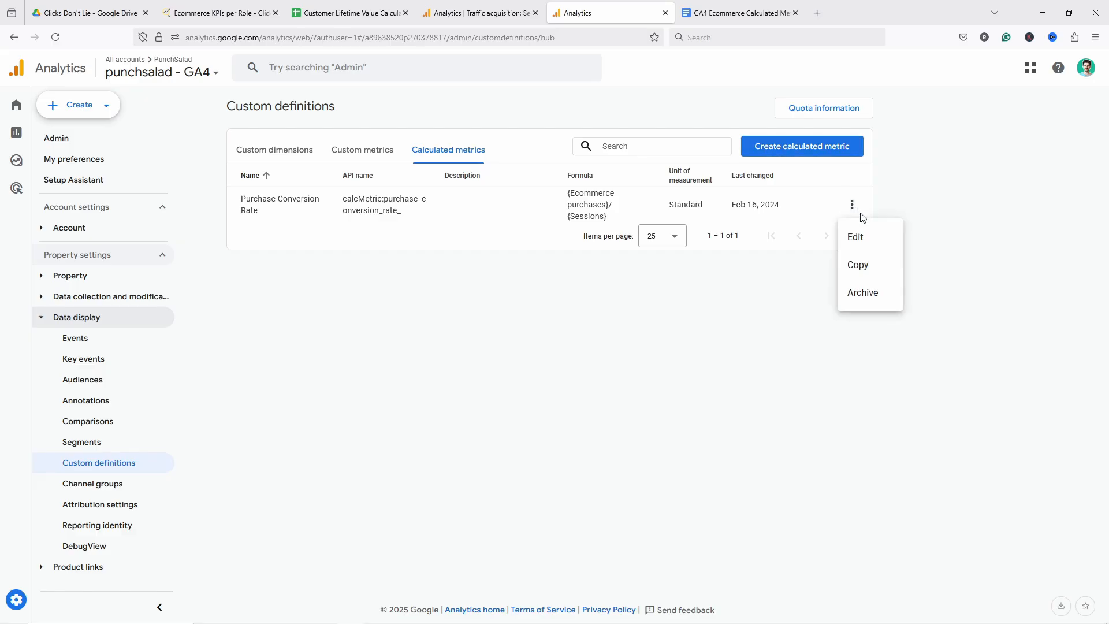
- Edit Purchase Conversion Rate and extend its formula by dividing by the Transactions metric
{"action": "left_click", "coordinate": [855, 237]}
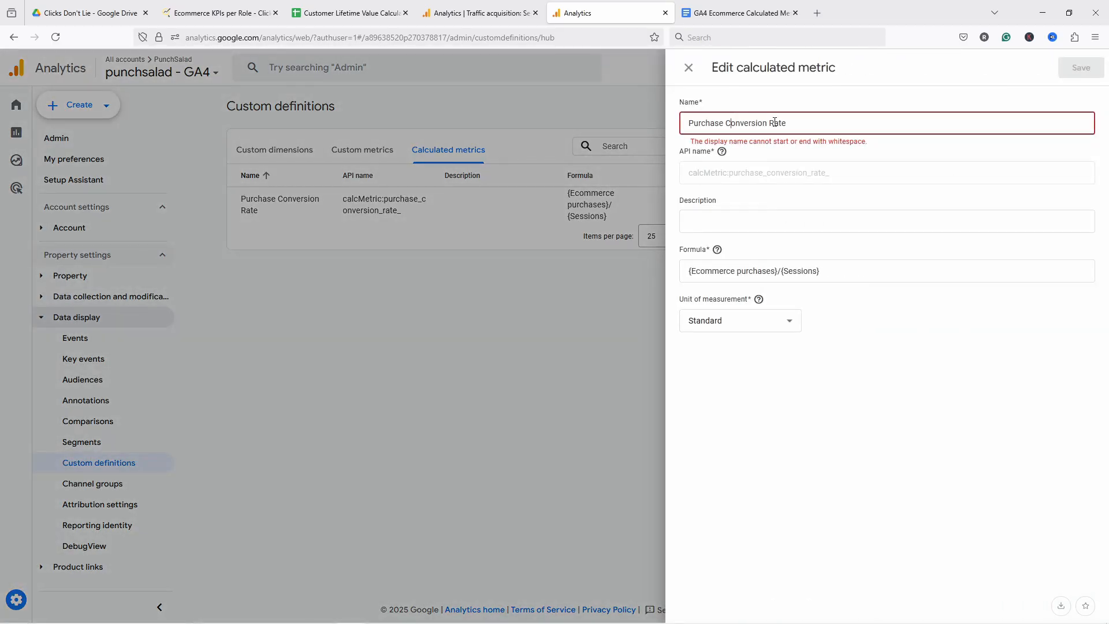
{"action": "triple_click", "coordinate": [736, 123]}
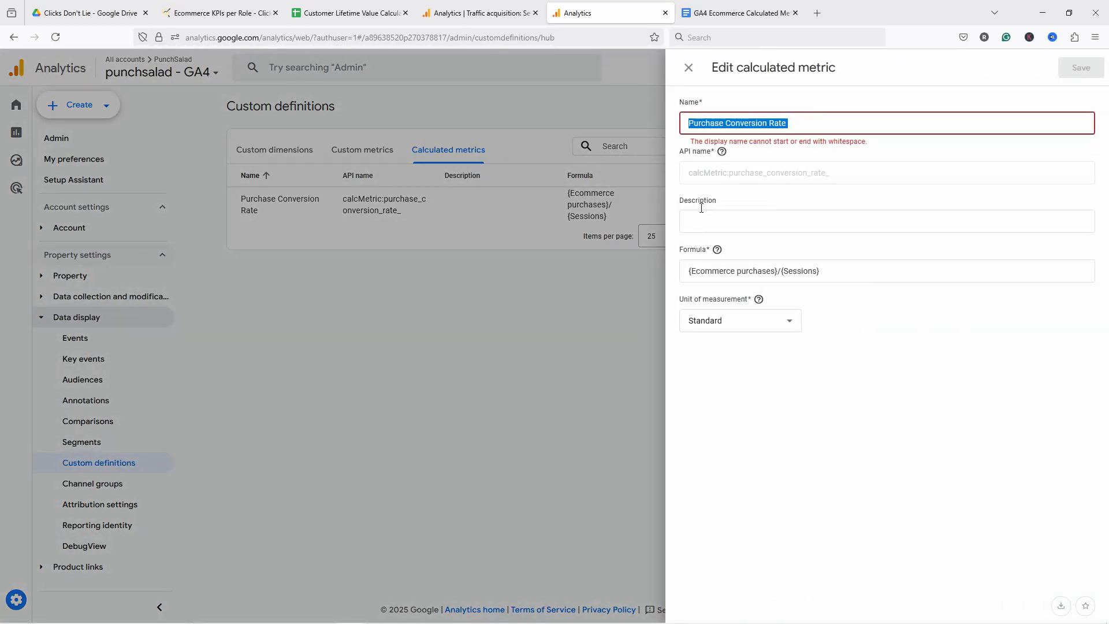
{"action": "left_click", "coordinate": [804, 271]}
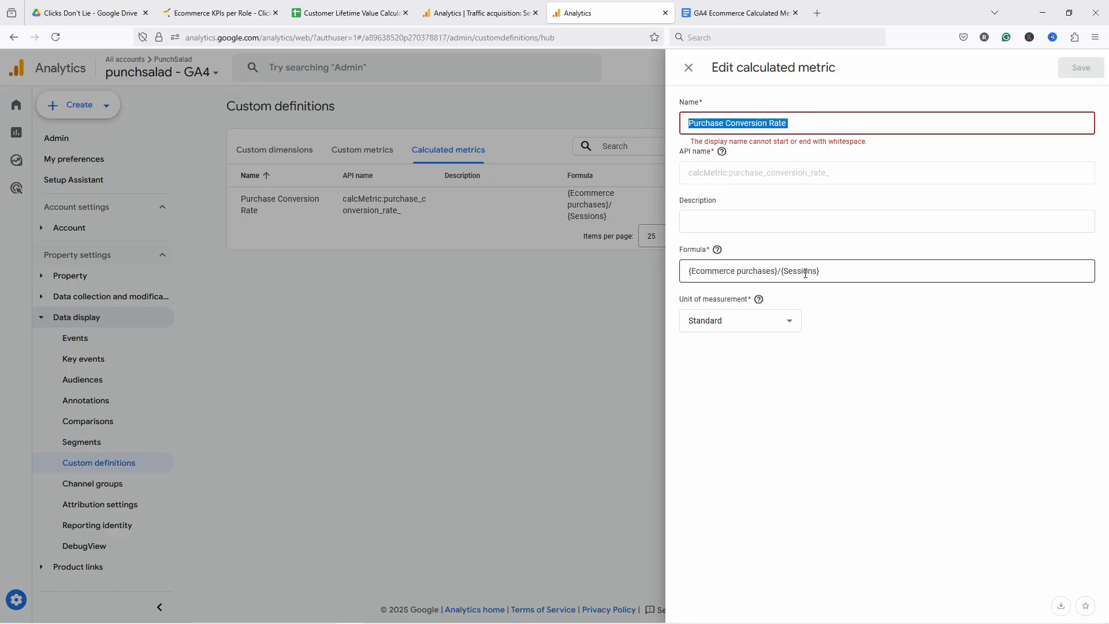
{"action": "left_click", "coordinate": [804, 270]}
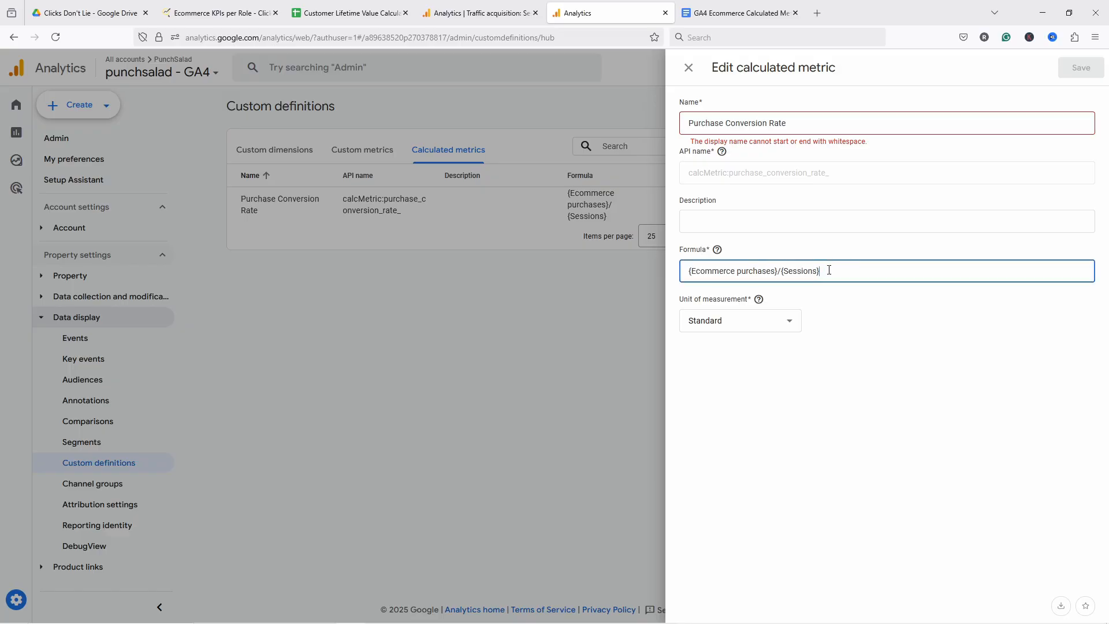
{"action": "type", "text": "/tra"}
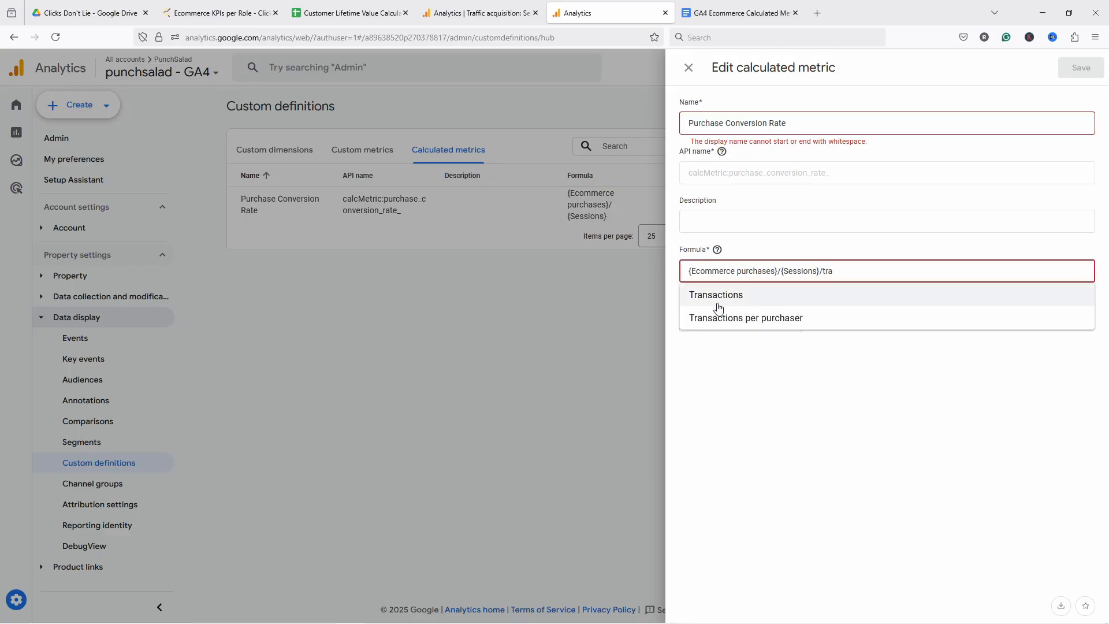
{"action": "left_click", "coordinate": [716, 295]}
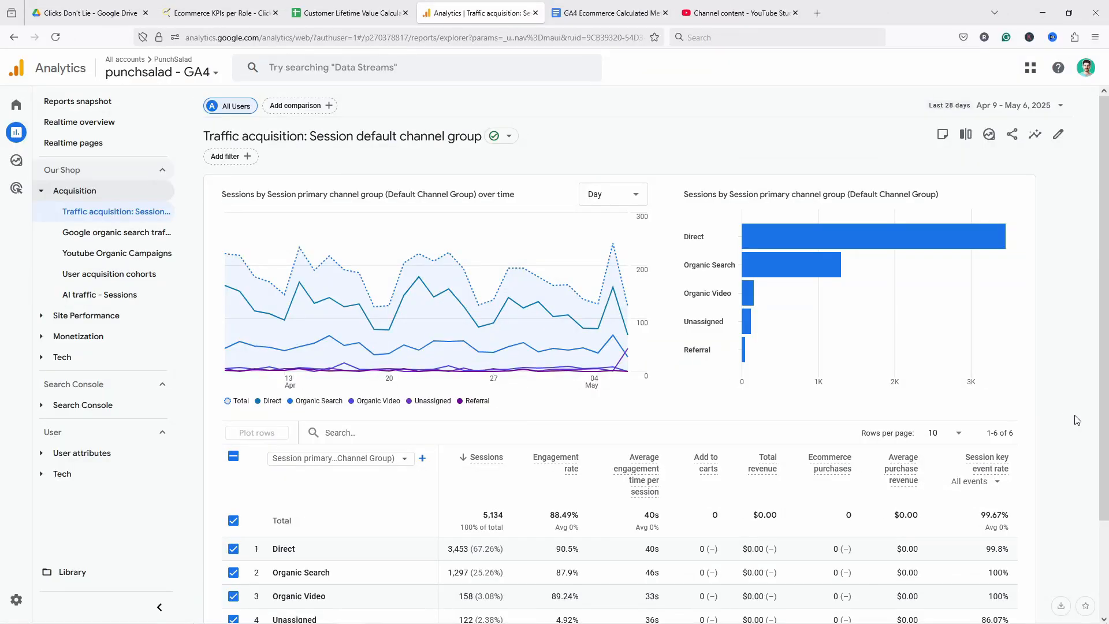
{"action": "mouse_move", "coordinate": [747, 292]}
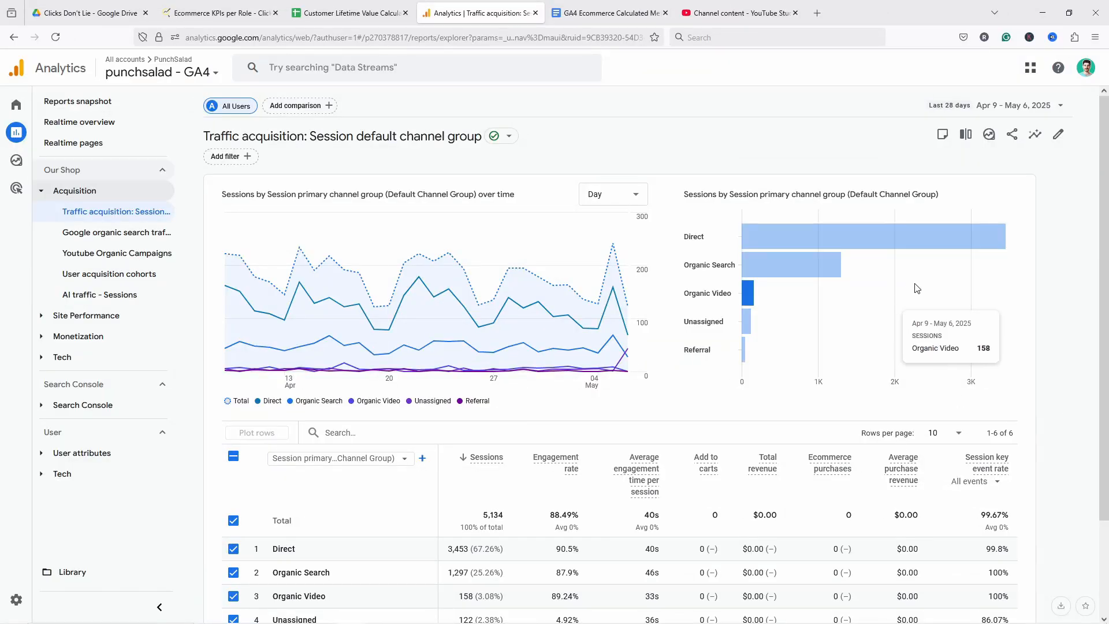
{"action": "mouse_move", "coordinate": [1058, 134]}
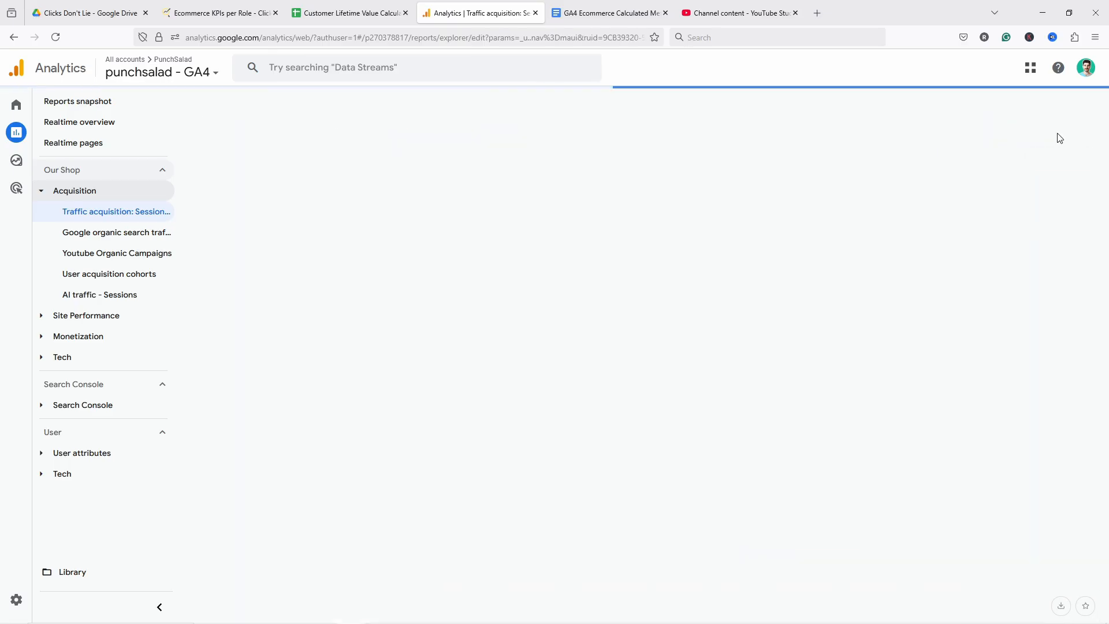
- Customize the Traffic acquisition report and add Purchase Conversion Rate to its metrics list
{"action": "left_click", "coordinate": [115, 210]}
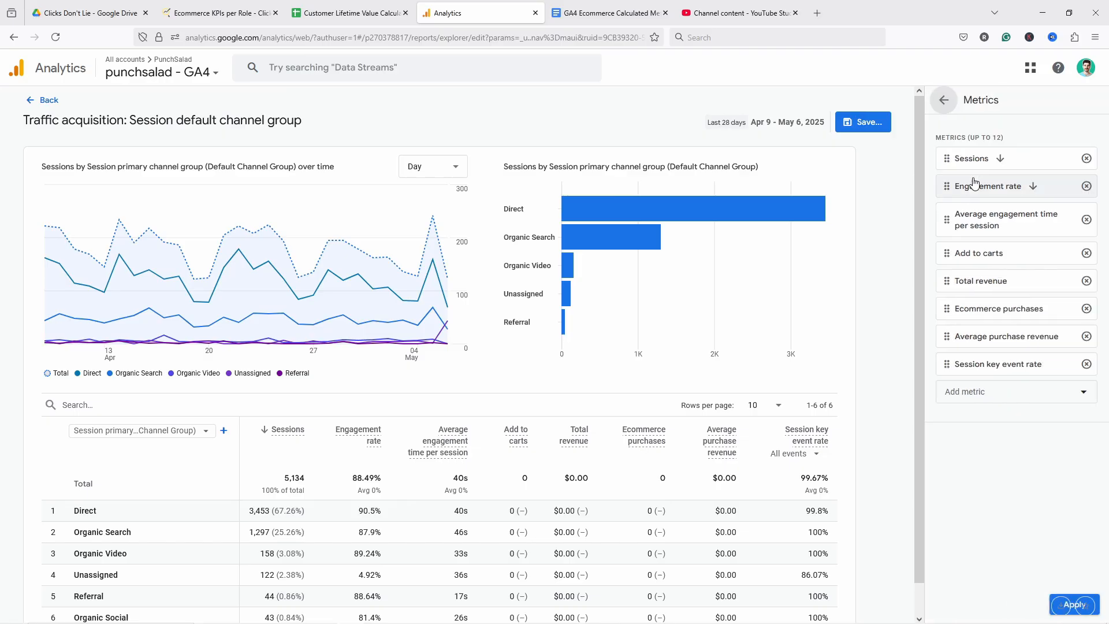
{"action": "left_click", "coordinate": [1013, 392]}
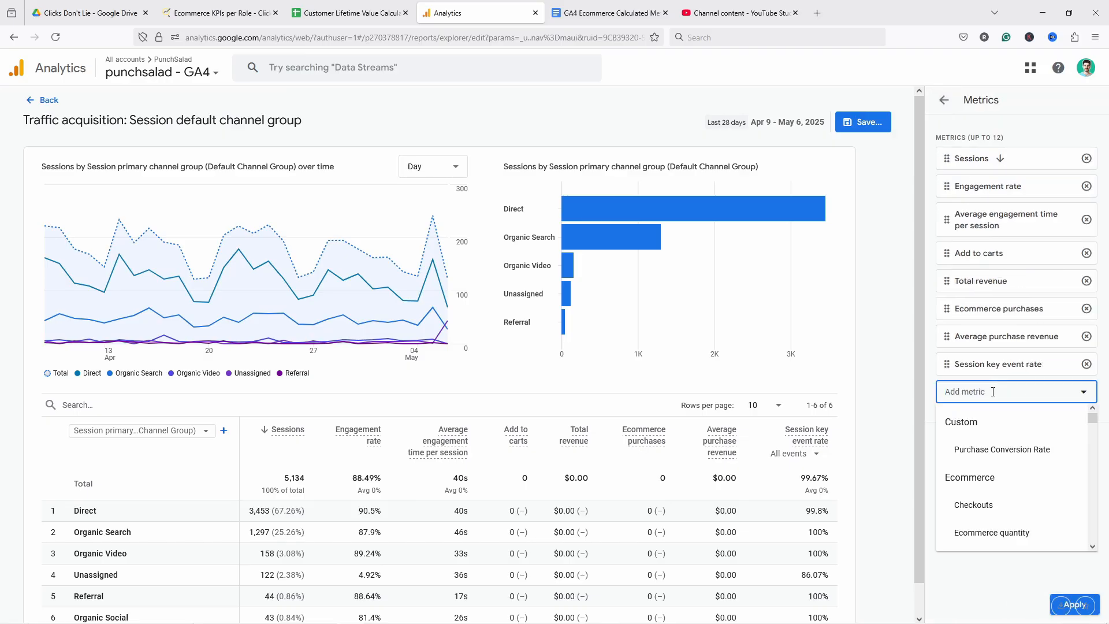
{"action": "type", "text": "pur"}
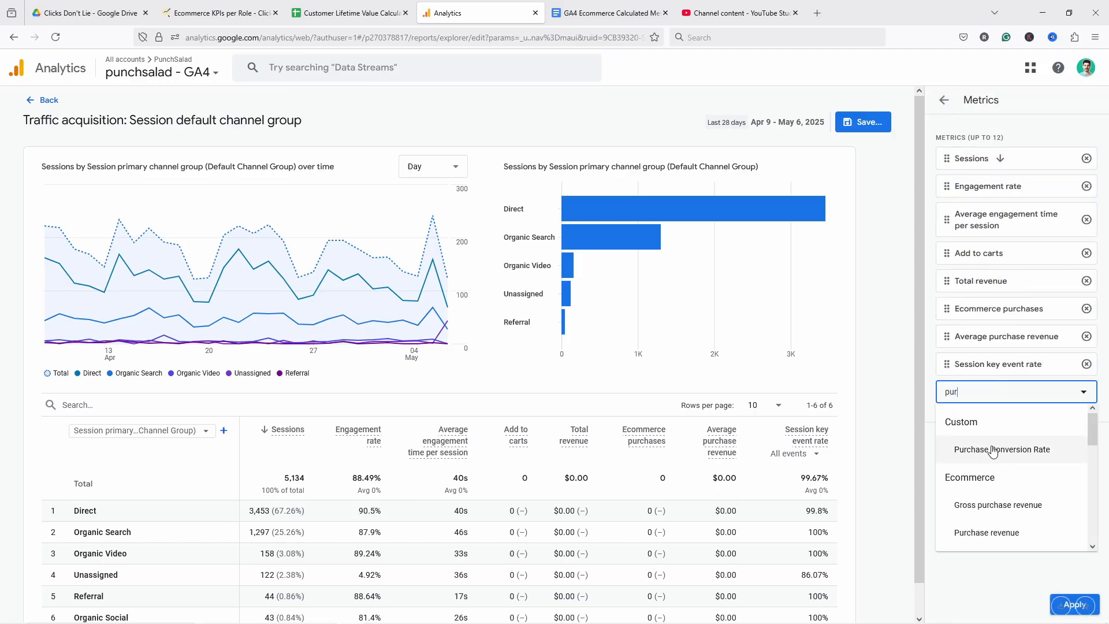
{"action": "left_click", "coordinate": [1002, 449]}
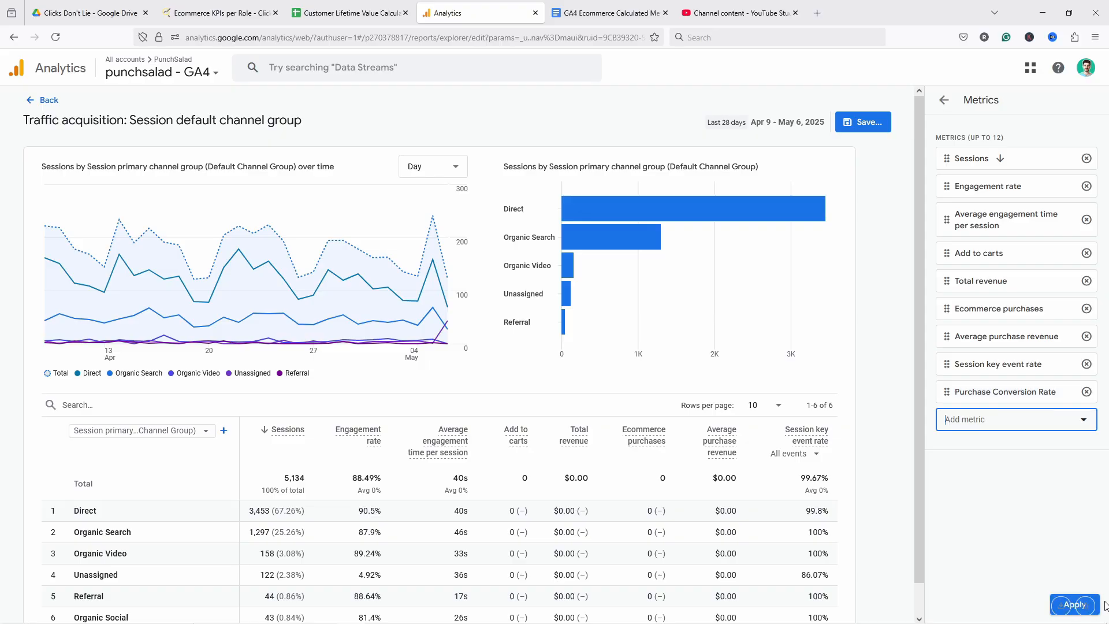
{"action": "mouse_move", "coordinate": [853, 299]}
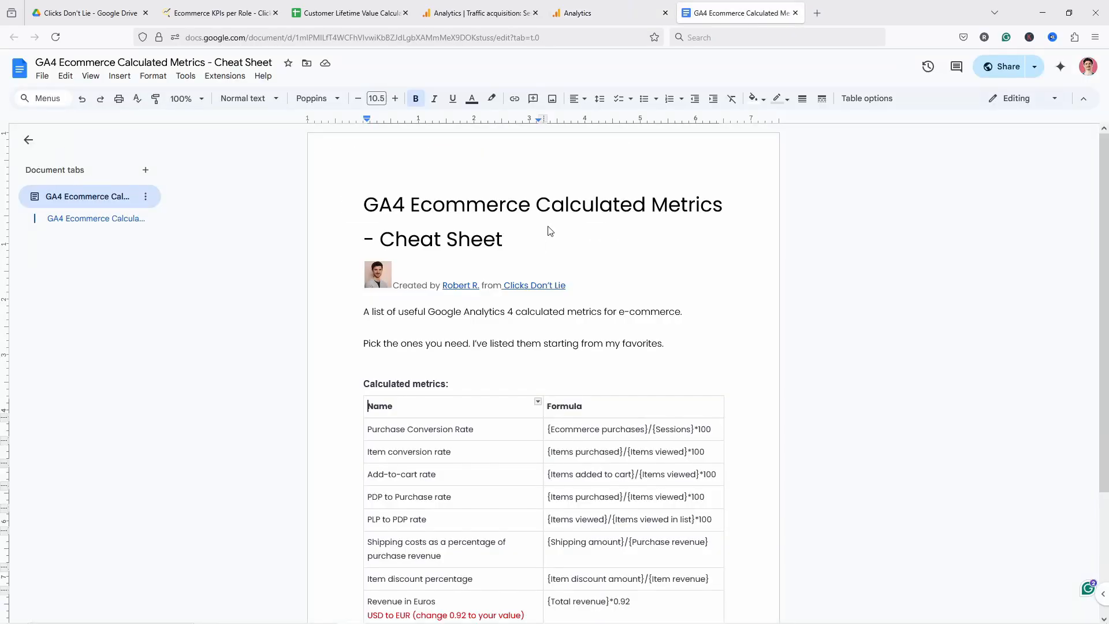
- Review the cheat sheet's Calculated metrics table, selecting the PDP to Purchase rate formula, then return to Analytics
{"action": "scroll", "scroll_direction": "down", "scroll_amount": 3}
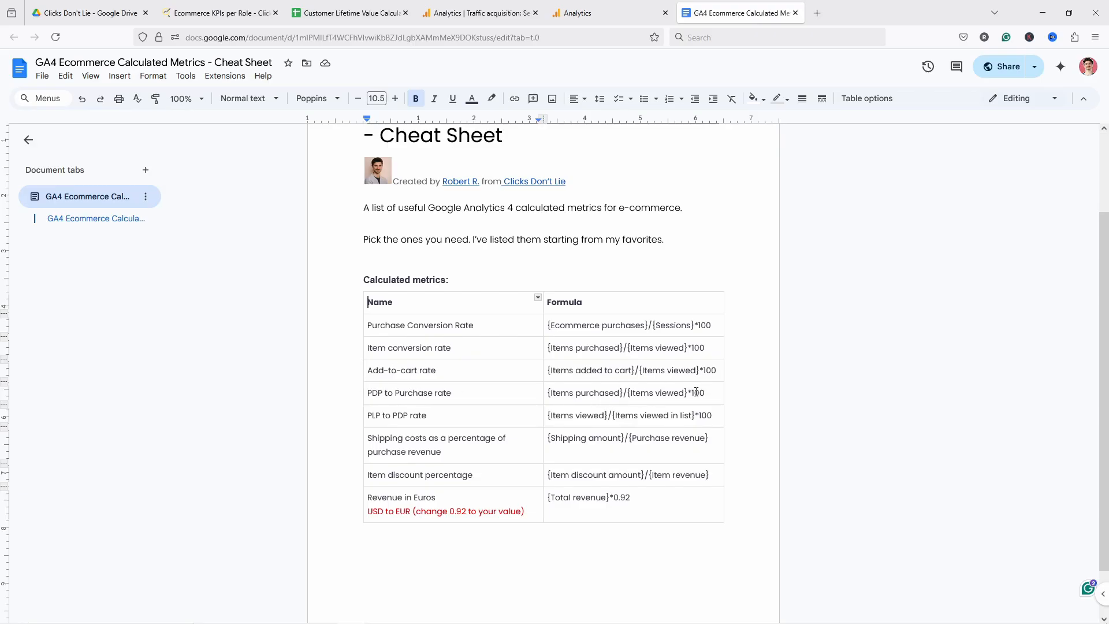
{"action": "triple_click", "coordinate": [625, 393]}
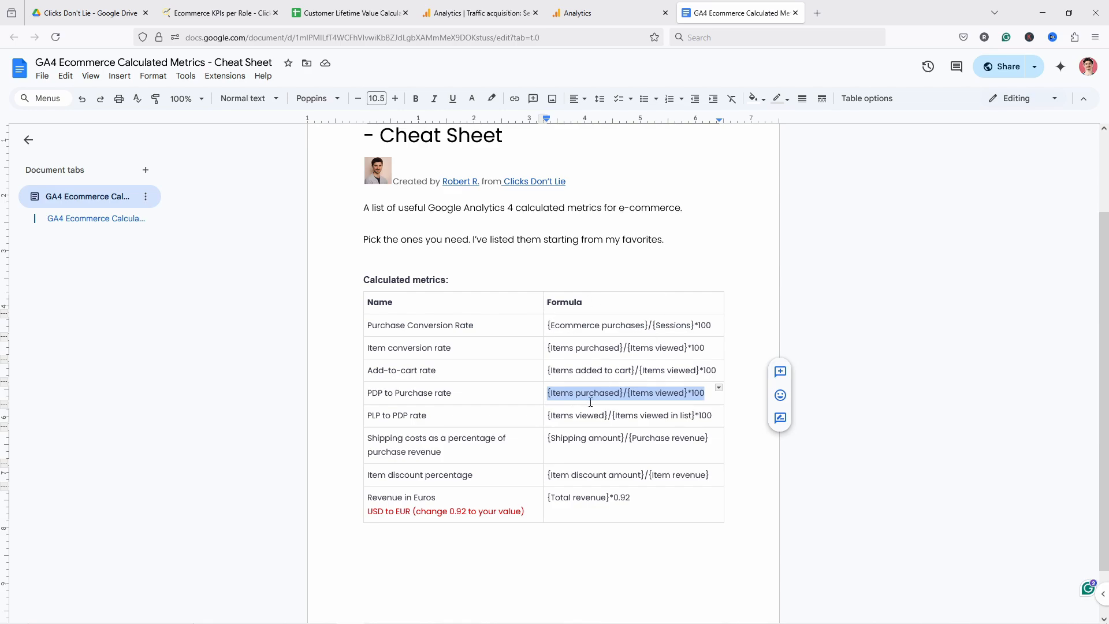
{"action": "mouse_move", "coordinate": [555, 333]}
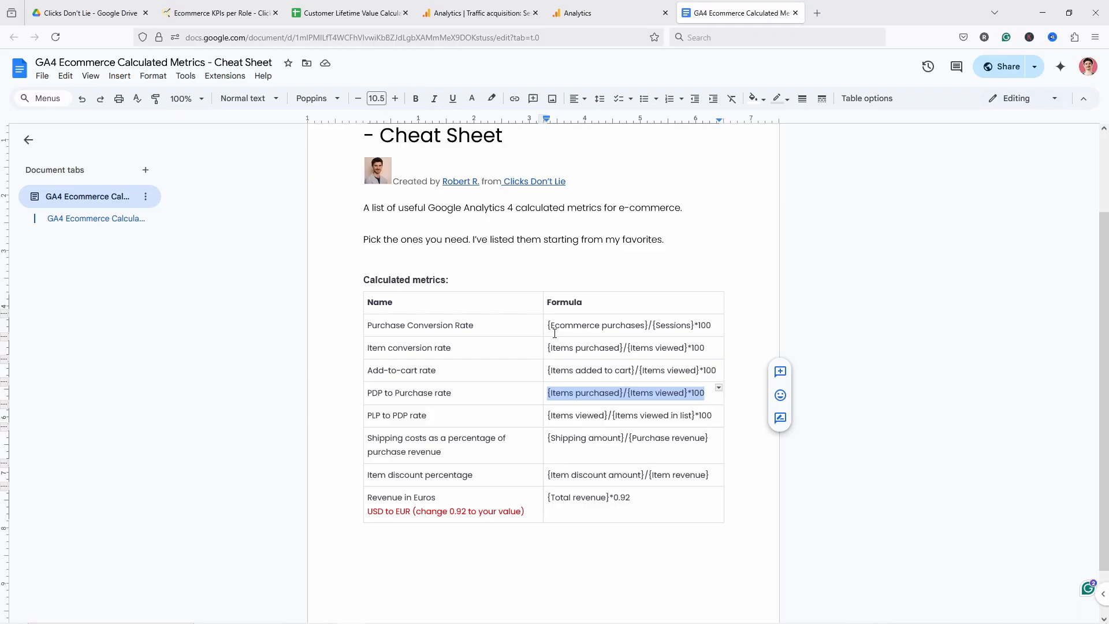
{"action": "mouse_move", "coordinate": [519, 363]}
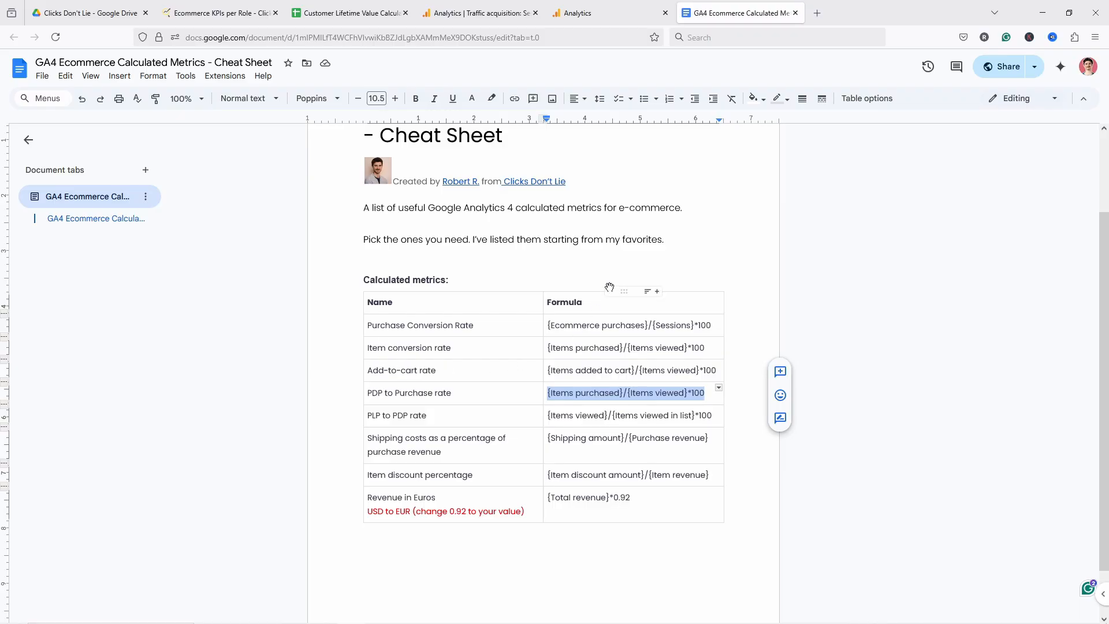
{"action": "left_click", "coordinate": [478, 13]}
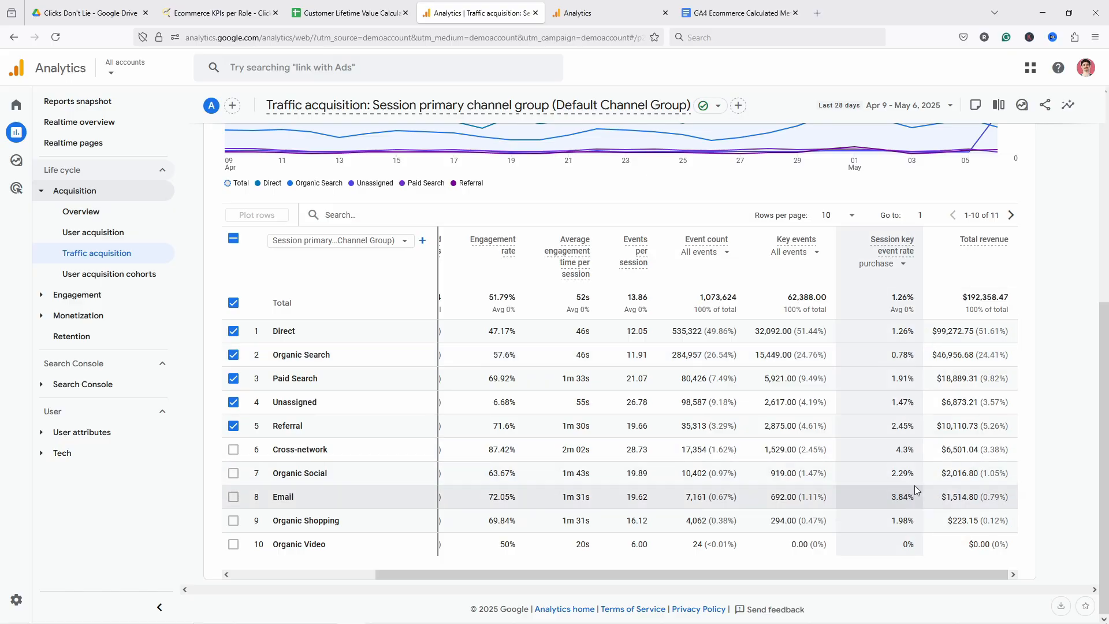
{"action": "mouse_move", "coordinate": [881, 394]}
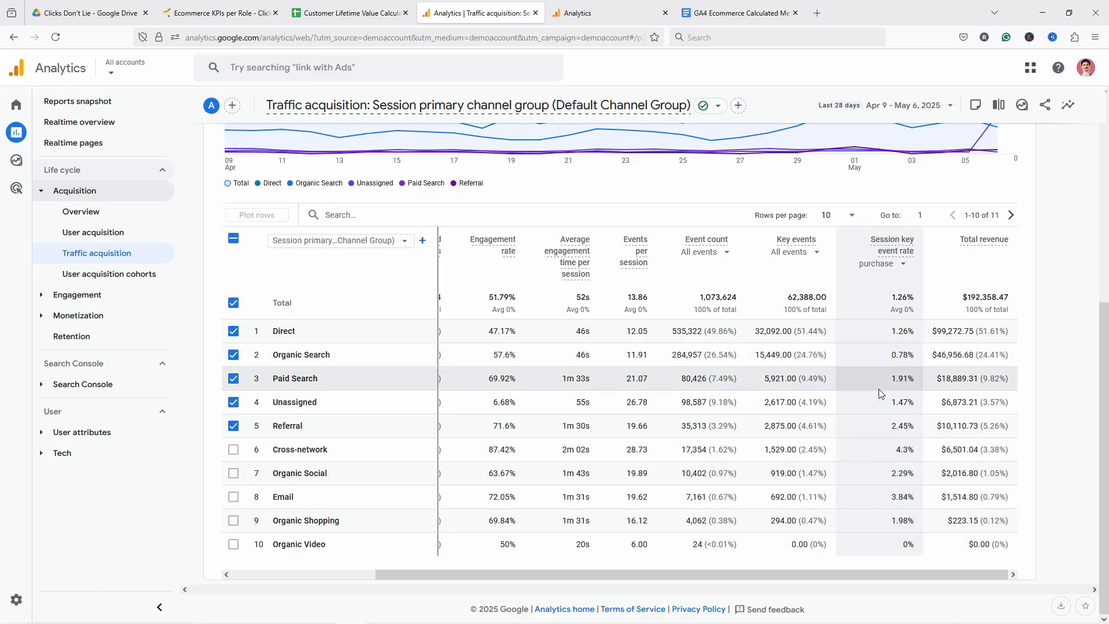